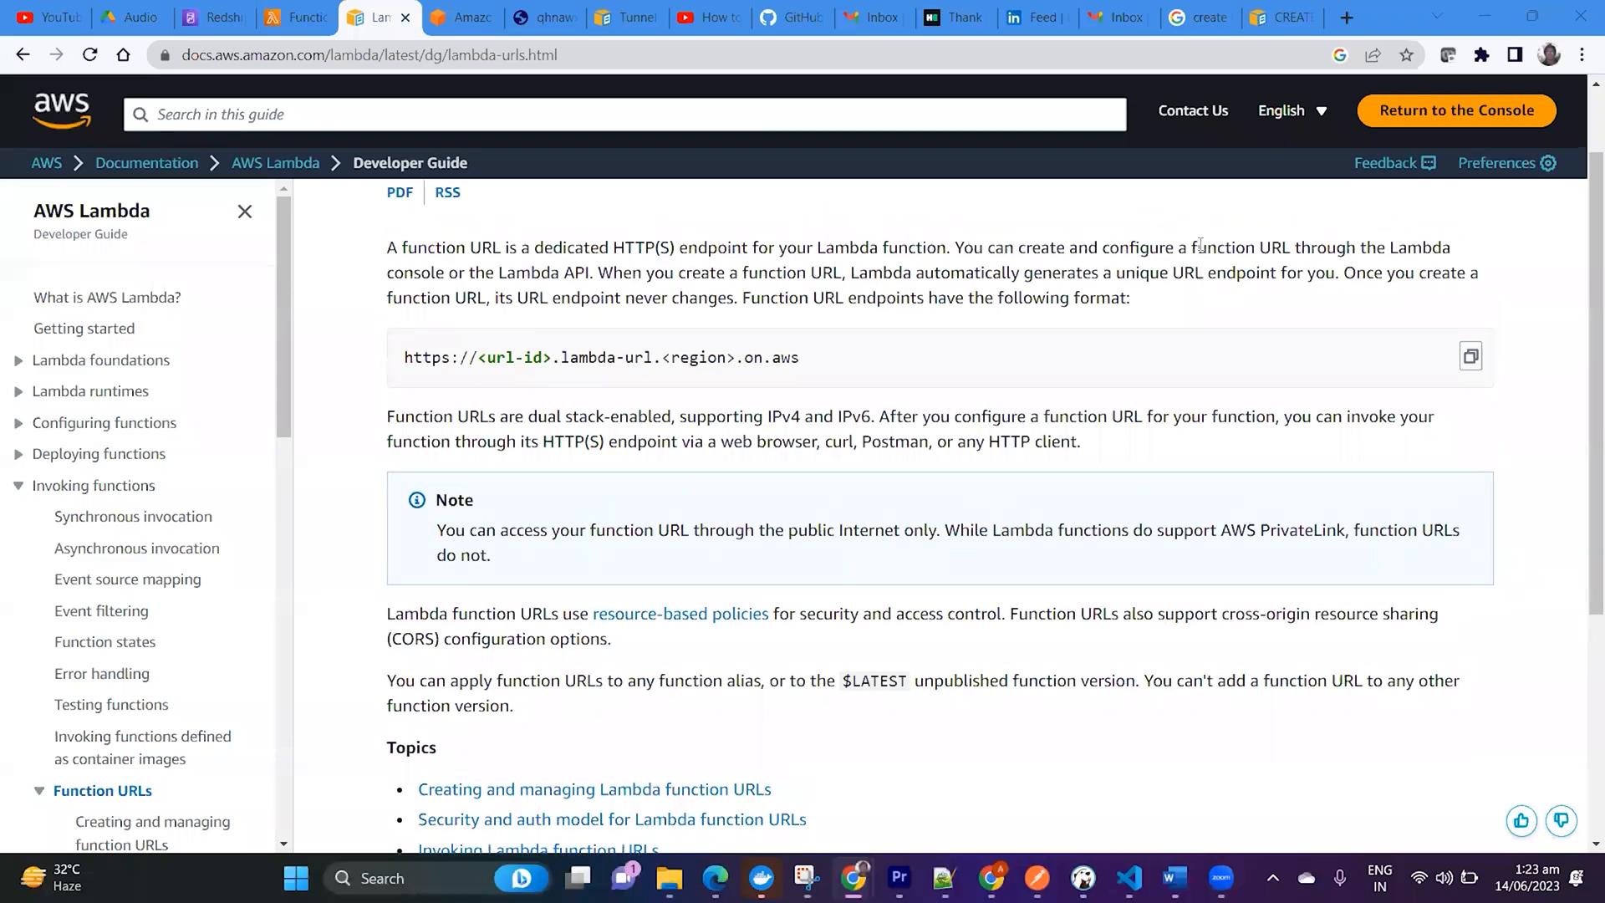
# Step: Start a new Lambda function and name it function_url
pyautogui.scroll(3)
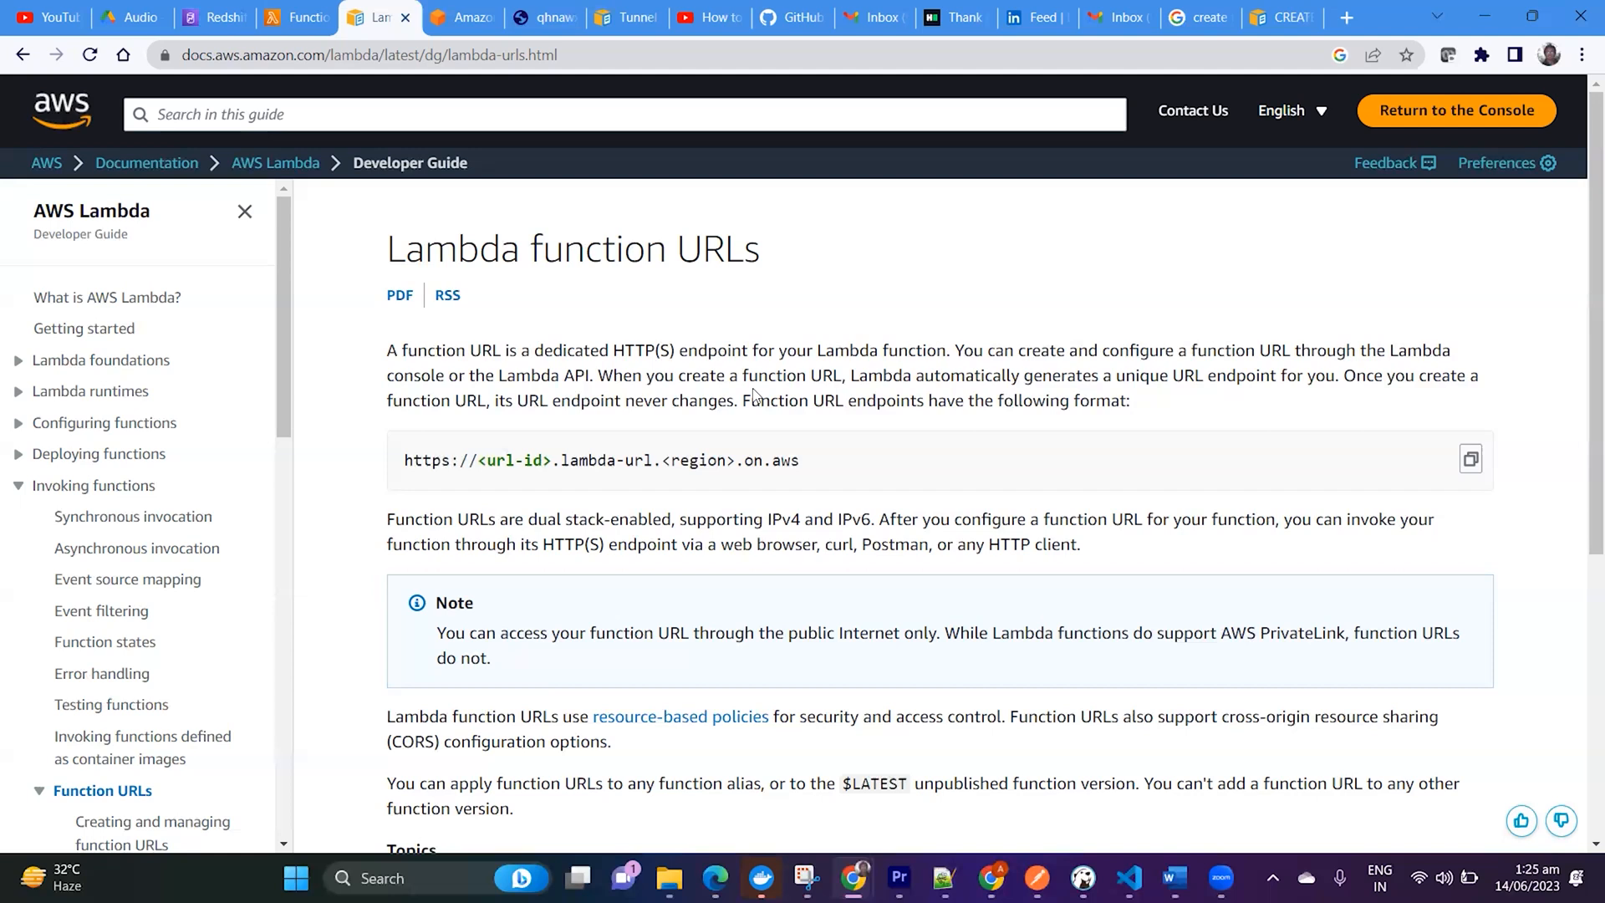
pyautogui.moveTo(573, 290)
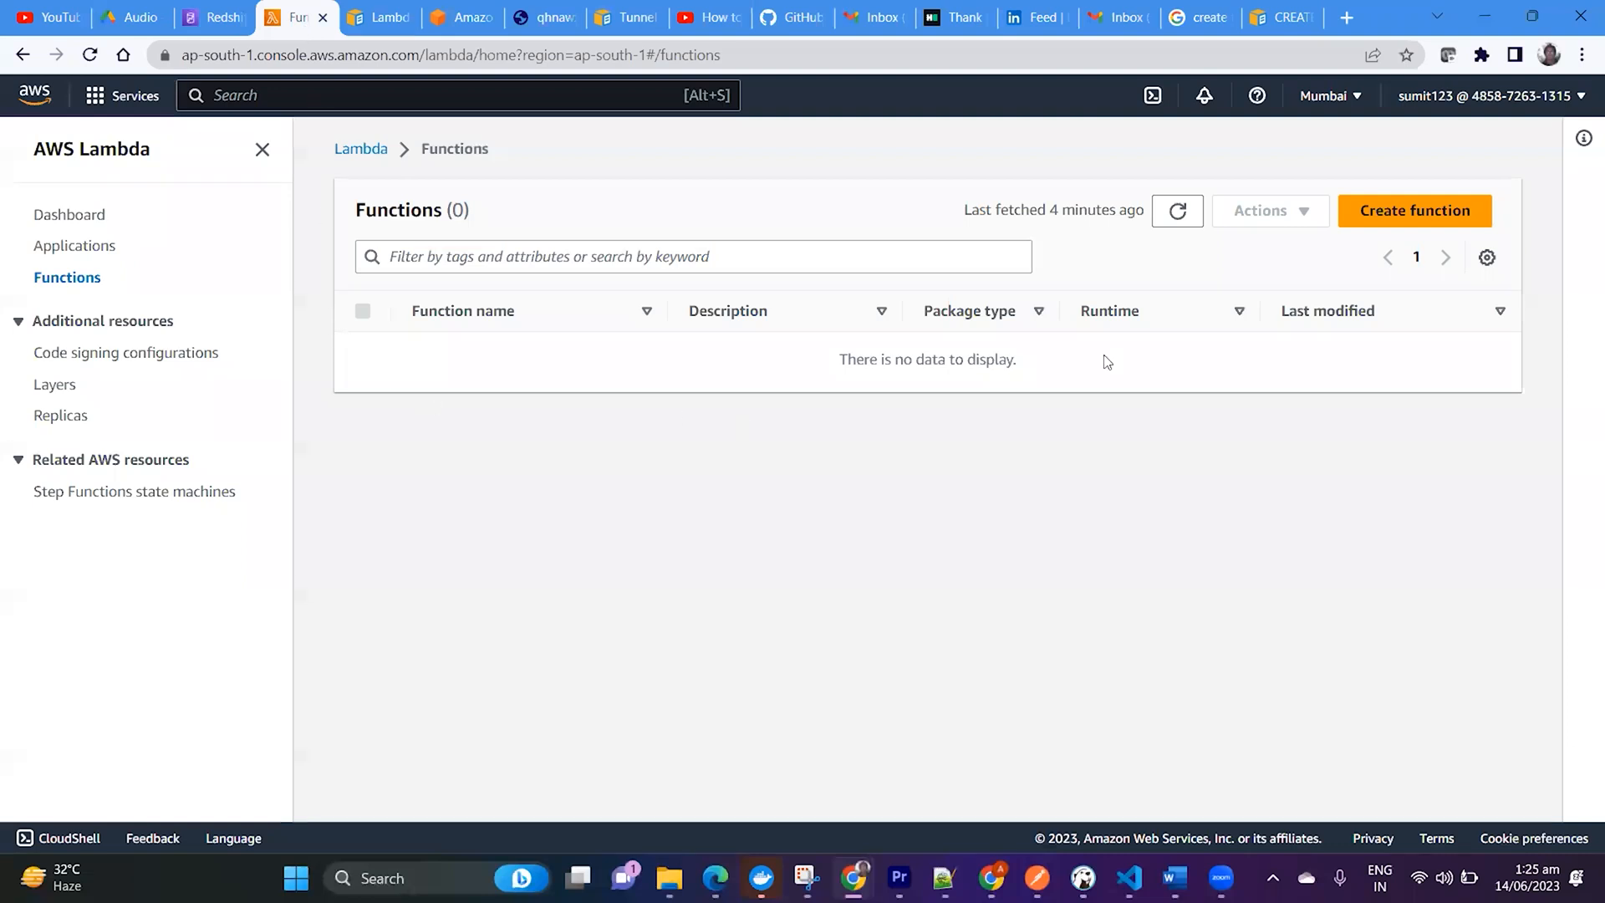
pyautogui.click(1415, 210)
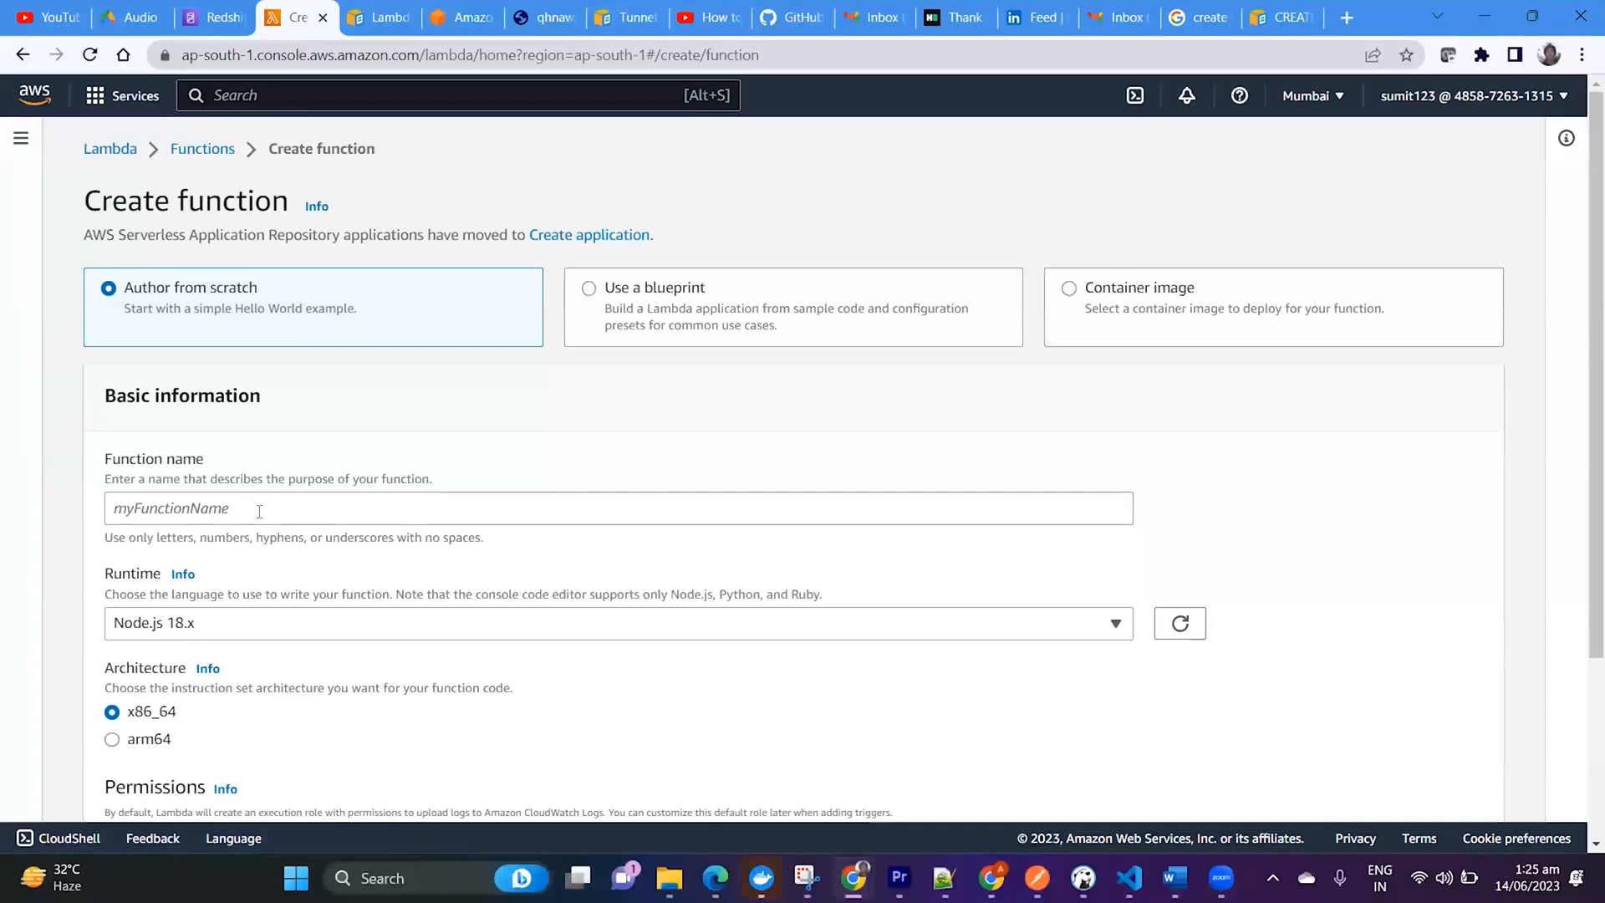
pyautogui.write('funct')
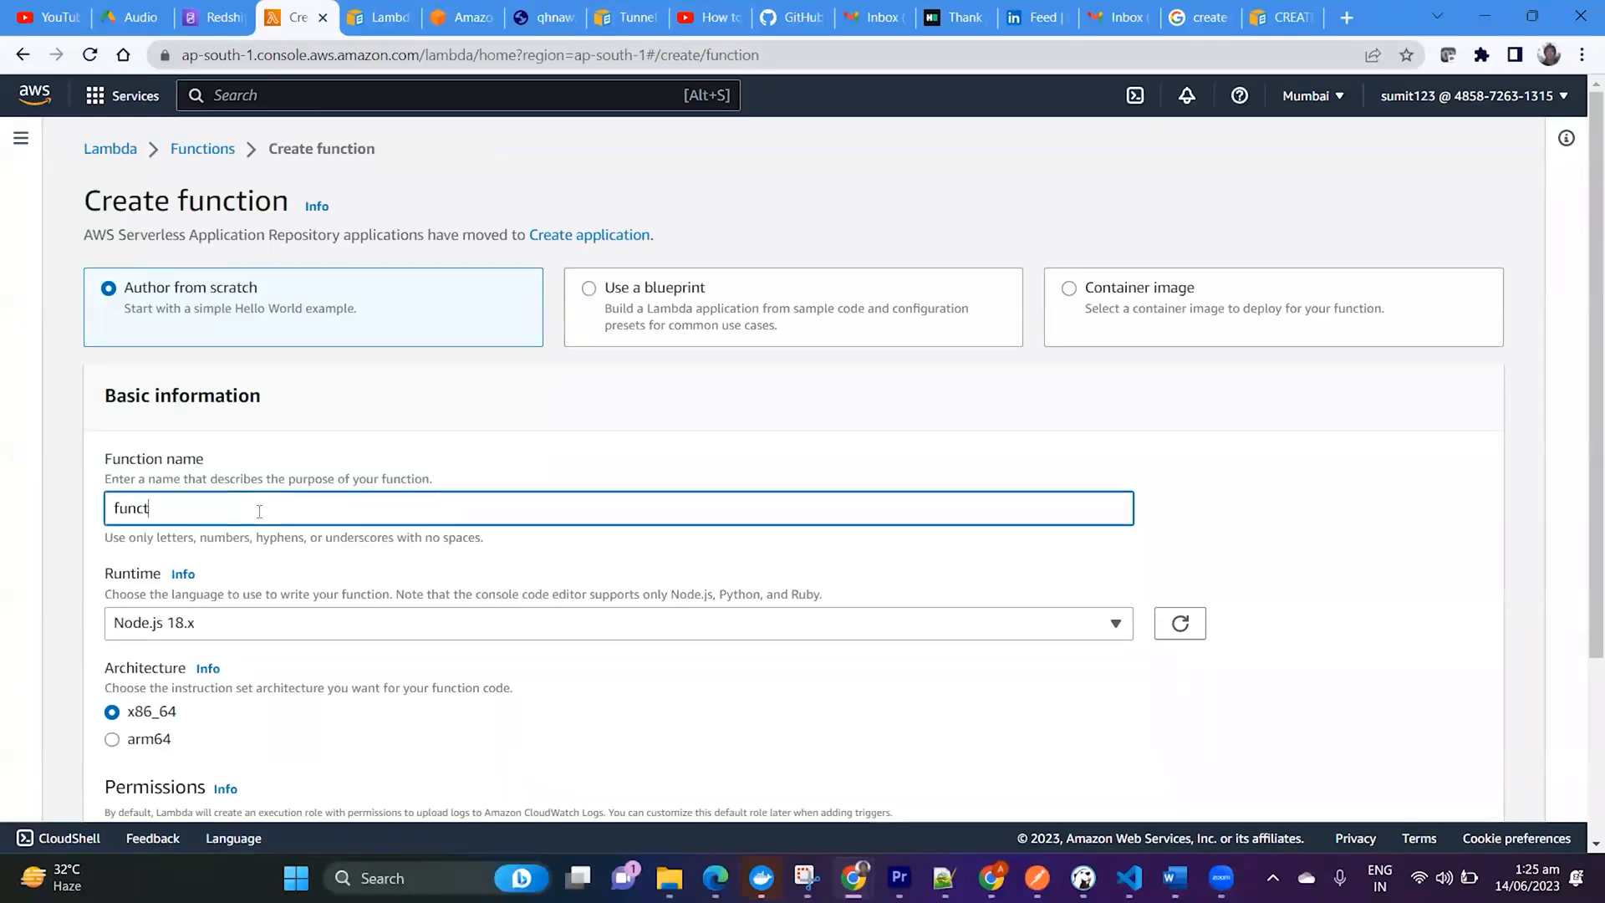
pyautogui.write('ion_')
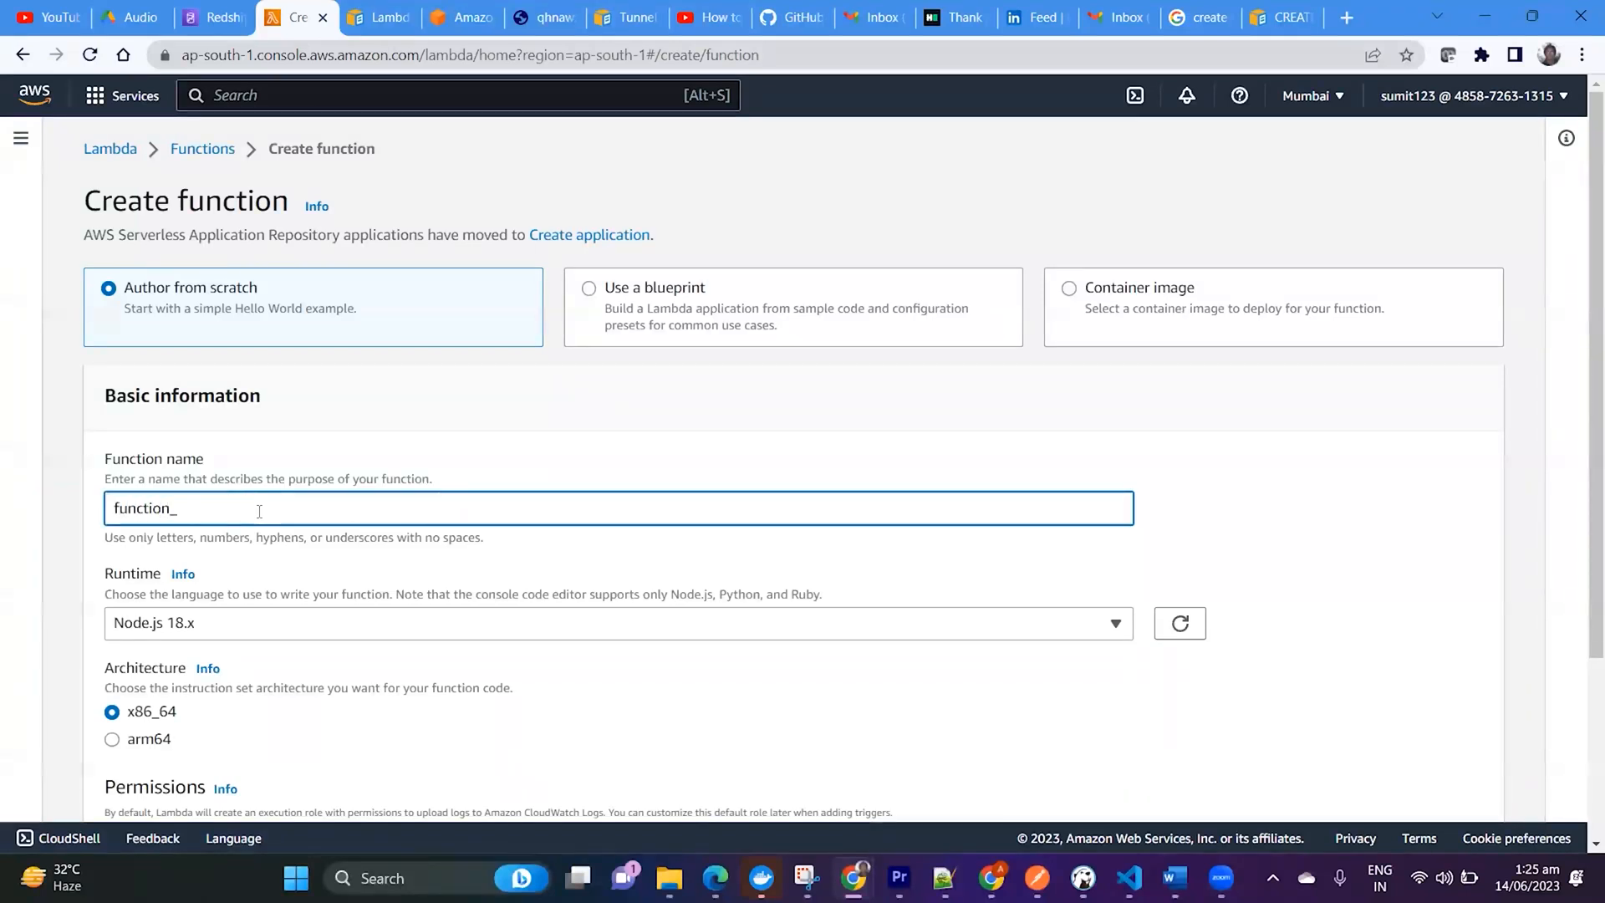
pyautogui.write('url')
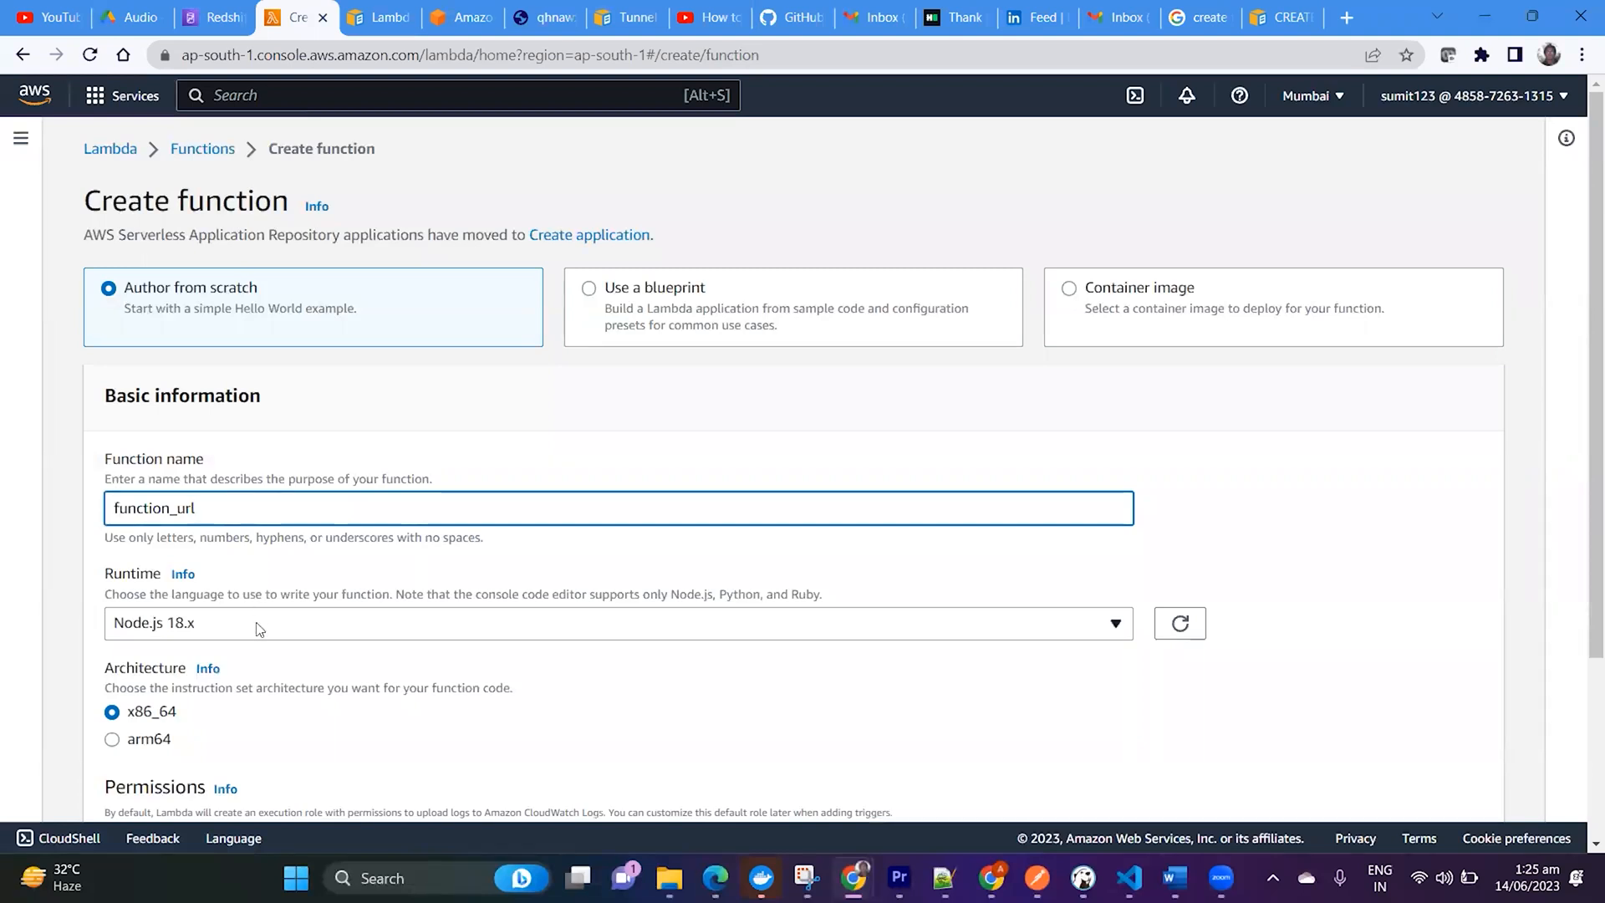
# Step: Choose Python 3.10 as the runtime, keeping the default execution role
pyautogui.click(619, 622)
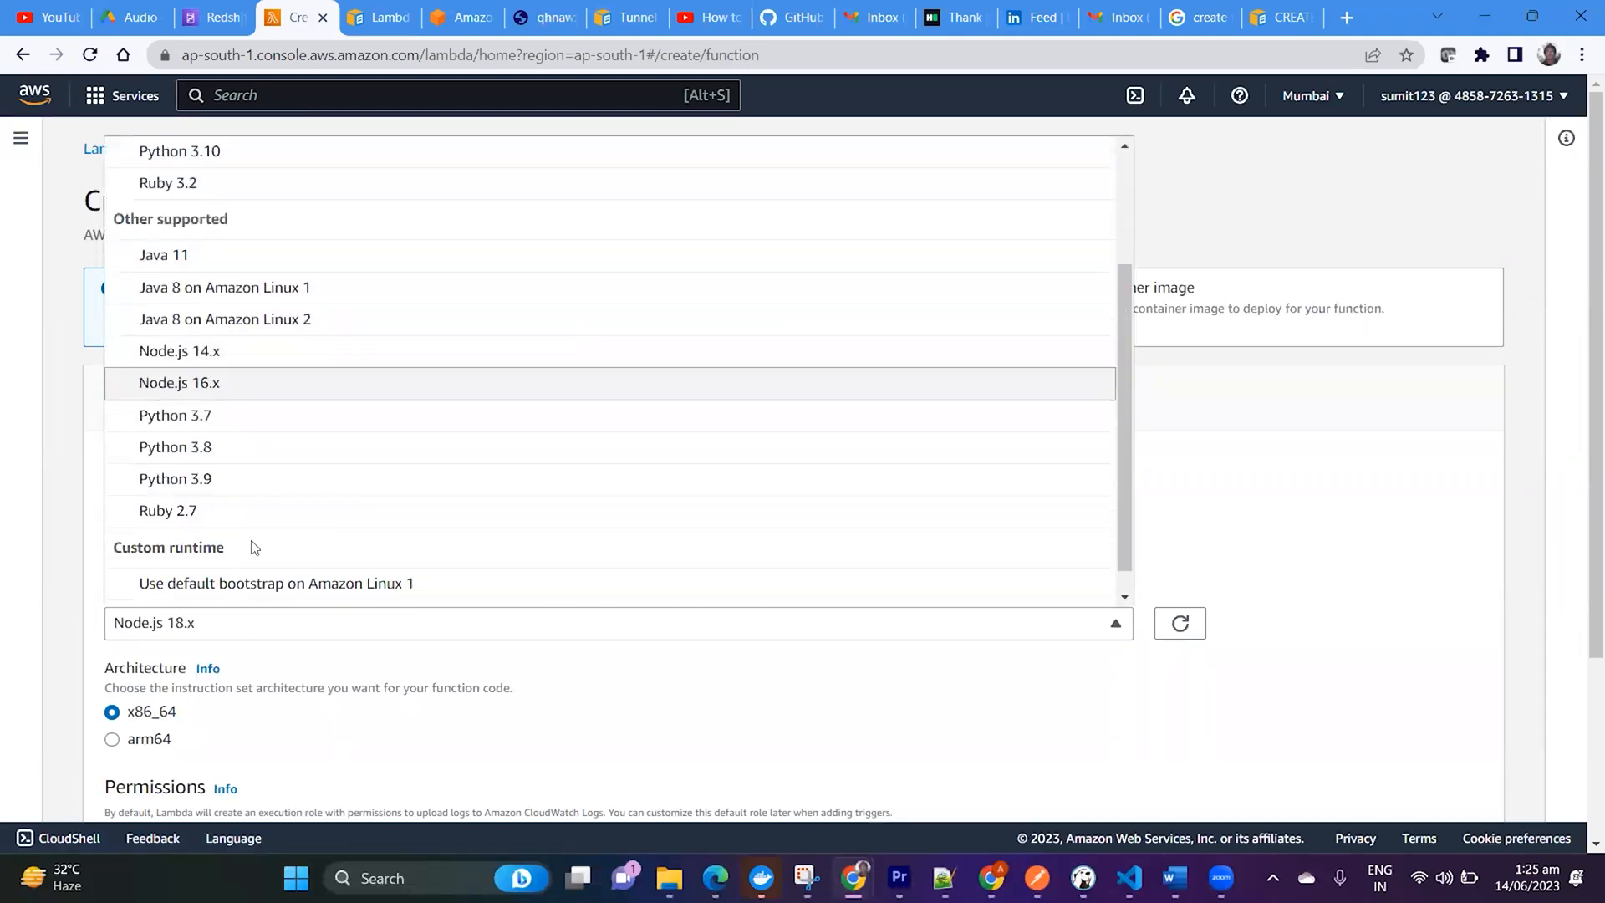
pyautogui.scroll(3)
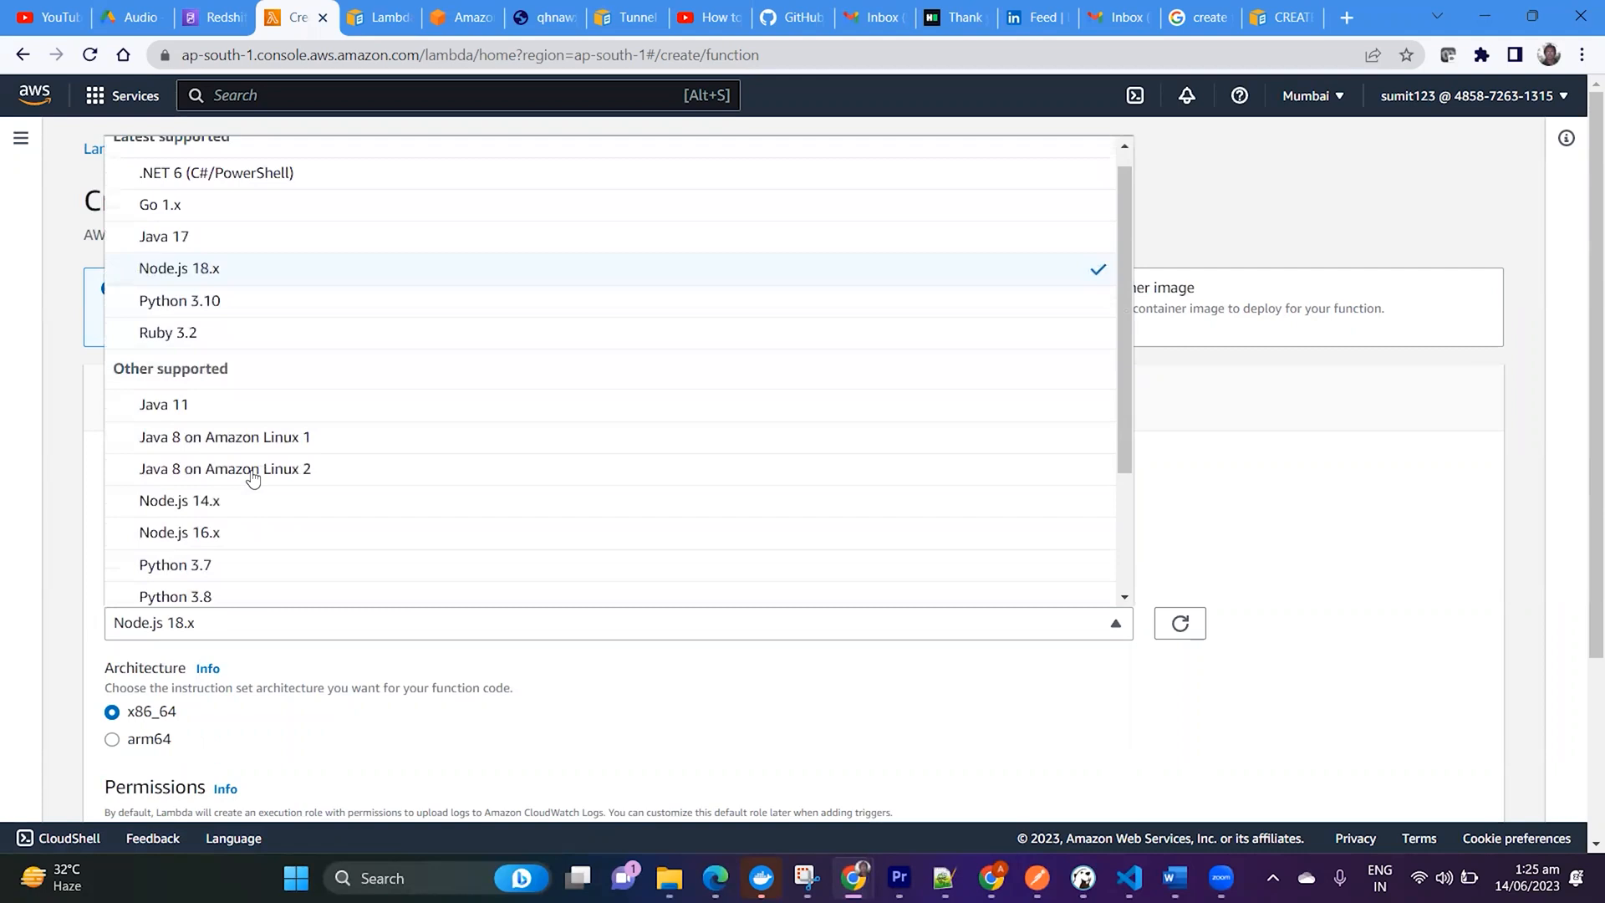
pyautogui.click(179, 299)
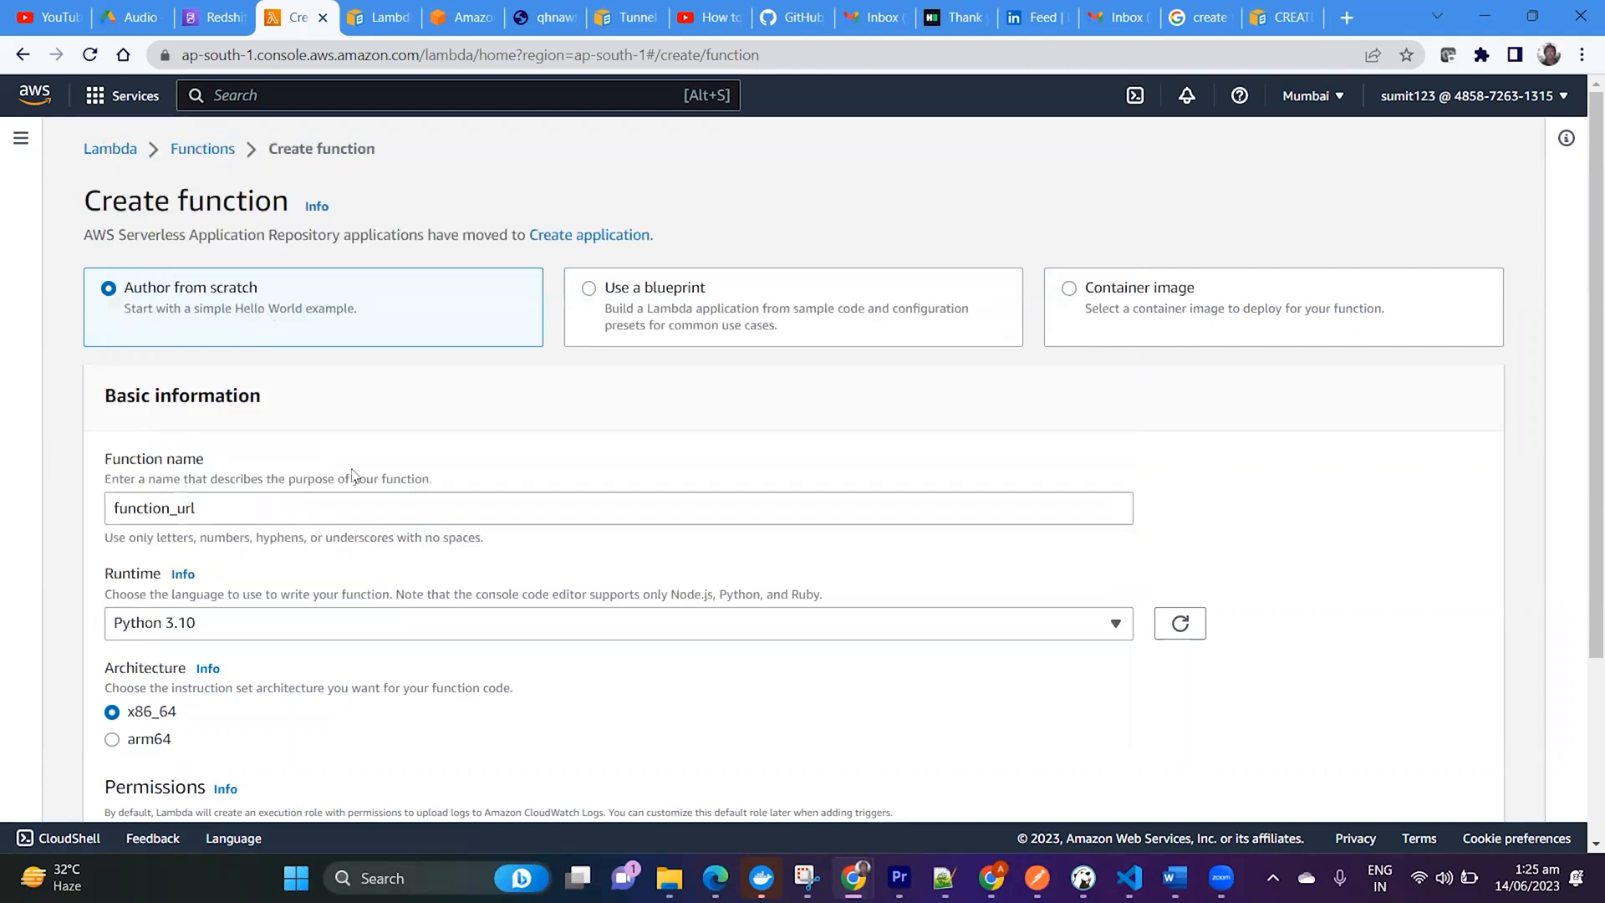
pyautogui.scroll(-3)
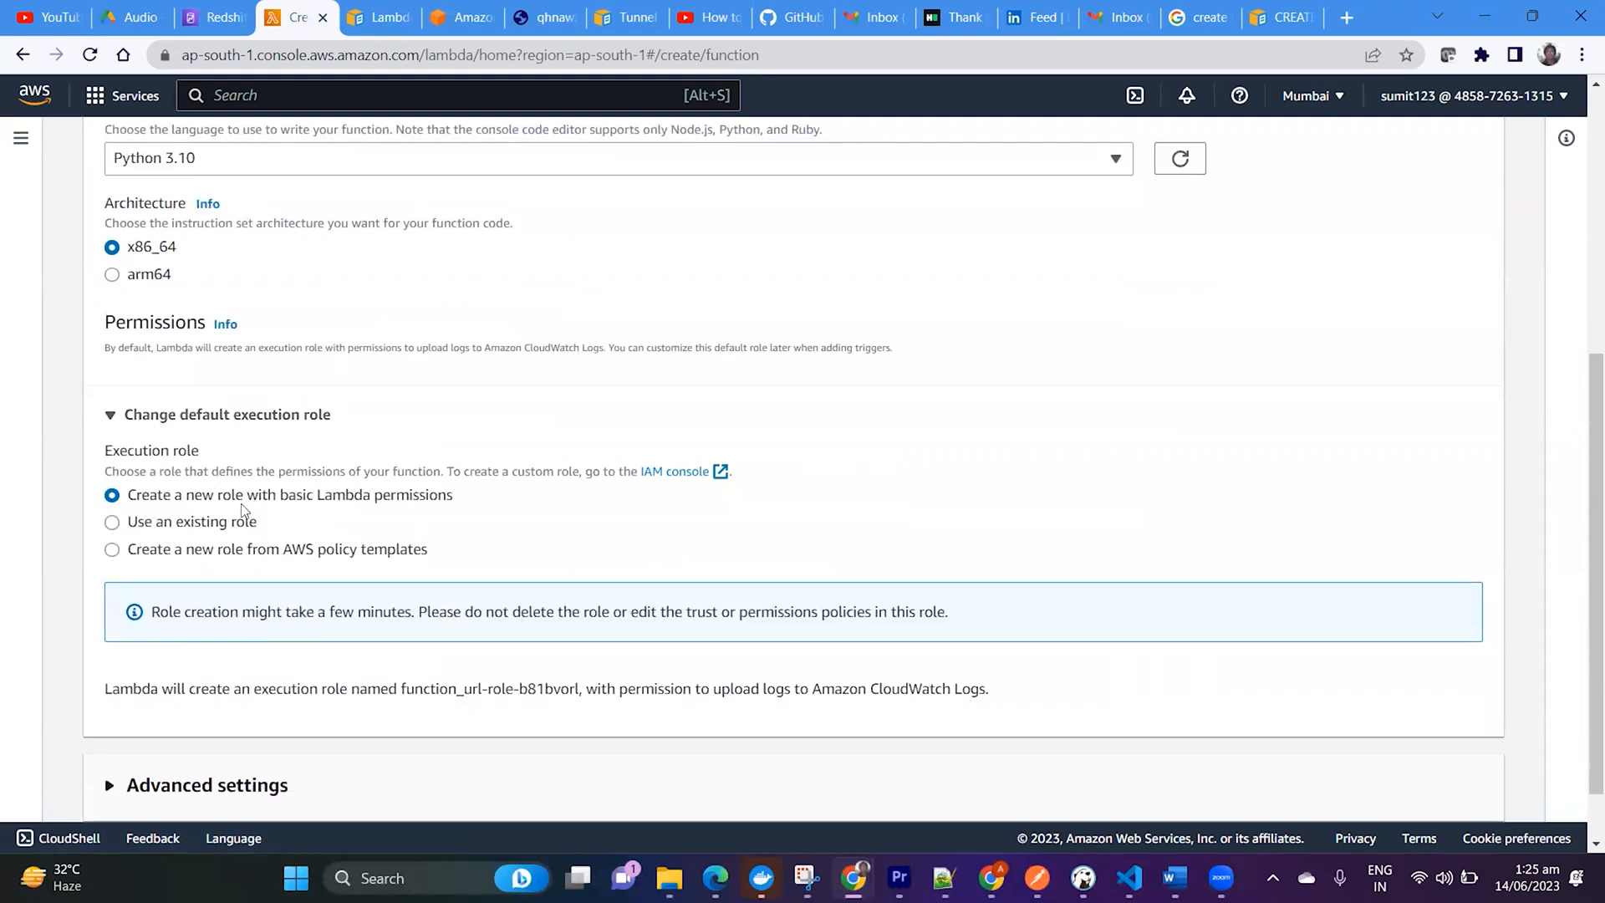
pyautogui.moveTo(130, 504)
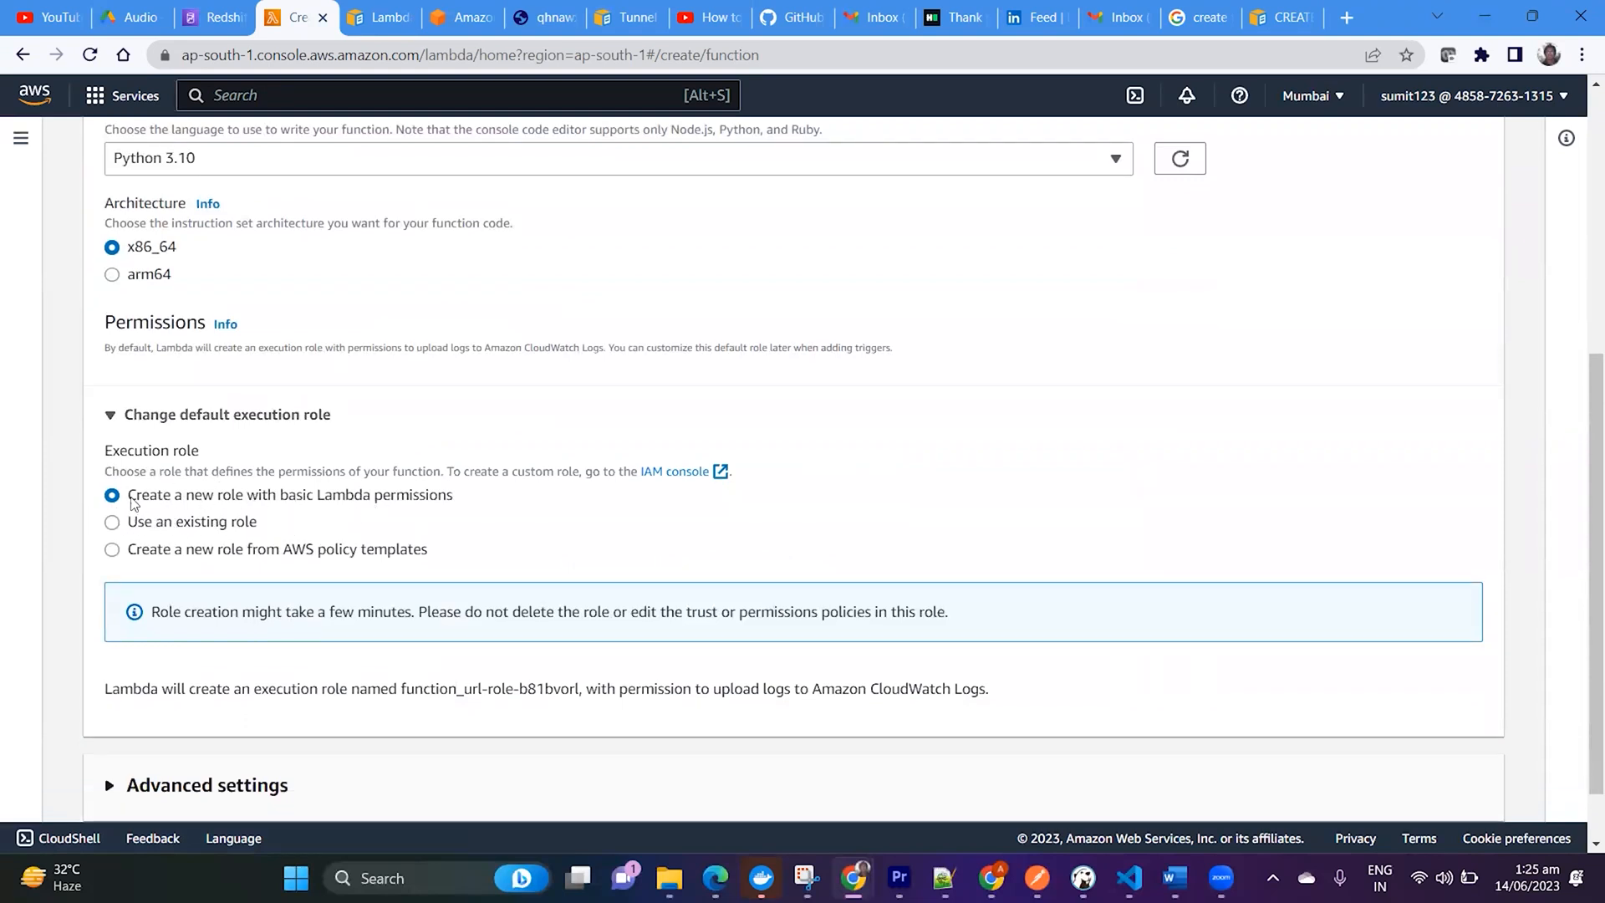
pyautogui.doubleClick(289, 495)
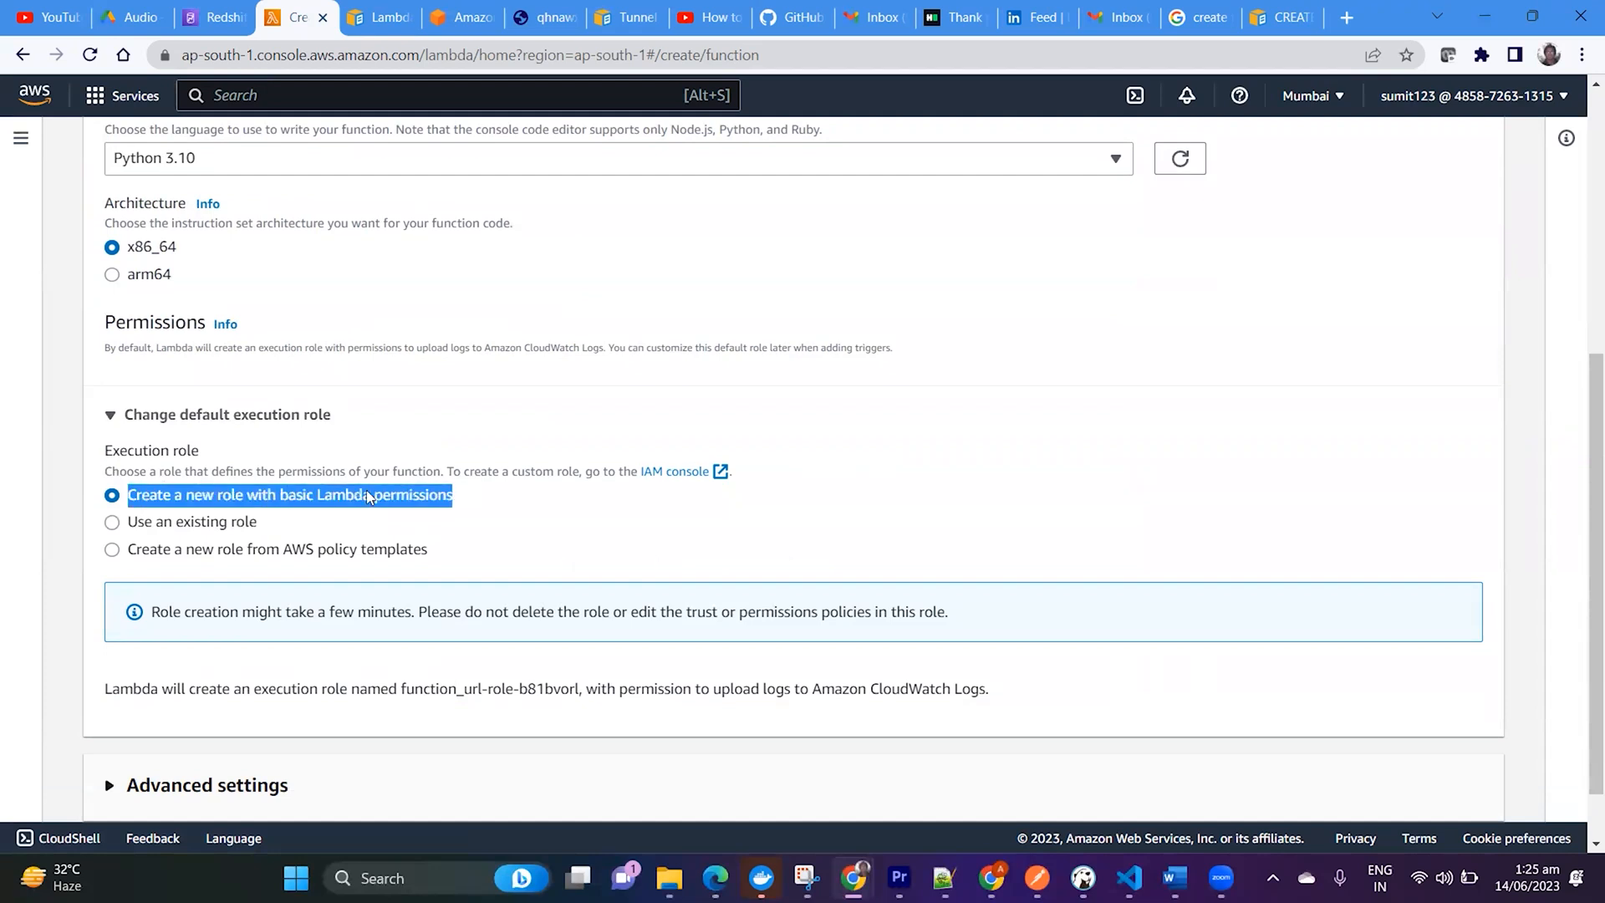
# Step: Expand Advanced settings and submit the function creation
pyautogui.scroll(-3)
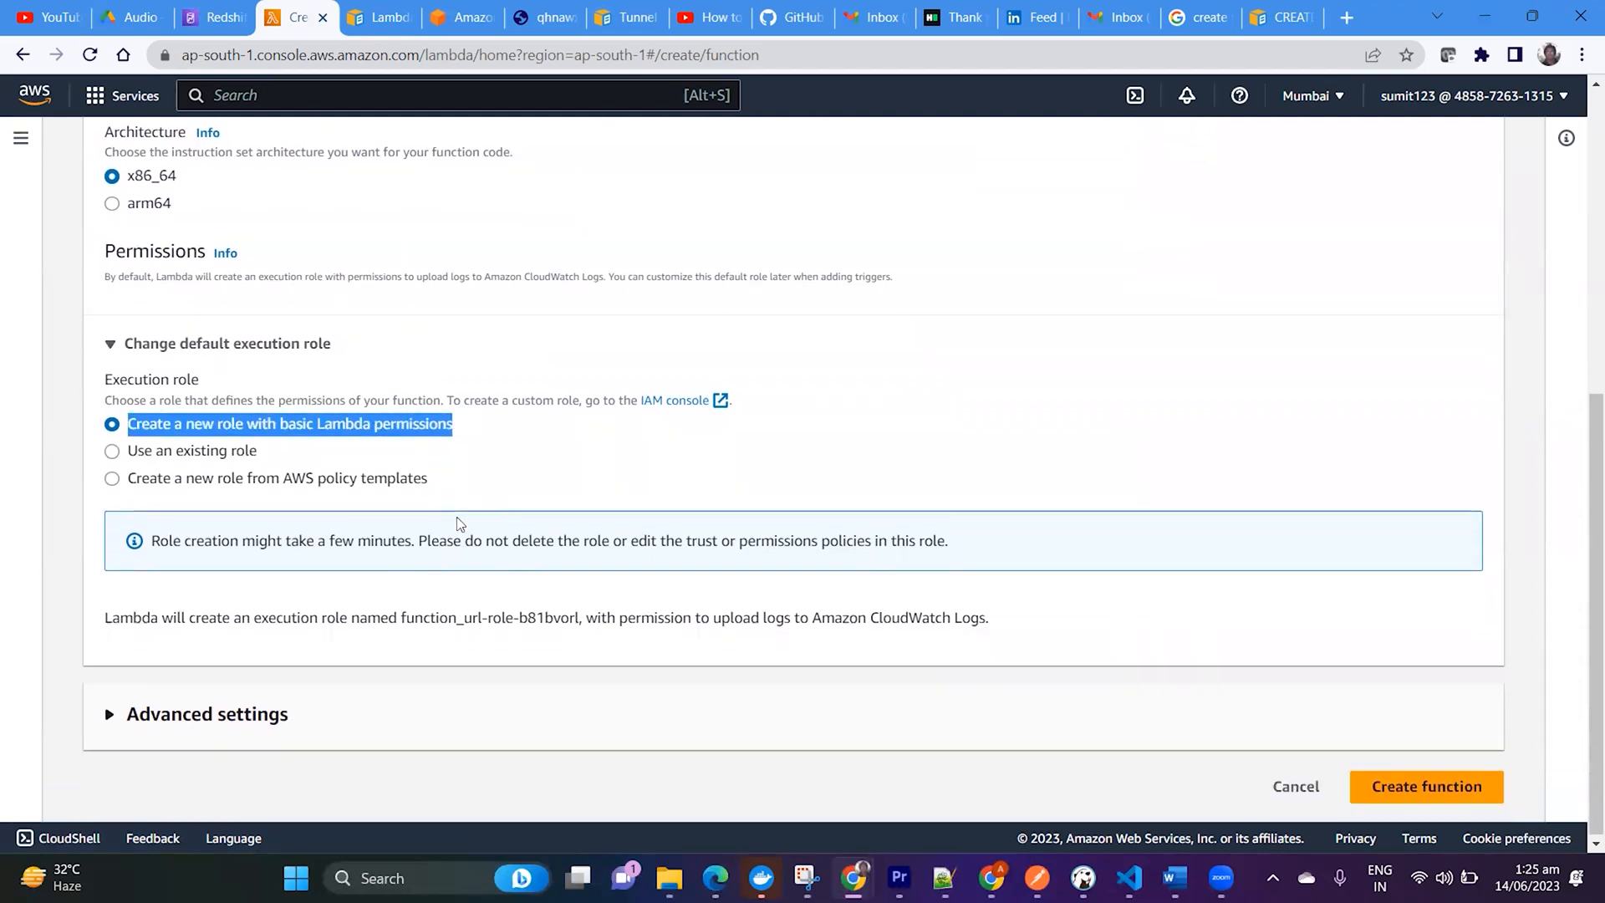
pyautogui.click(206, 714)
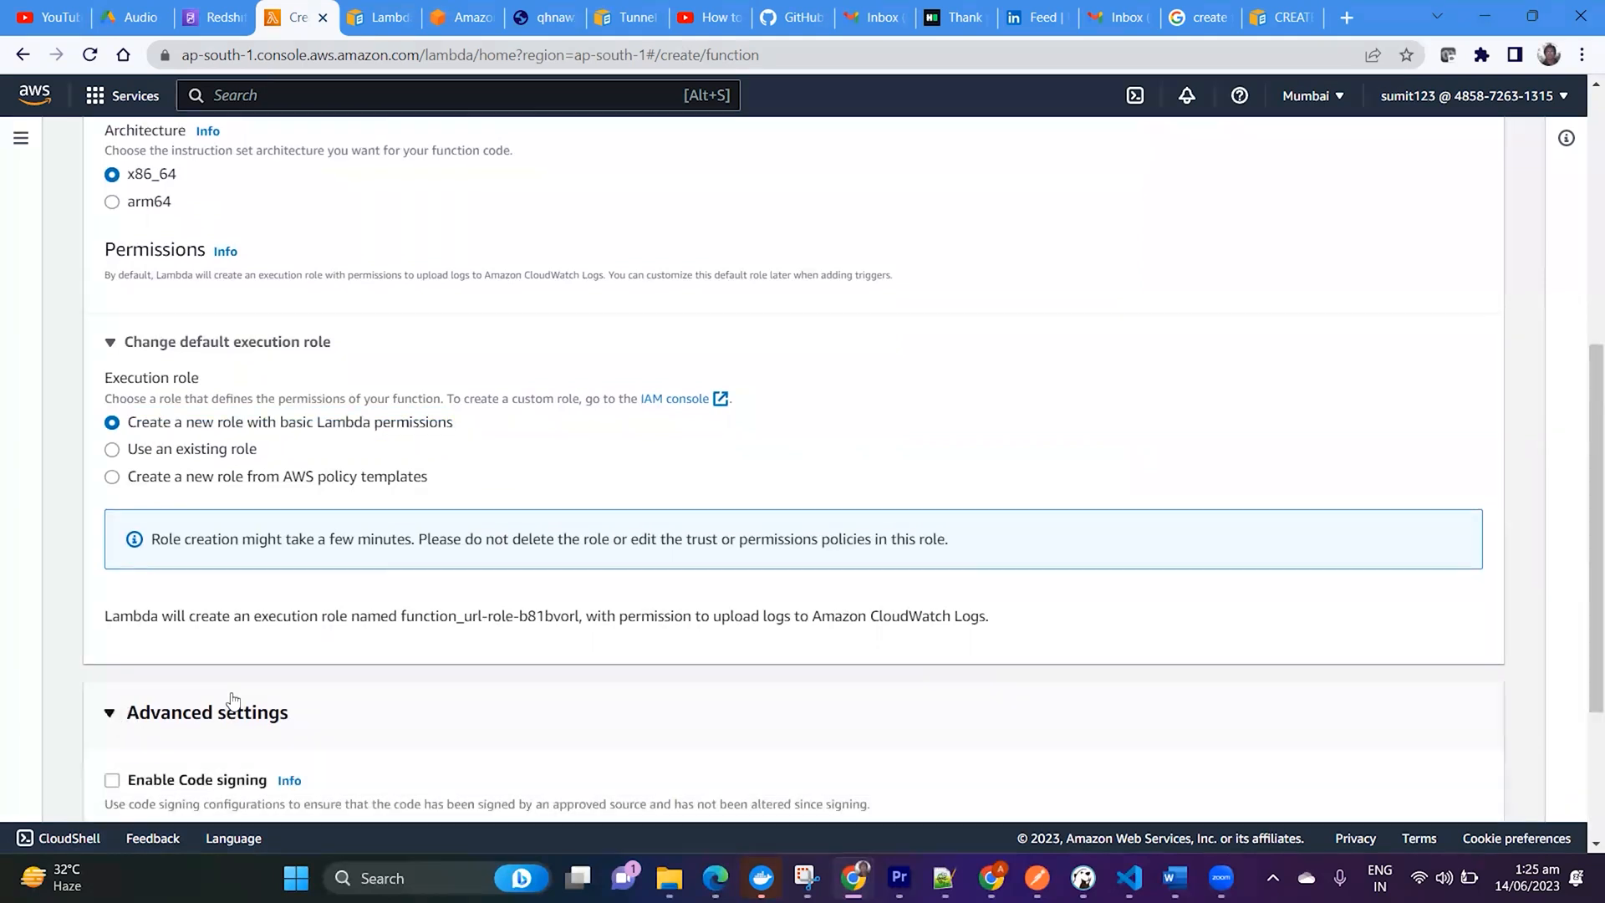
pyautogui.scroll(-3)
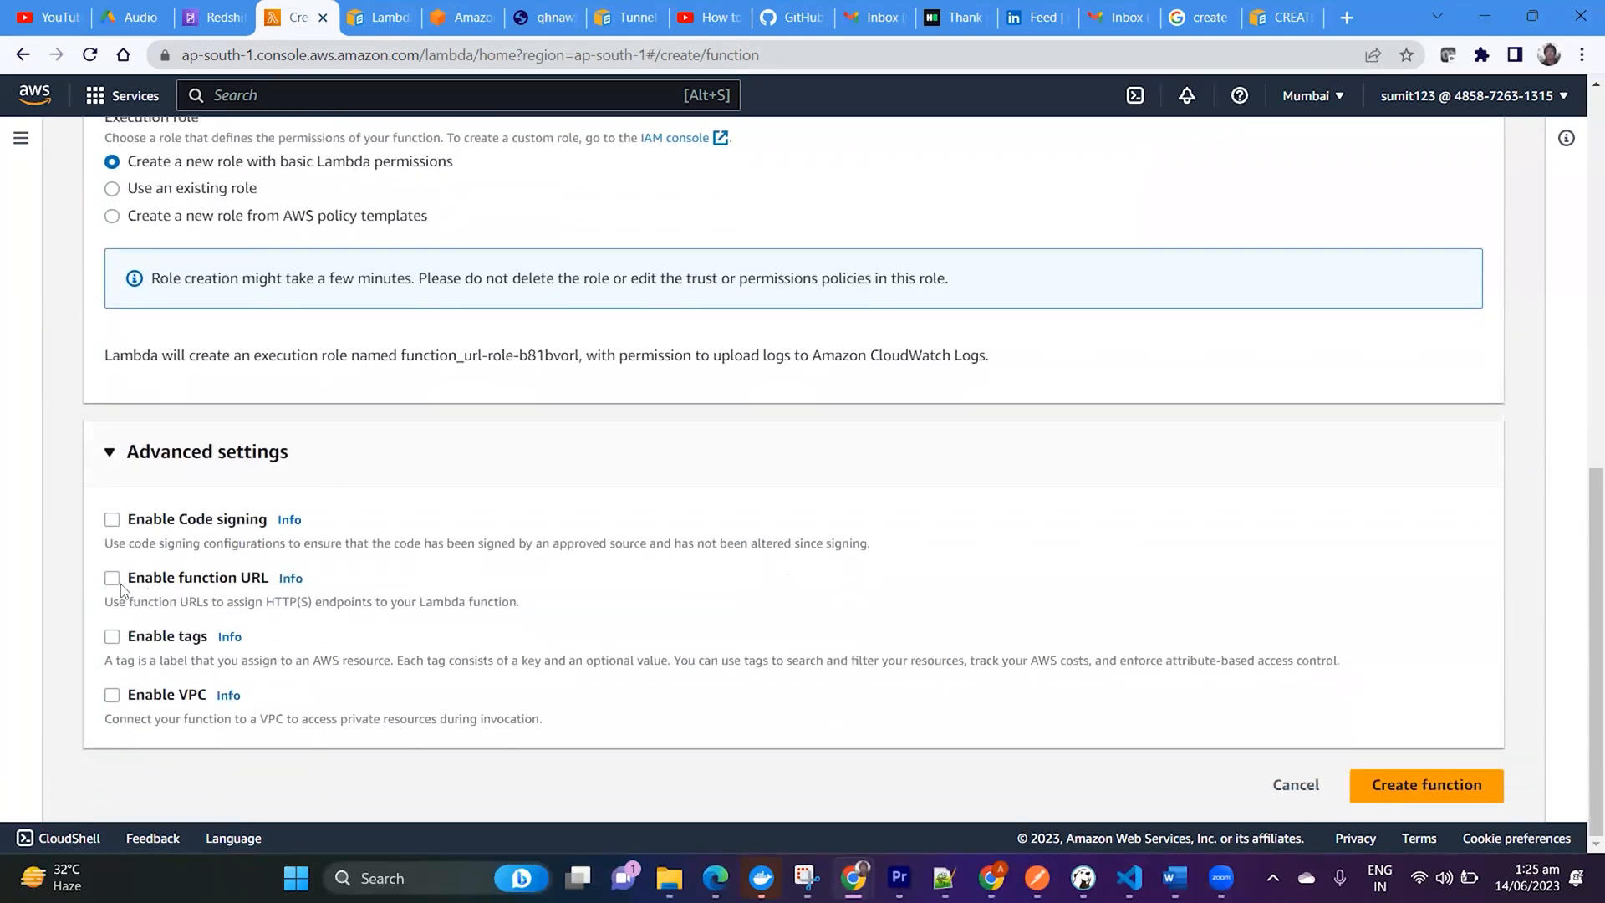
pyautogui.moveTo(167, 592)
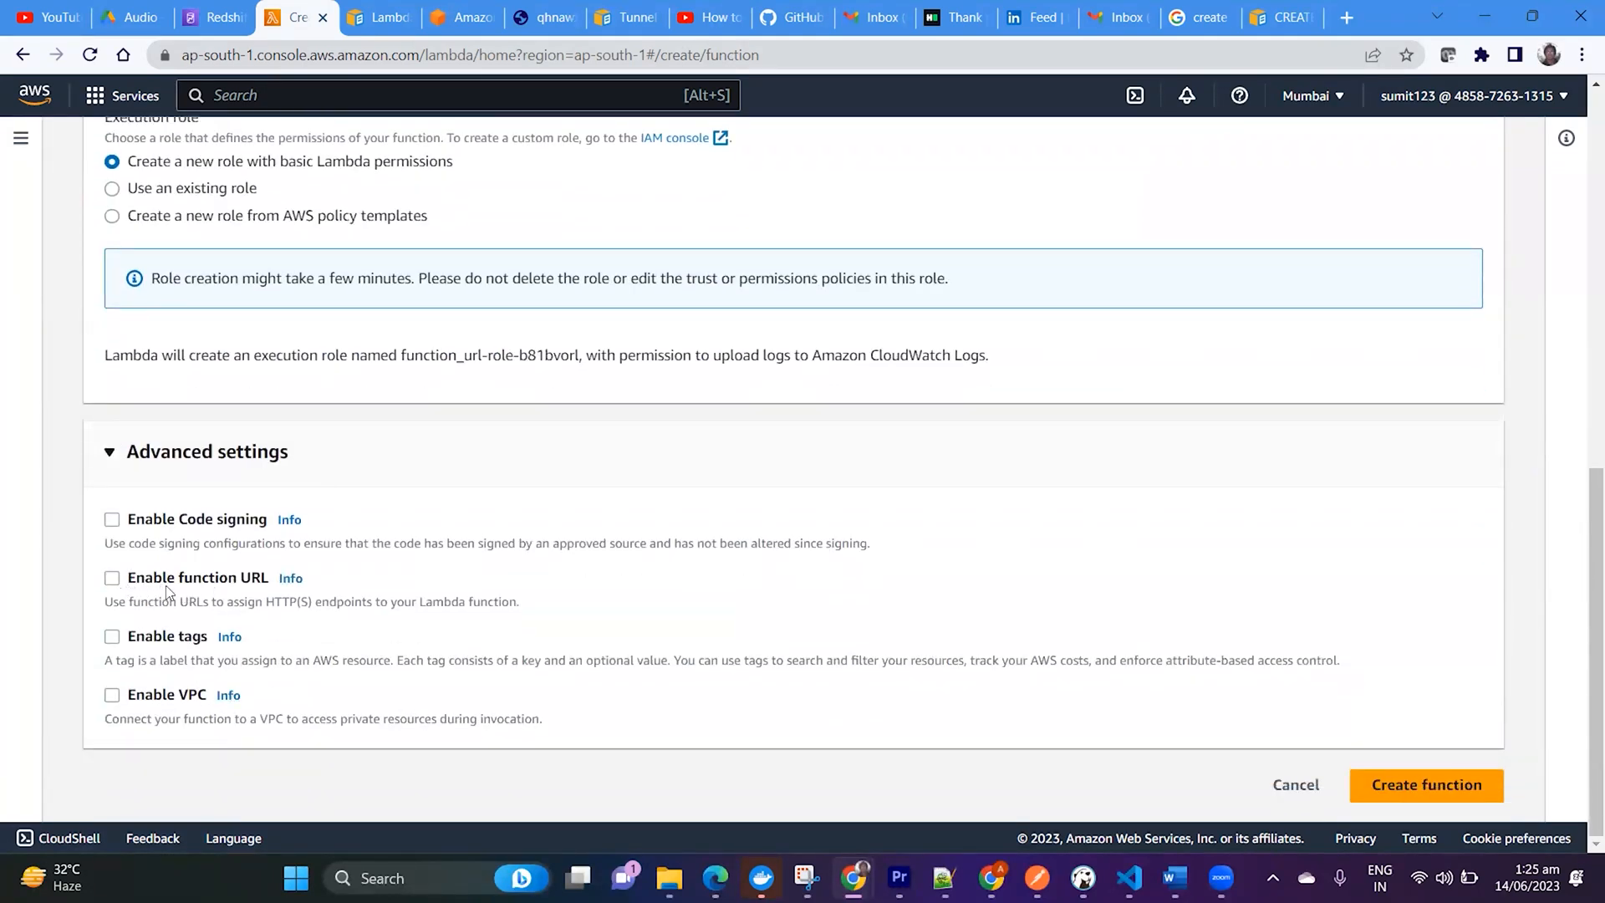
pyautogui.moveTo(440, 467)
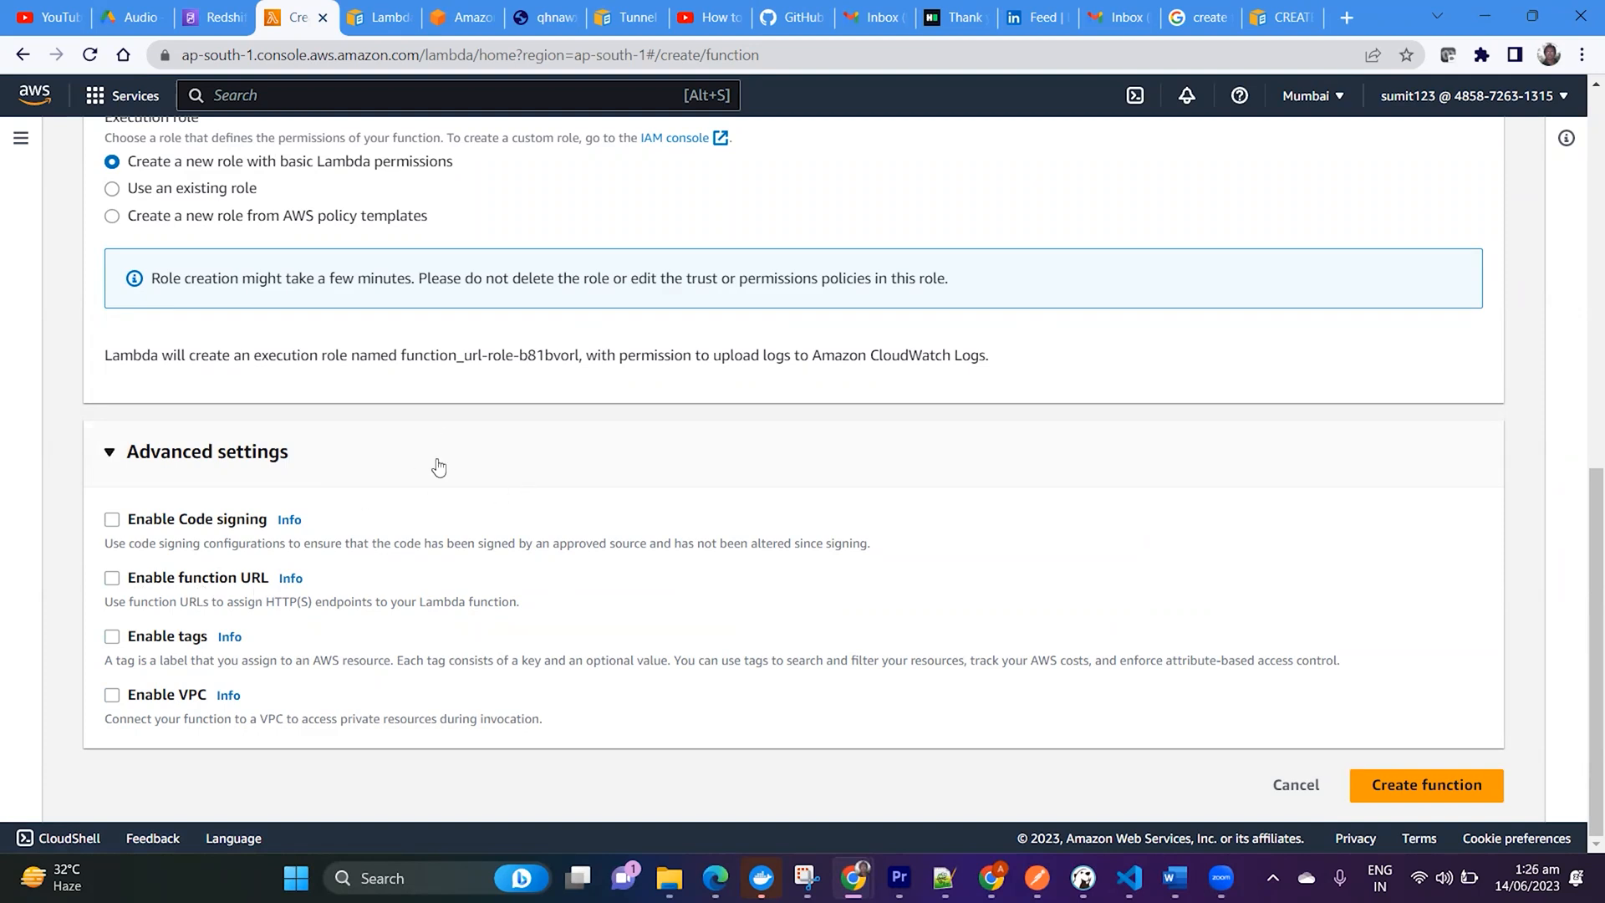
pyautogui.moveTo(960, 622)
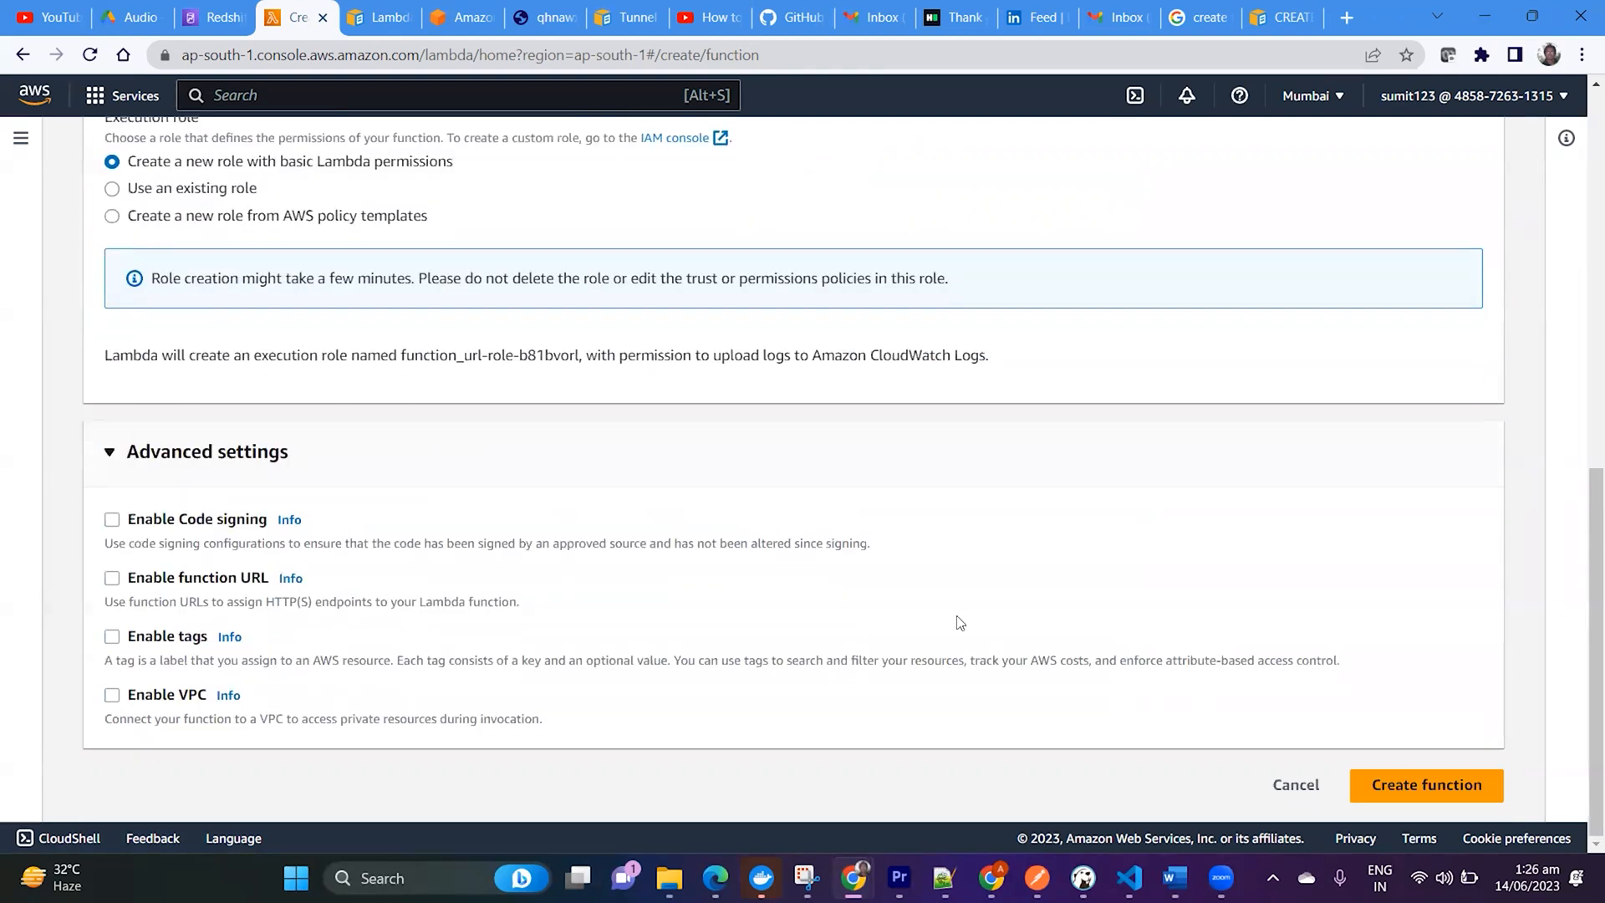
pyautogui.click(1426, 786)
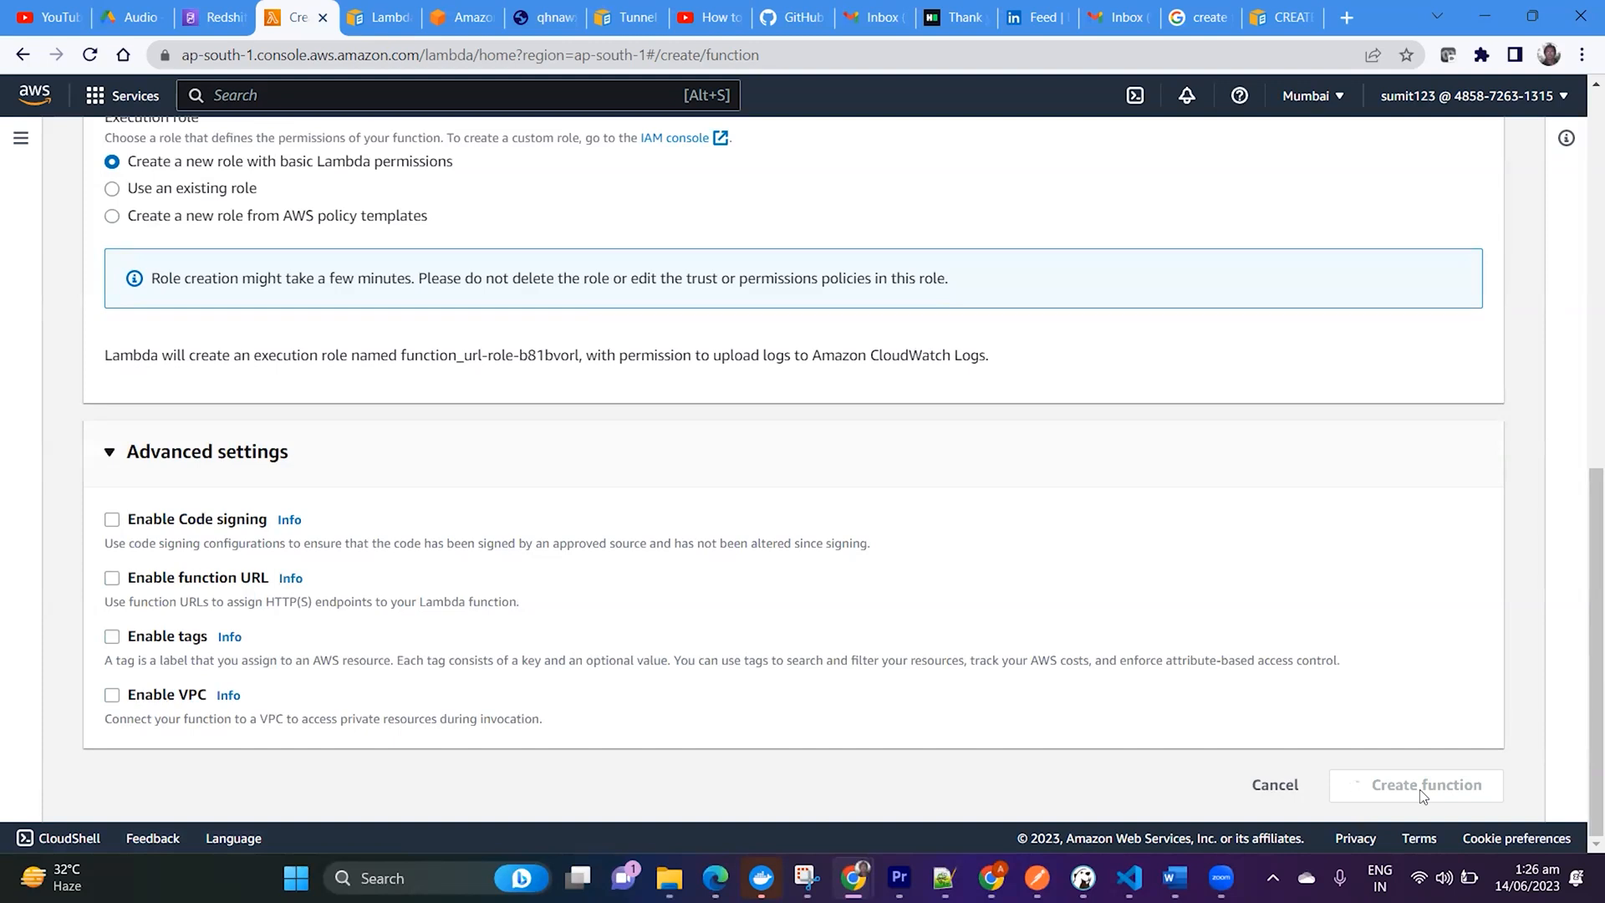
pyautogui.click(1424, 784)
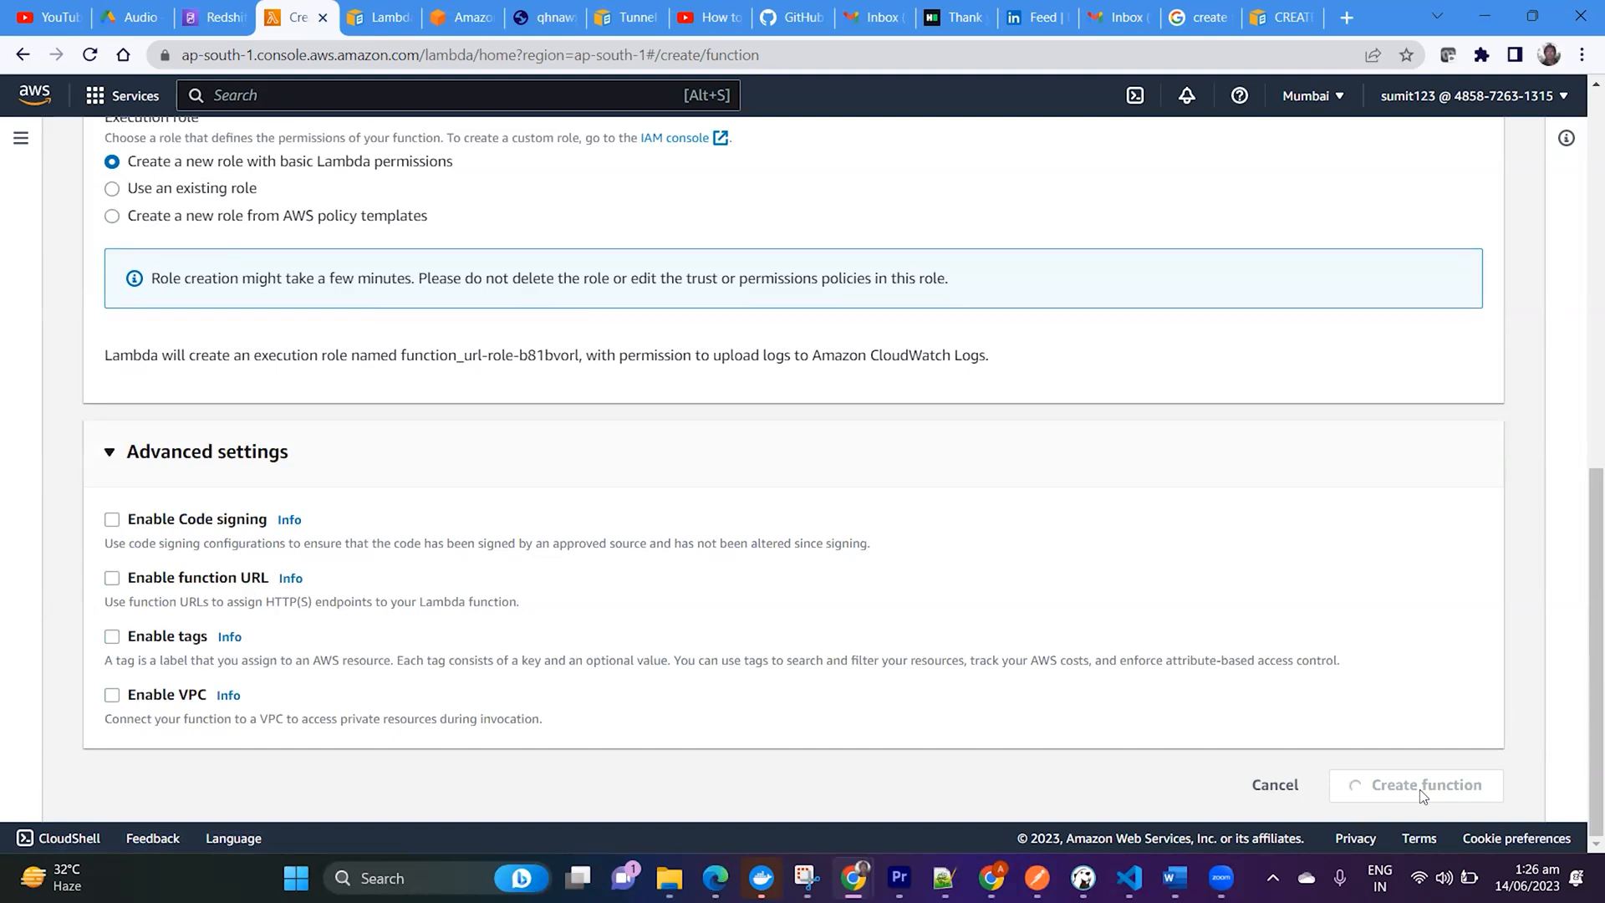
# Step: Go to function_url's Configuration and show its Function URL section, currently empty
pyautogui.click(1424, 785)
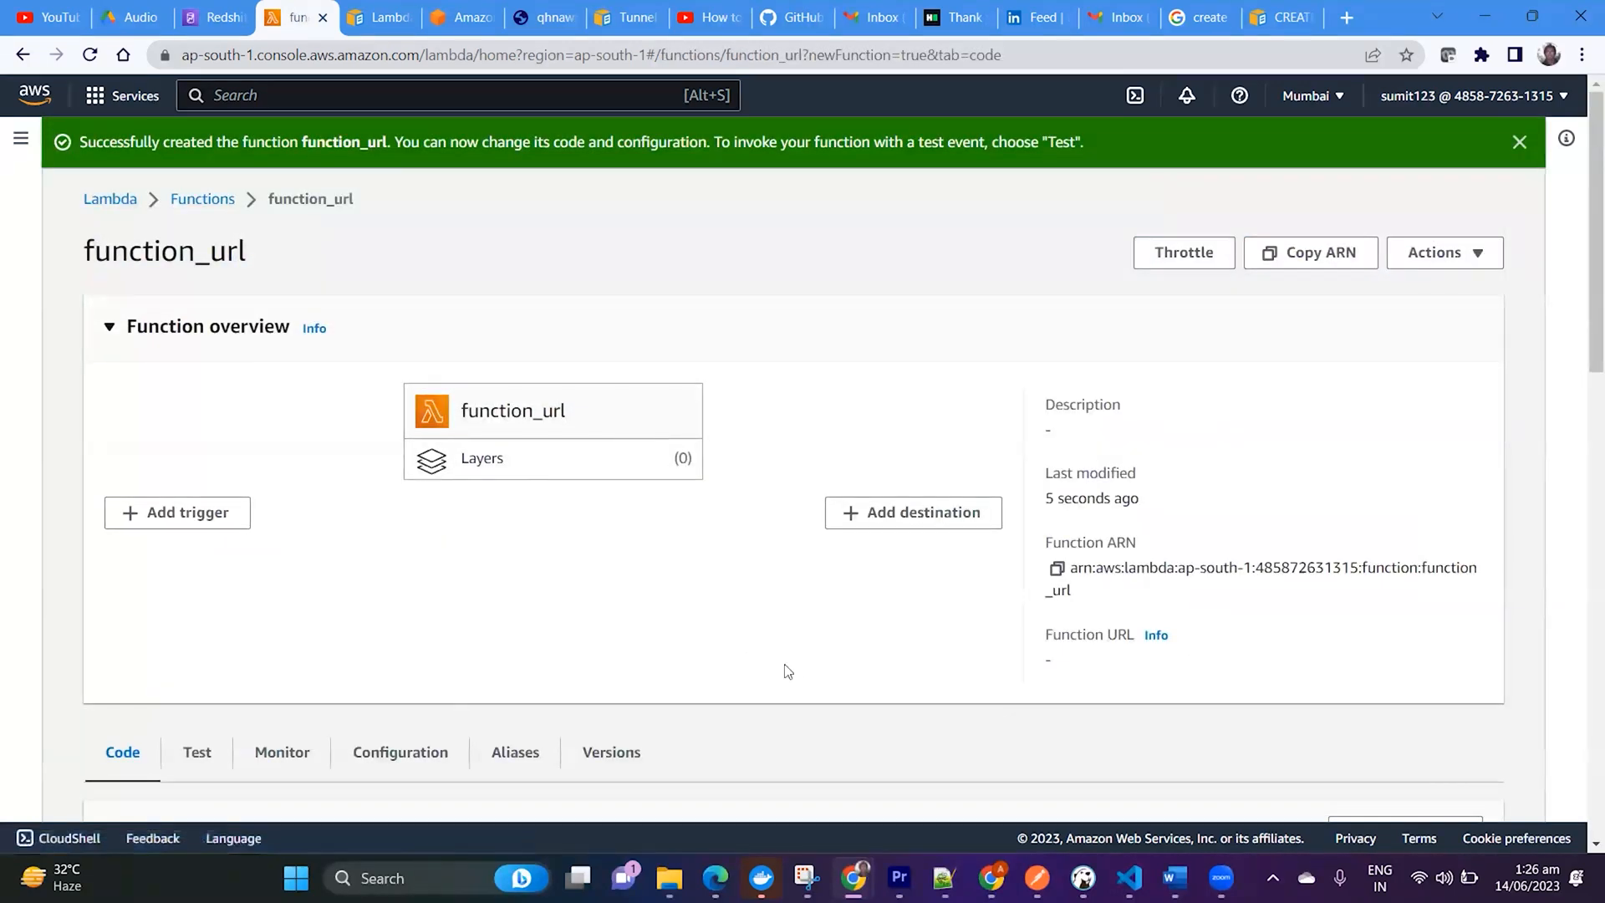
pyautogui.scroll(-3)
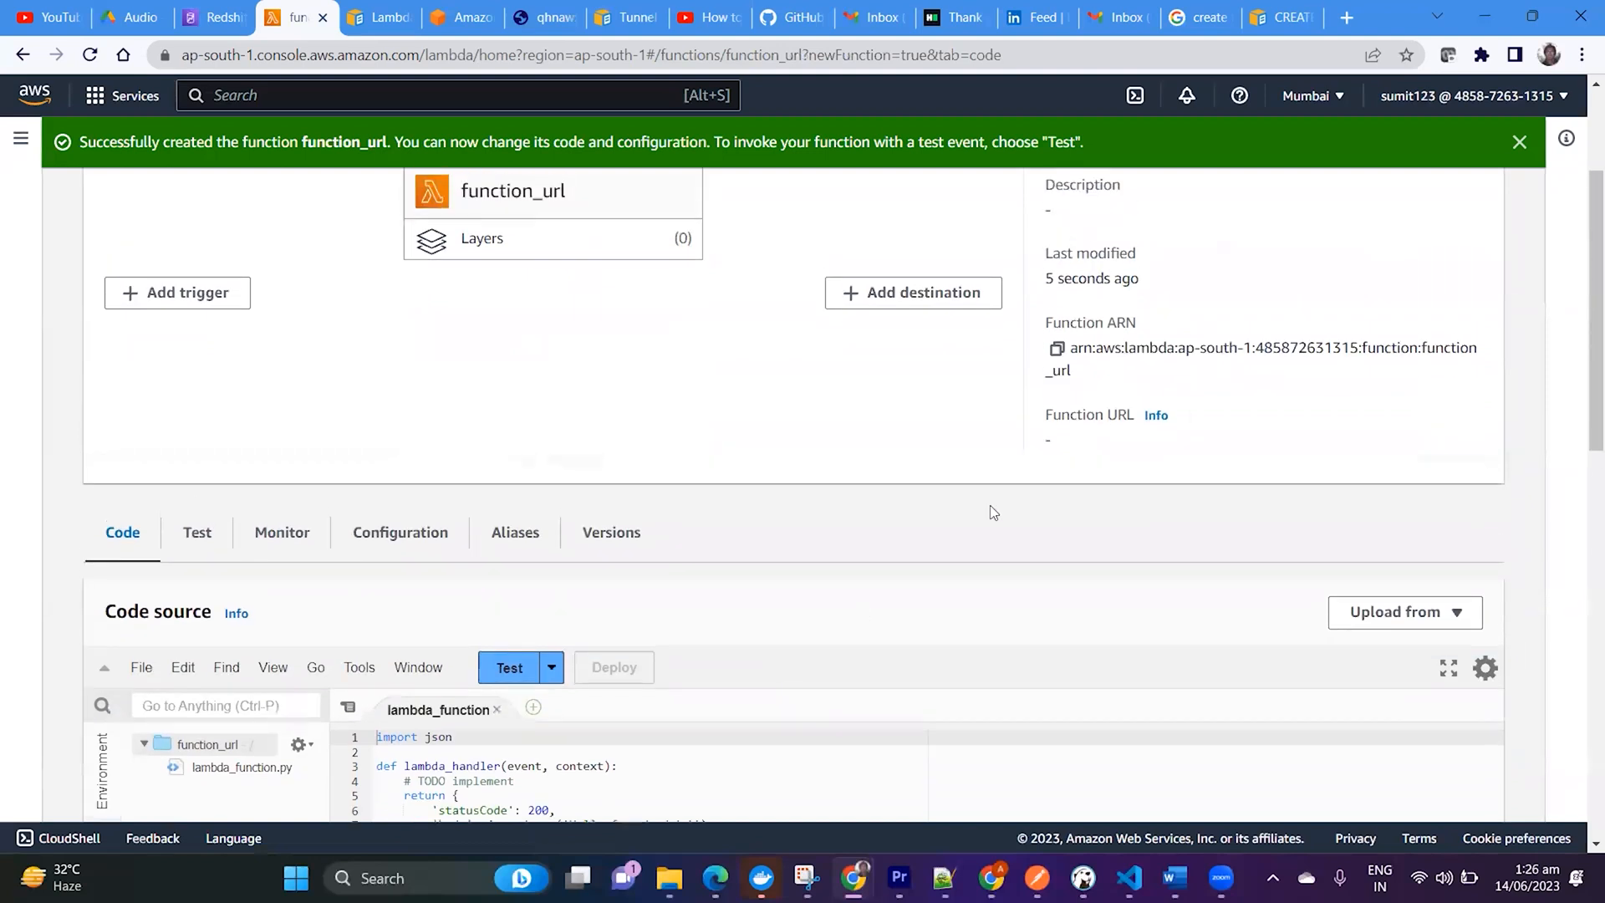
pyautogui.moveTo(779, 540)
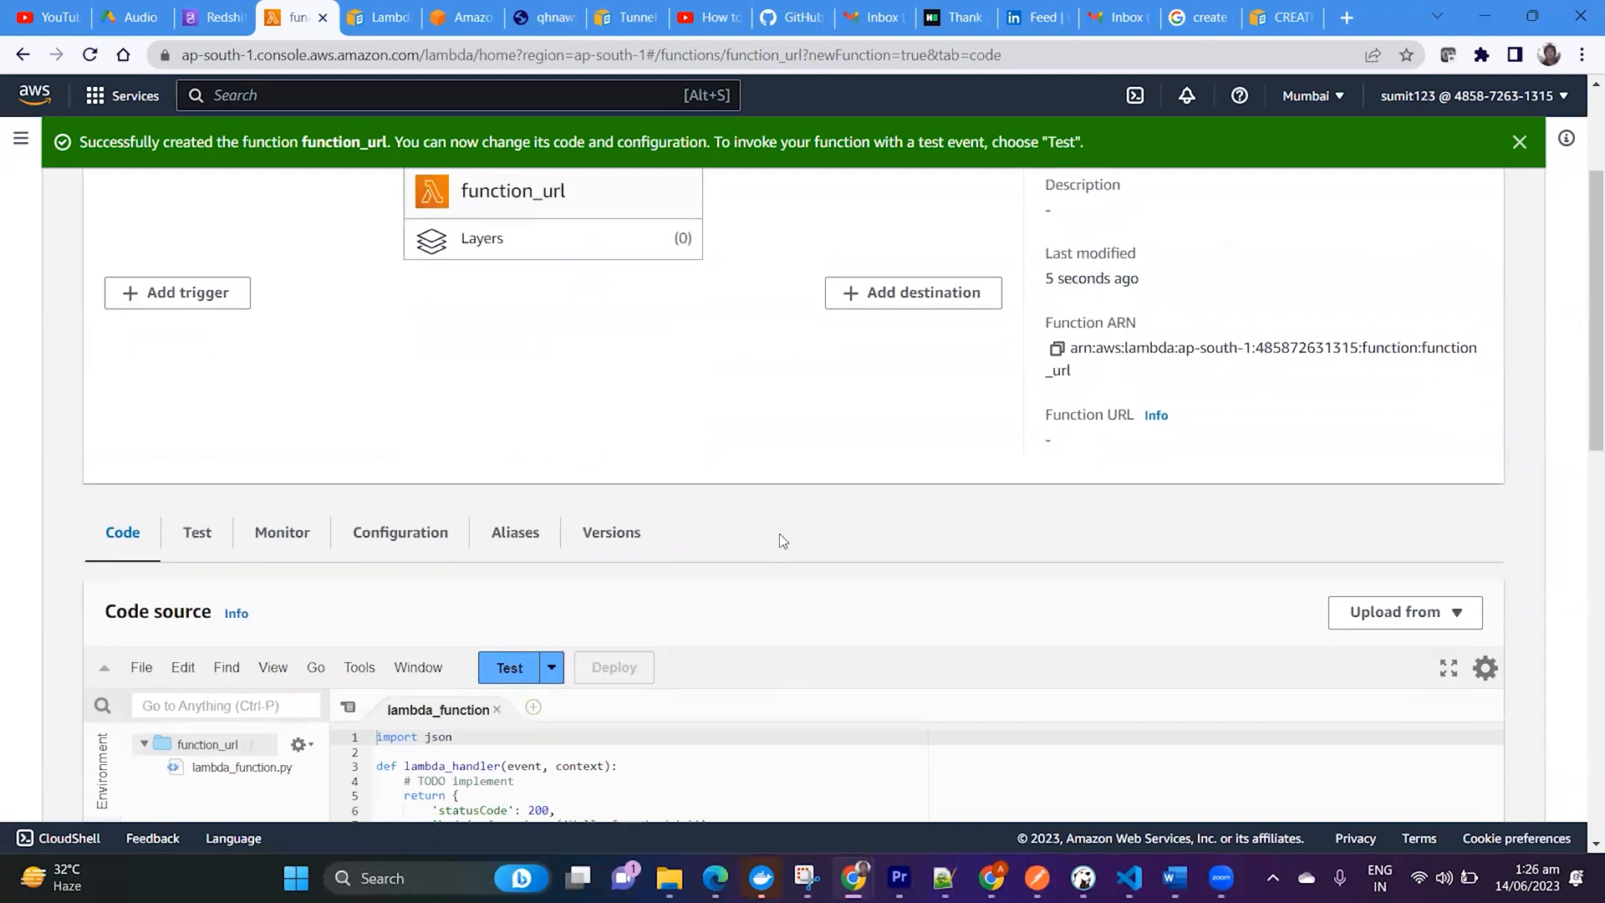
pyautogui.scroll(-3)
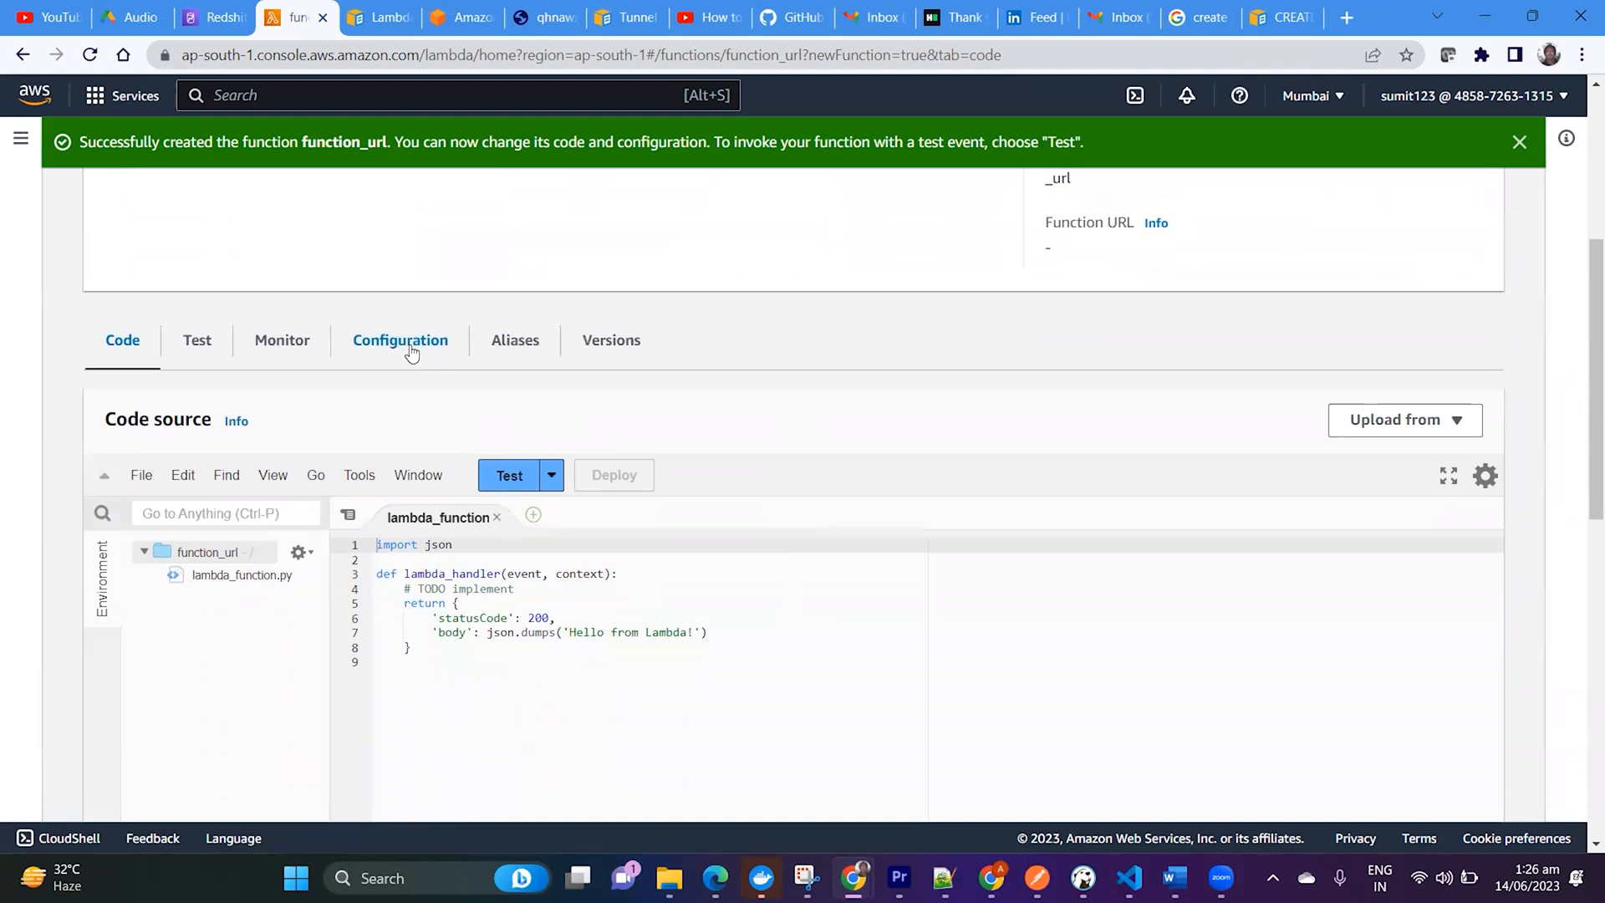
pyautogui.click(399, 340)
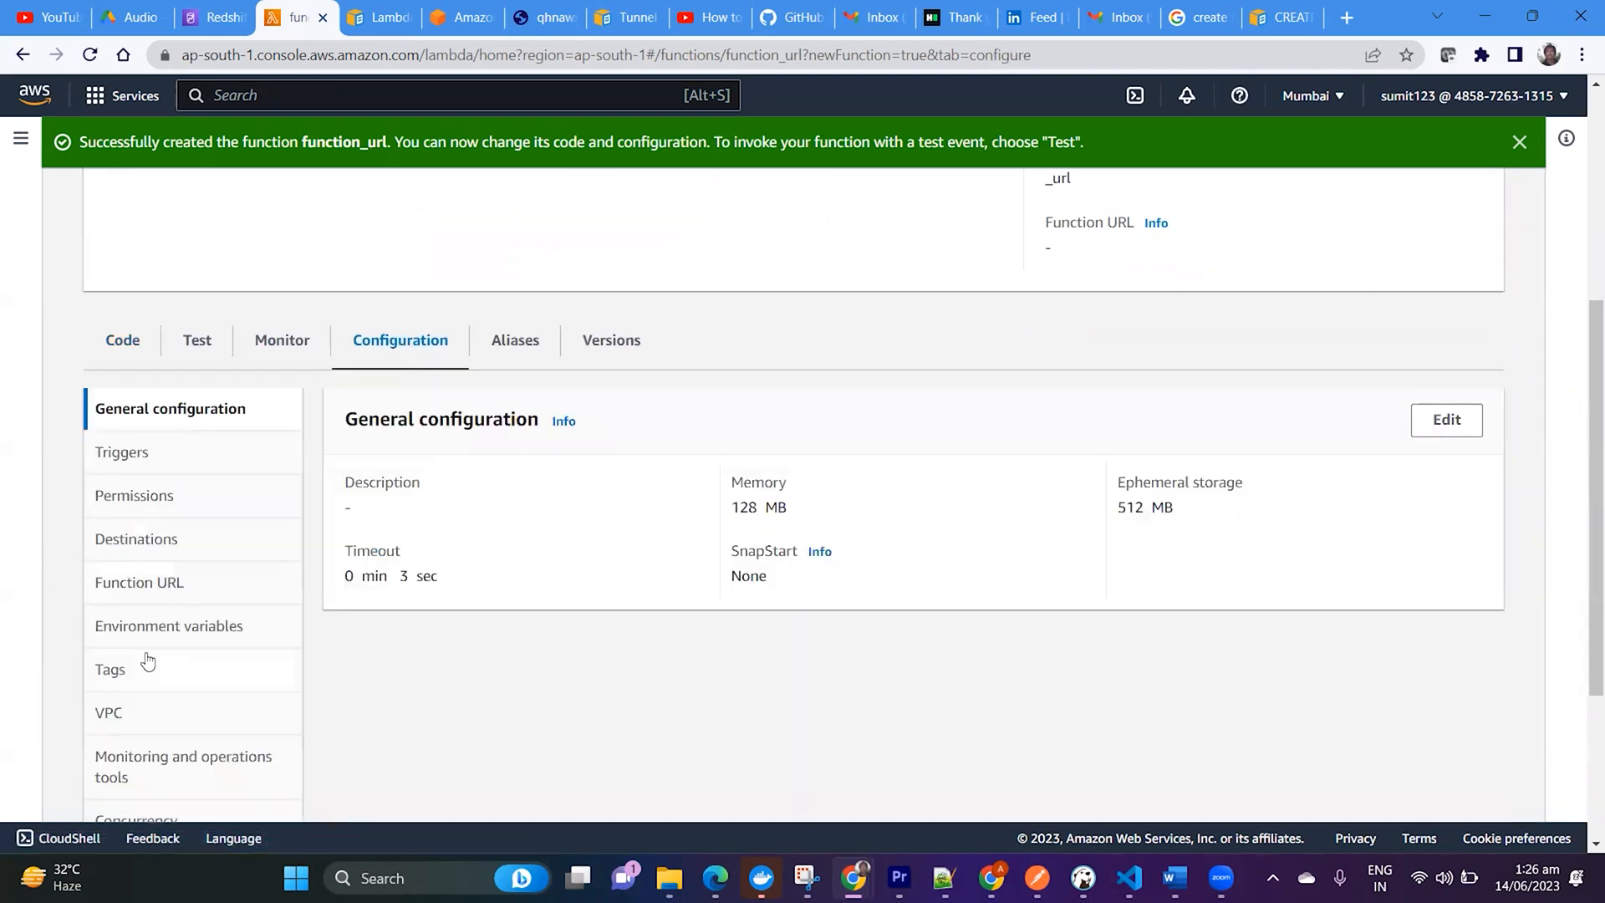
pyautogui.scroll(-3)
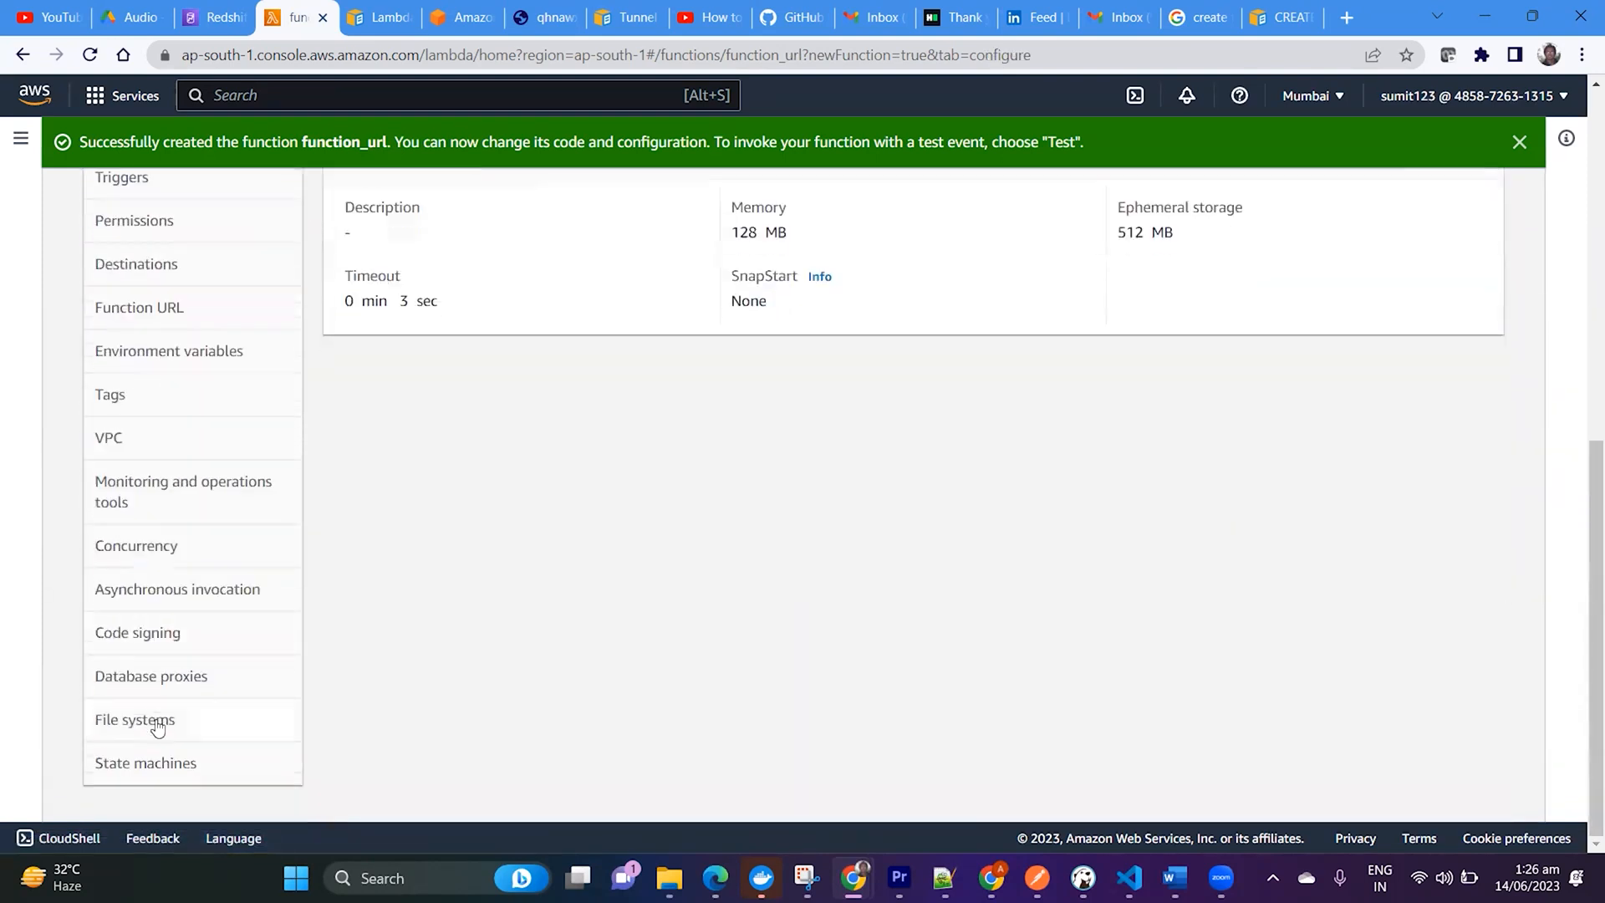
pyautogui.moveTo(141, 350)
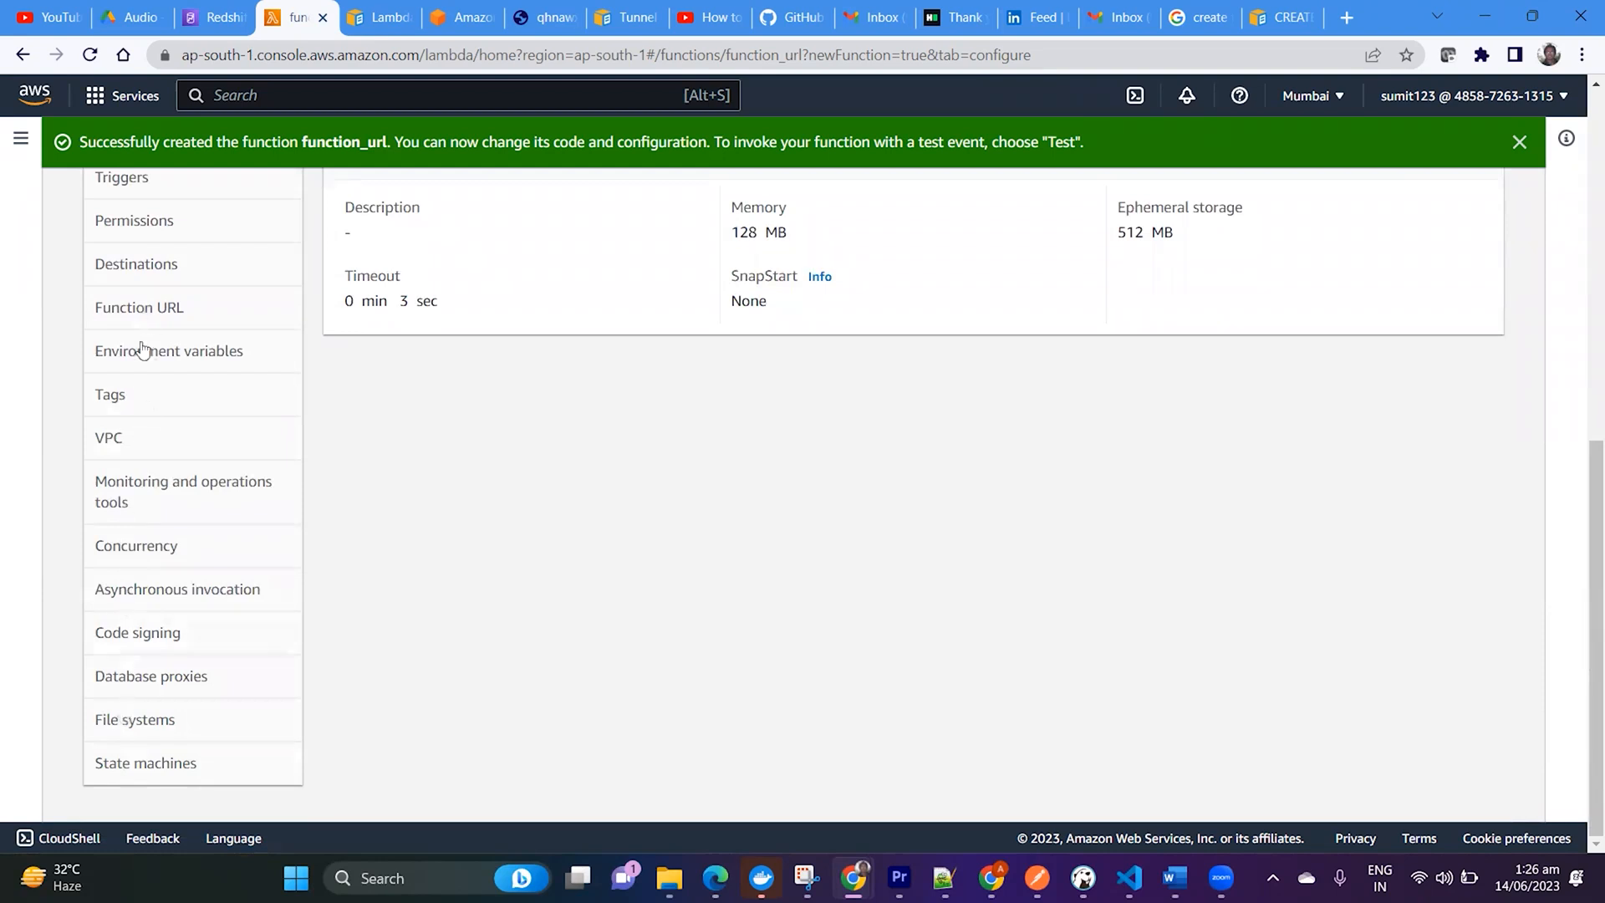
pyautogui.click(139, 308)
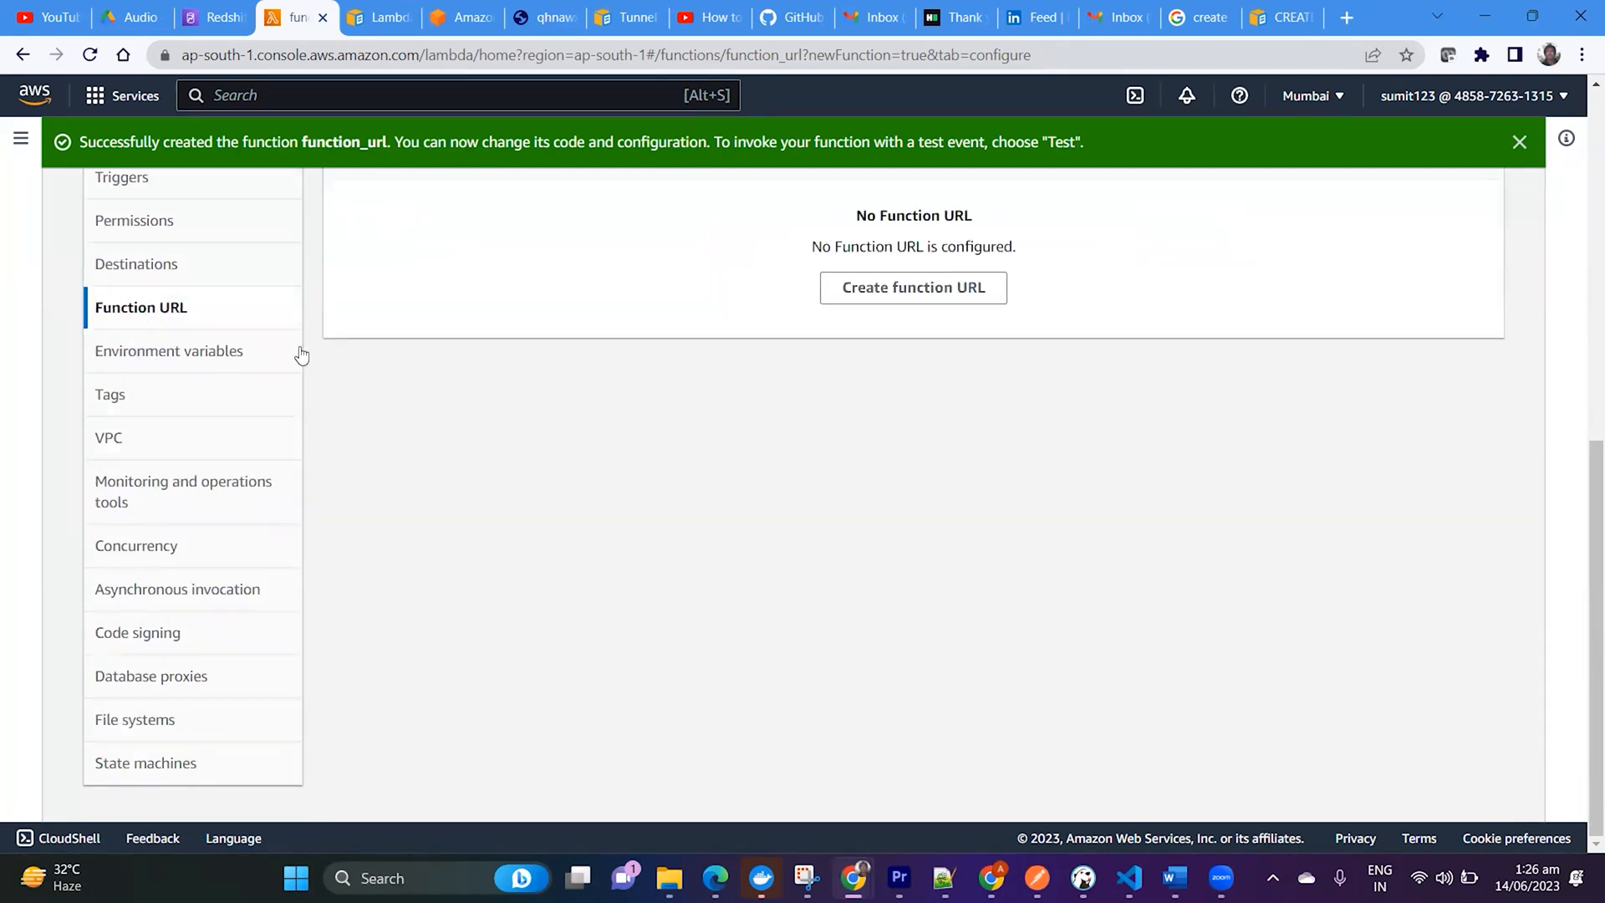
pyautogui.scroll(3)
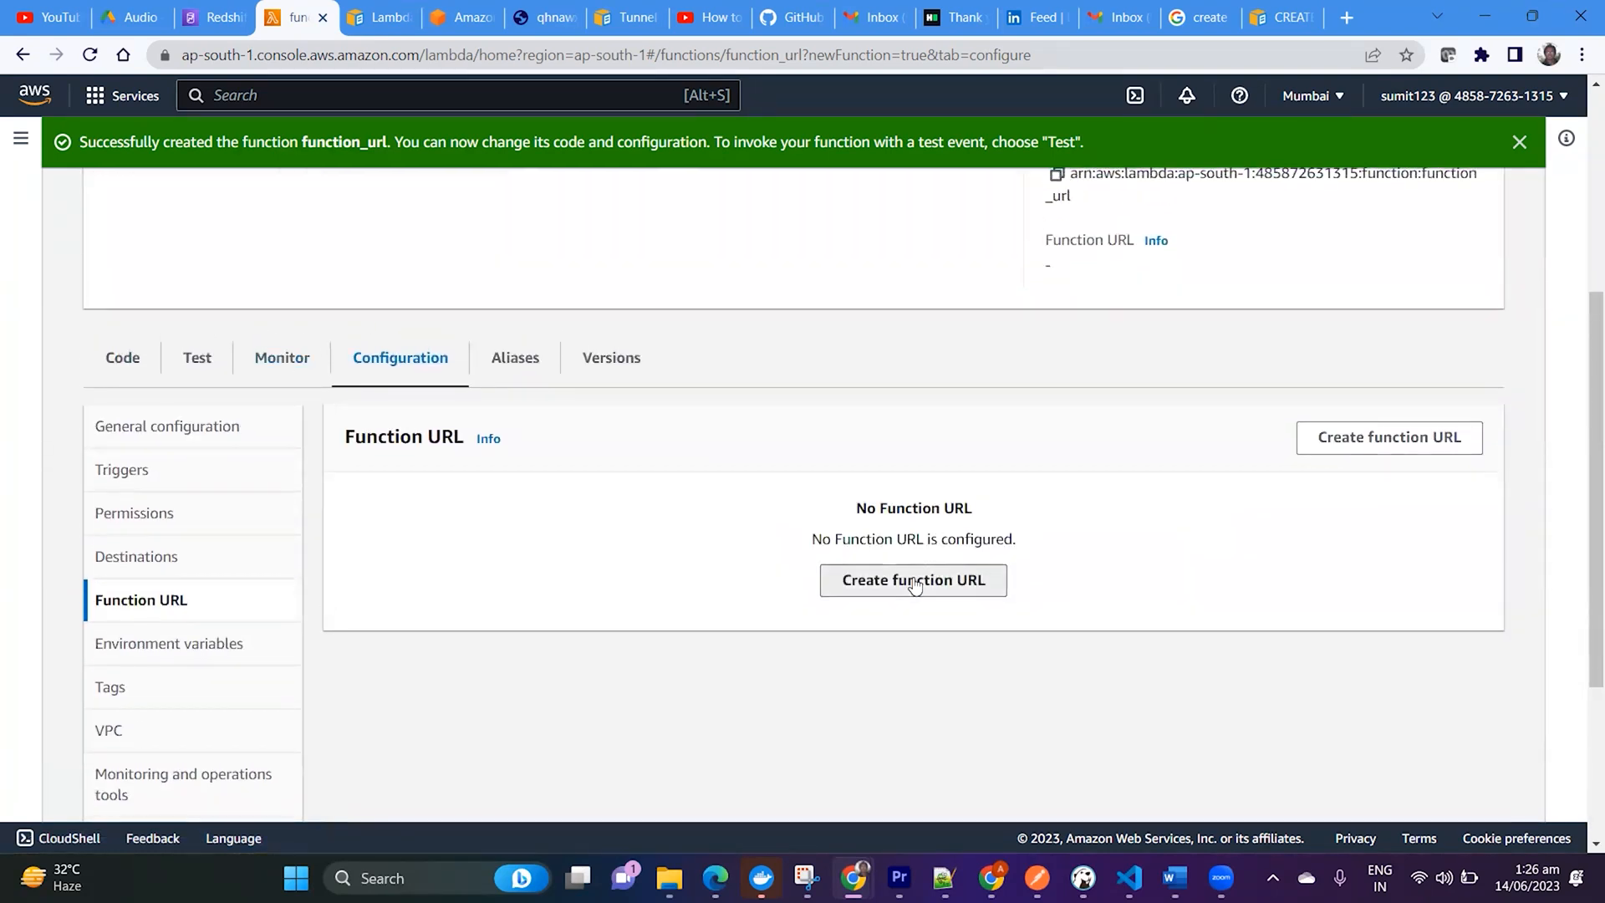
# Step: Begin a function URL for function_url with auth type NONE for public access
pyautogui.click(913, 581)
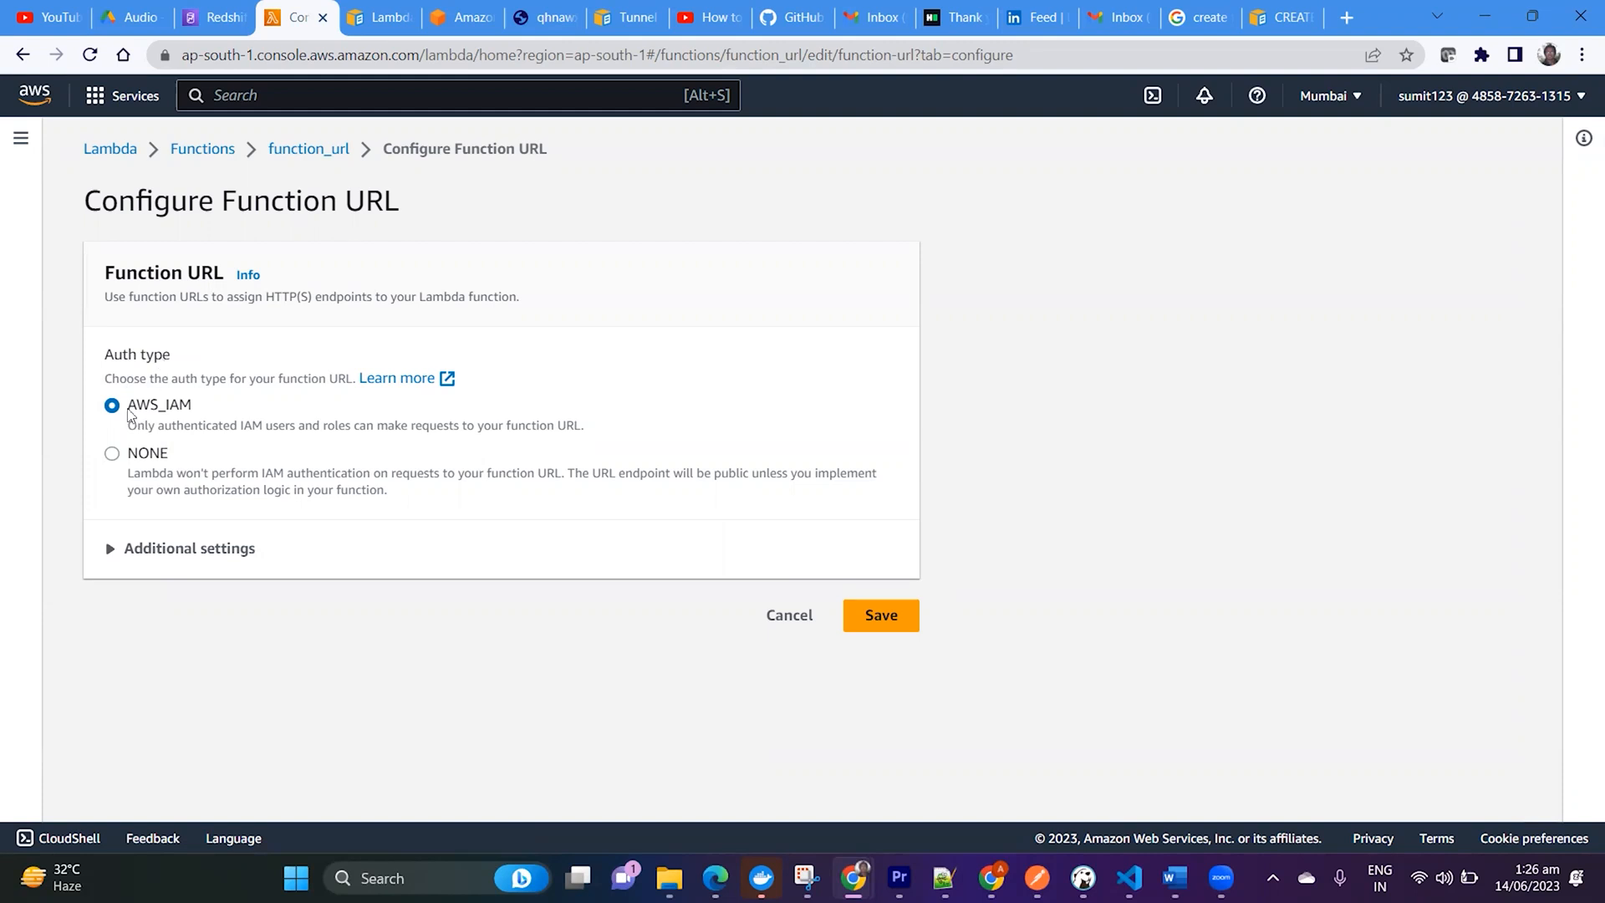
pyautogui.moveTo(112, 455)
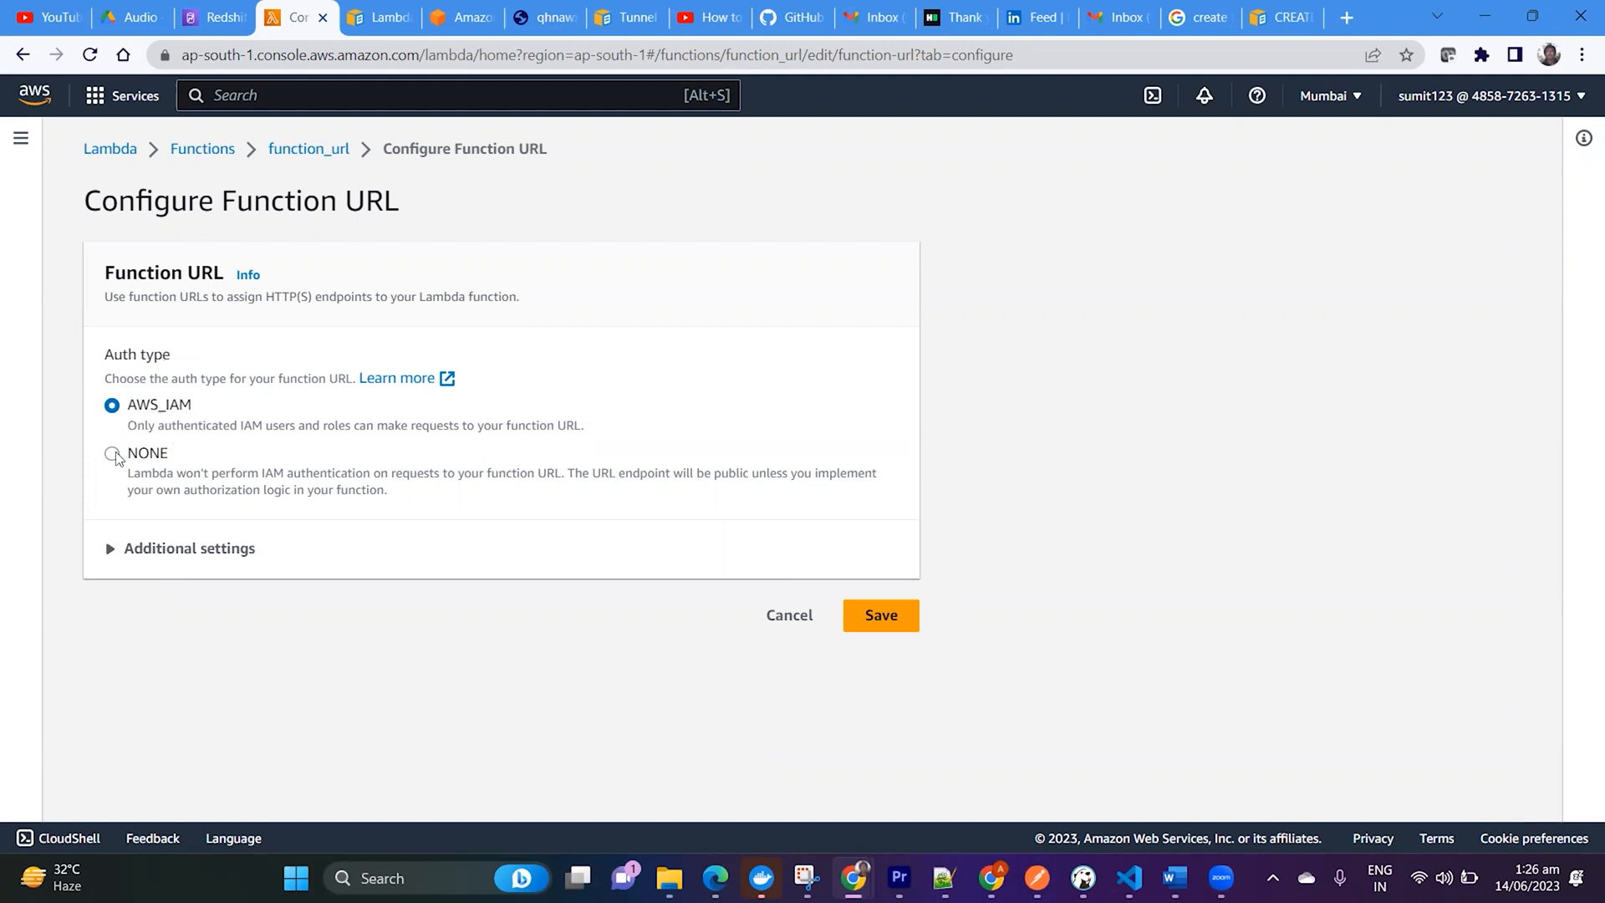
pyautogui.moveTo(164, 411)
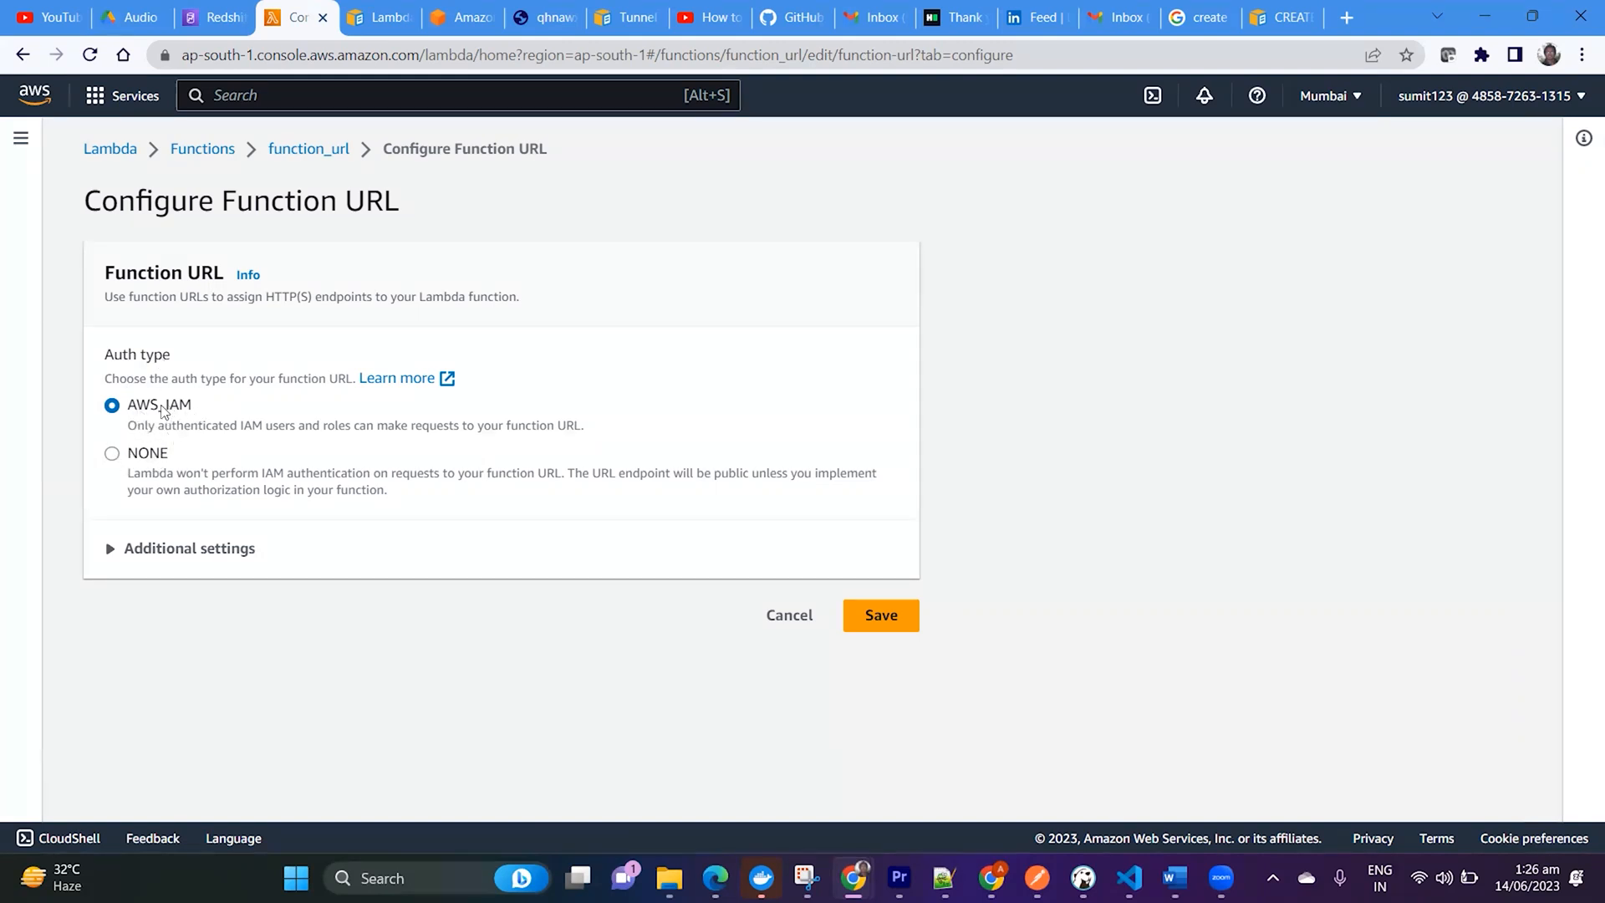
pyautogui.moveTo(197, 411)
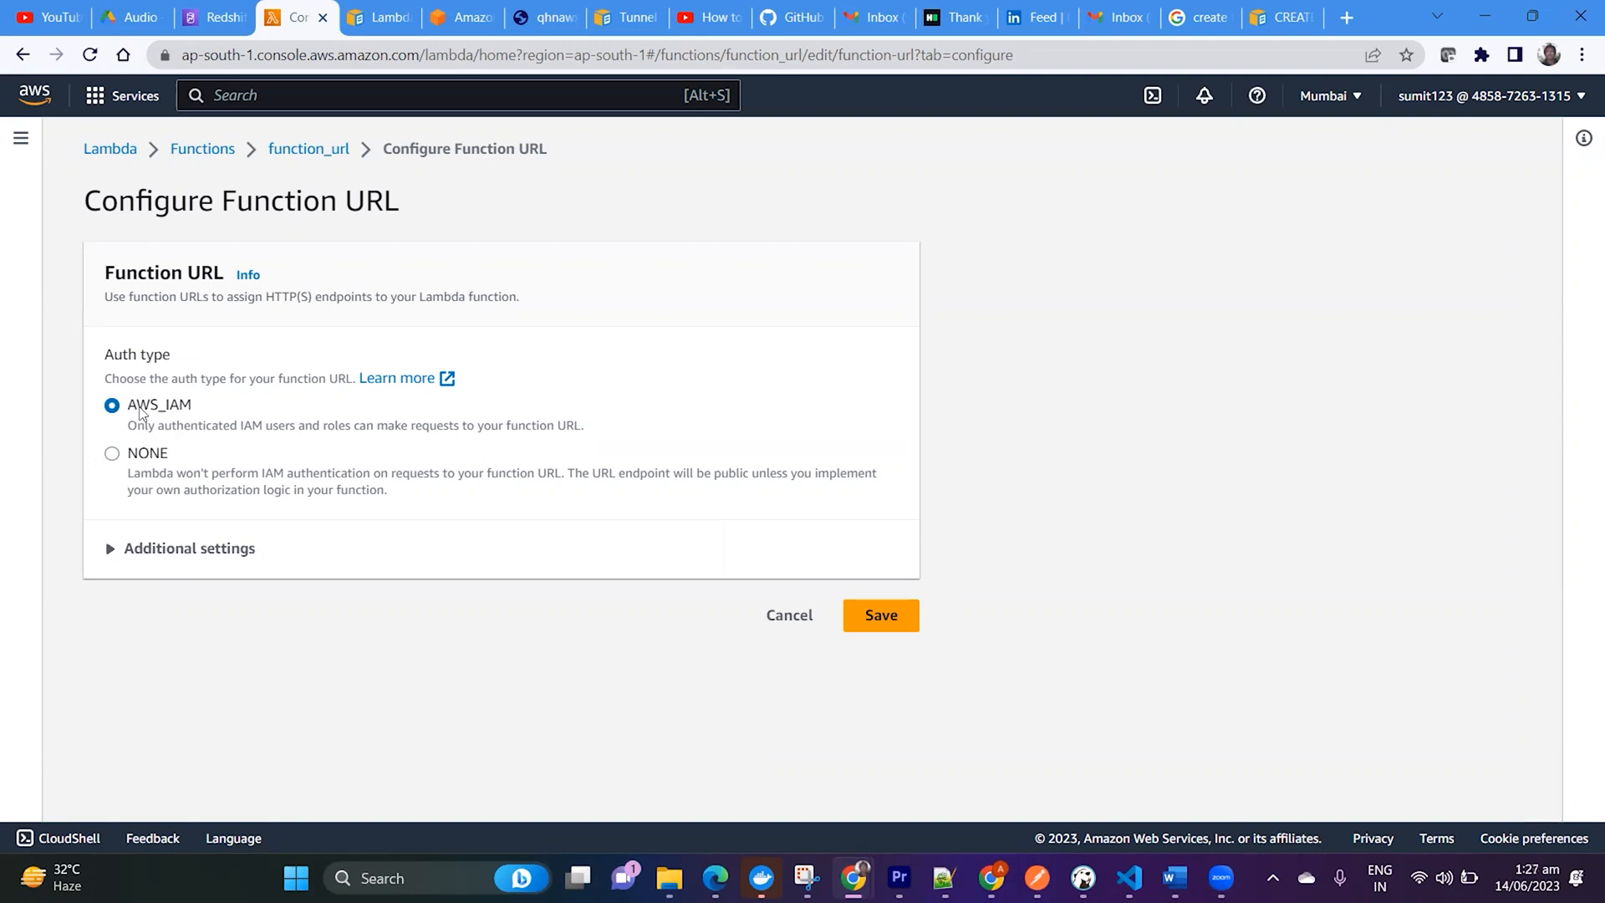
pyautogui.moveTo(167, 377)
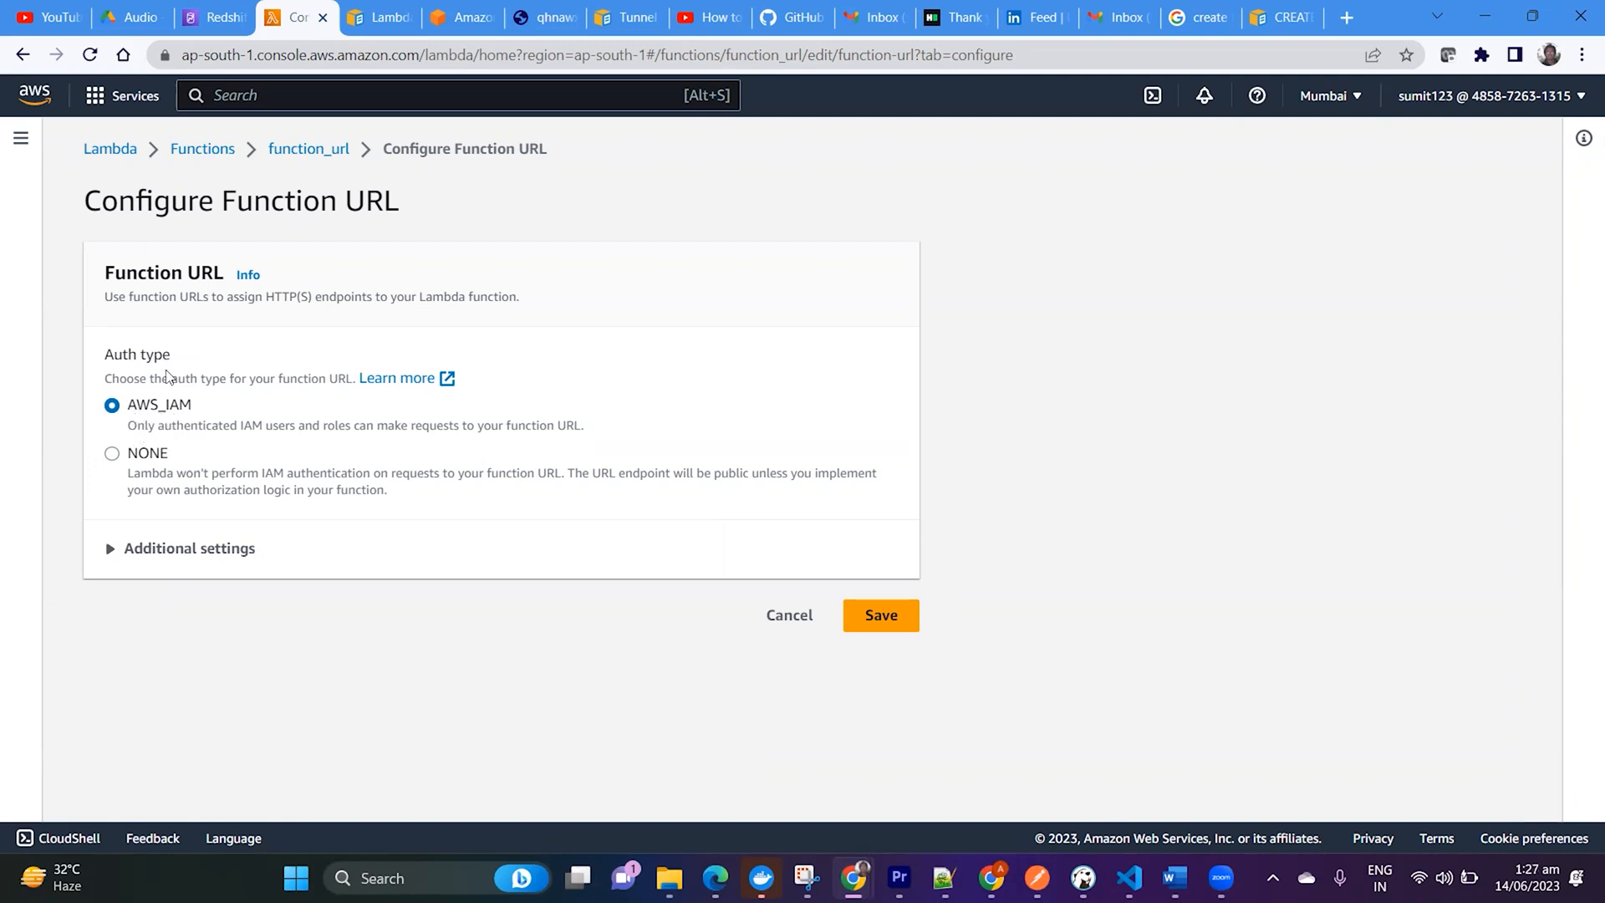
pyautogui.moveTo(174, 411)
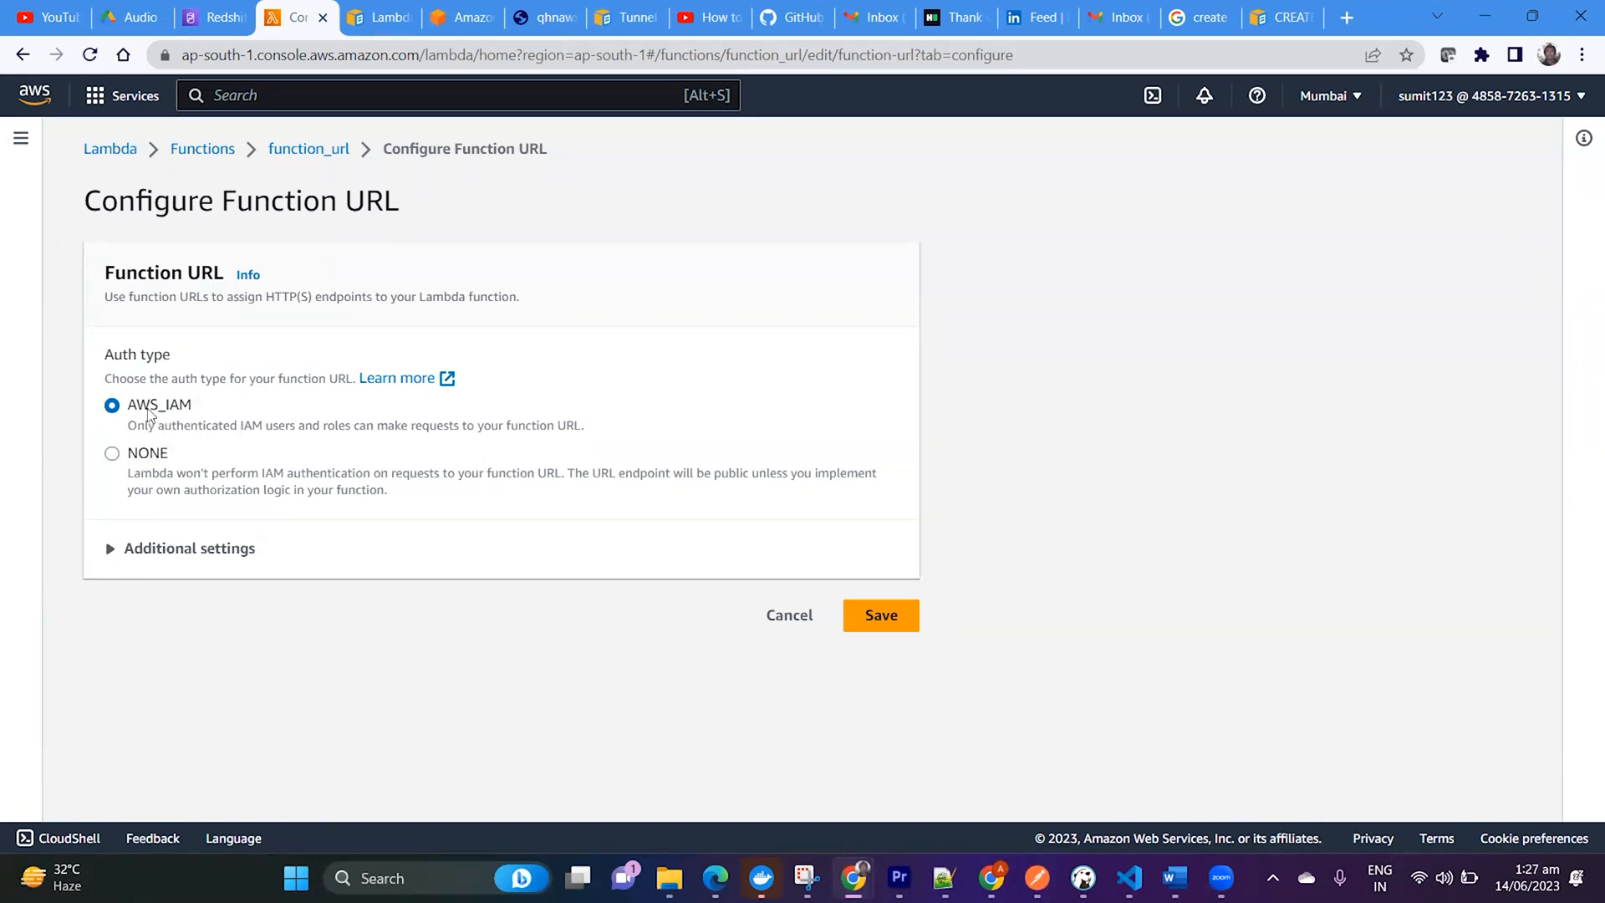
pyautogui.click(112, 453)
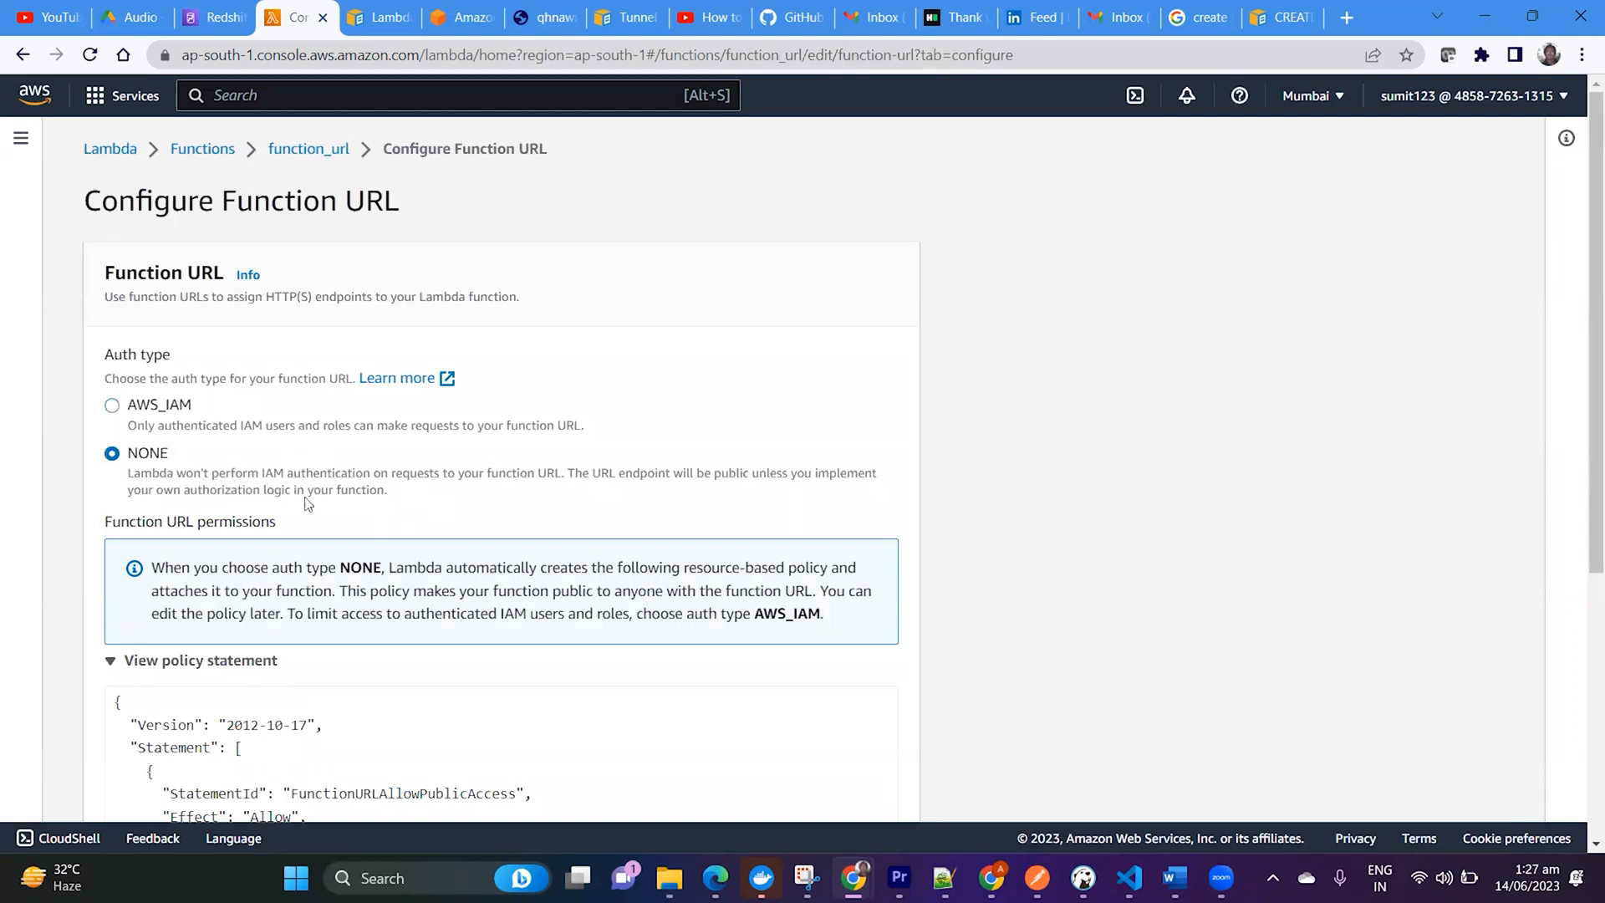
pyautogui.moveTo(174, 483)
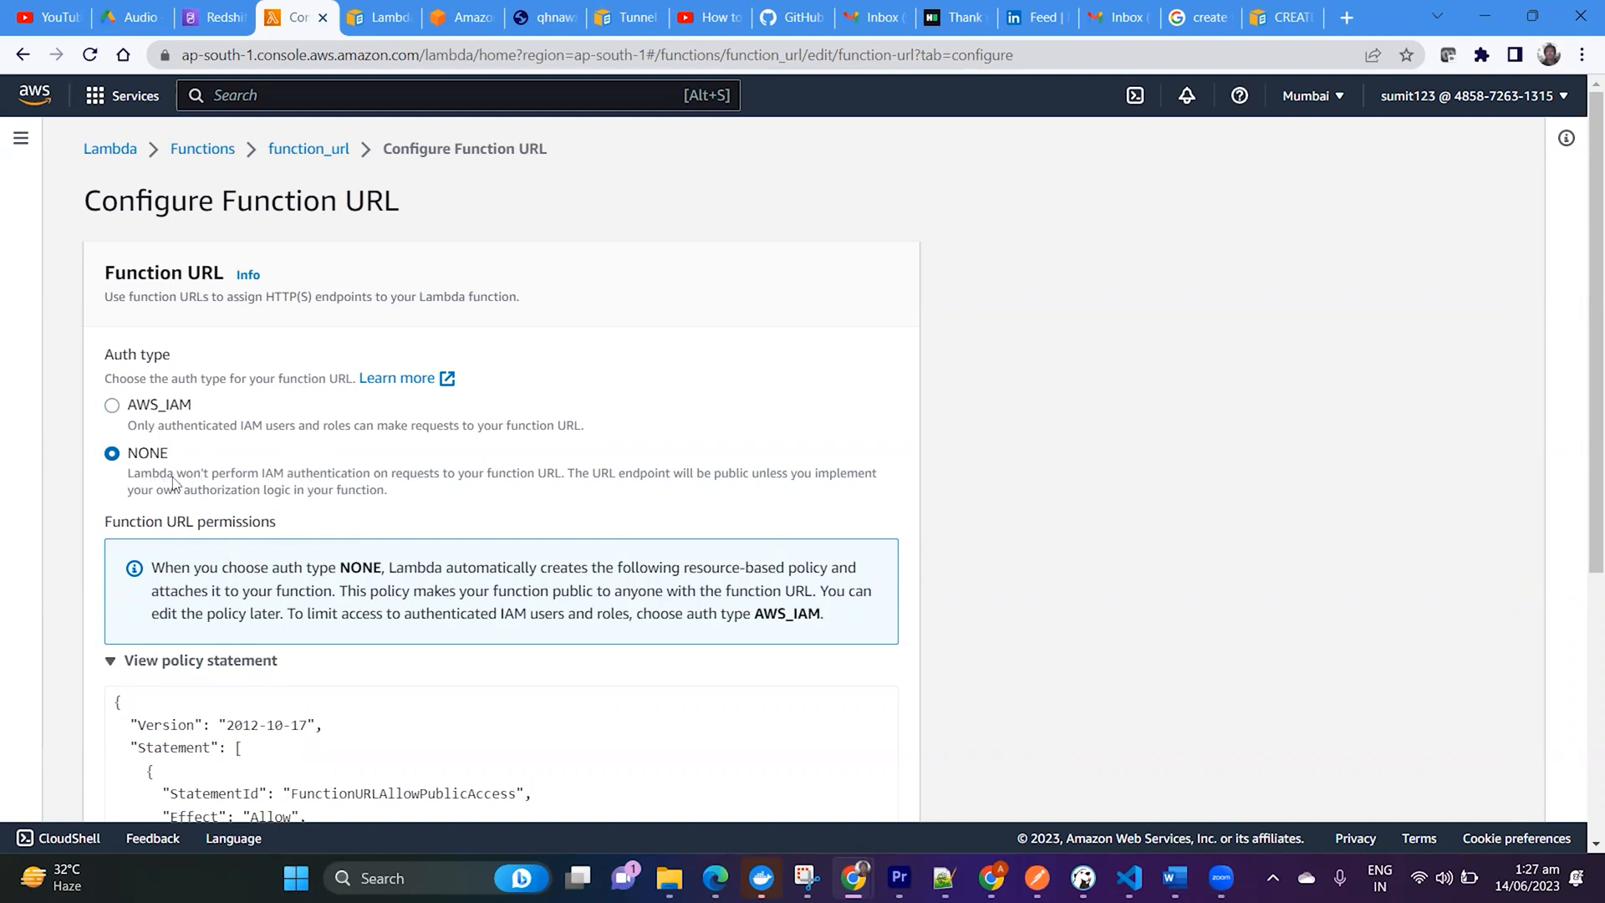
pyautogui.moveTo(413, 481)
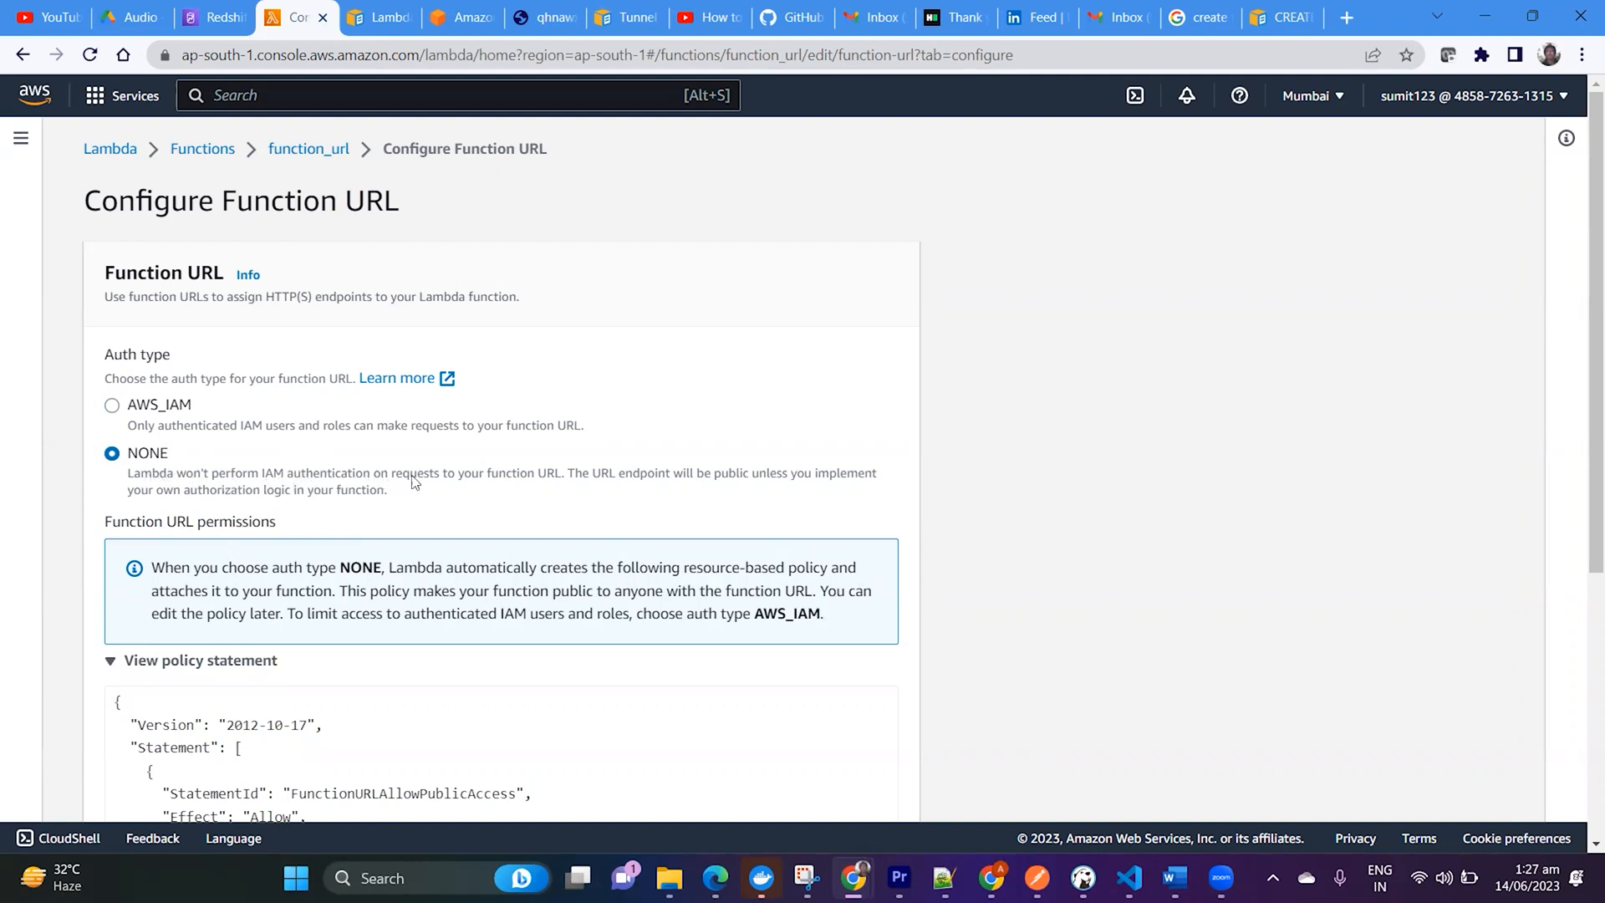
pyautogui.moveTo(532, 483)
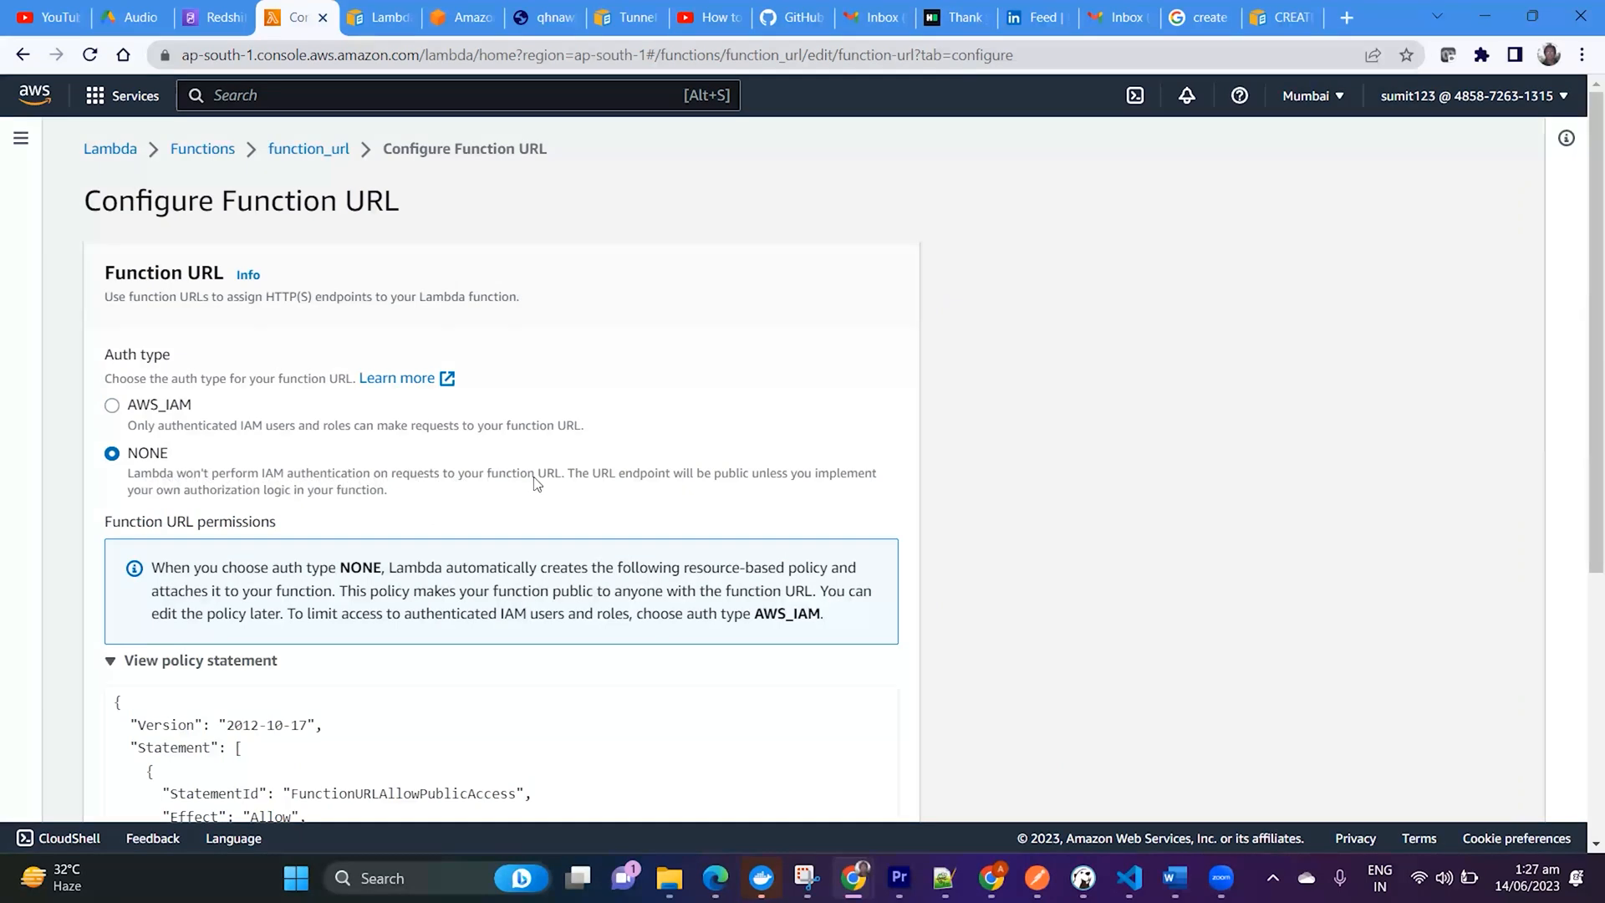
pyautogui.moveTo(655, 484)
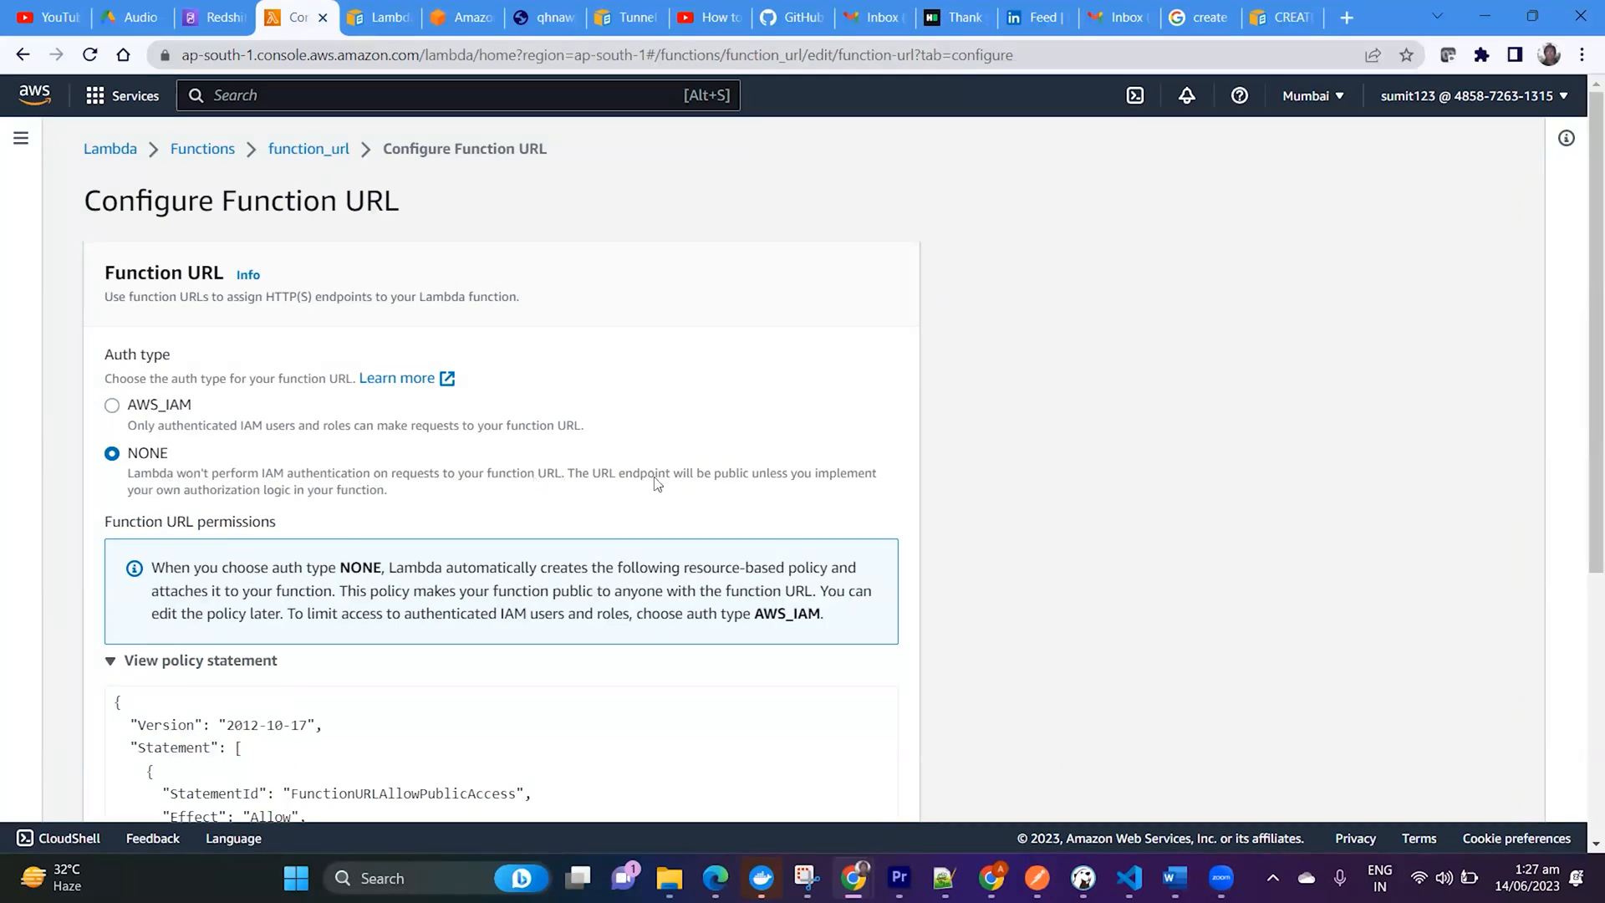
pyautogui.moveTo(299, 500)
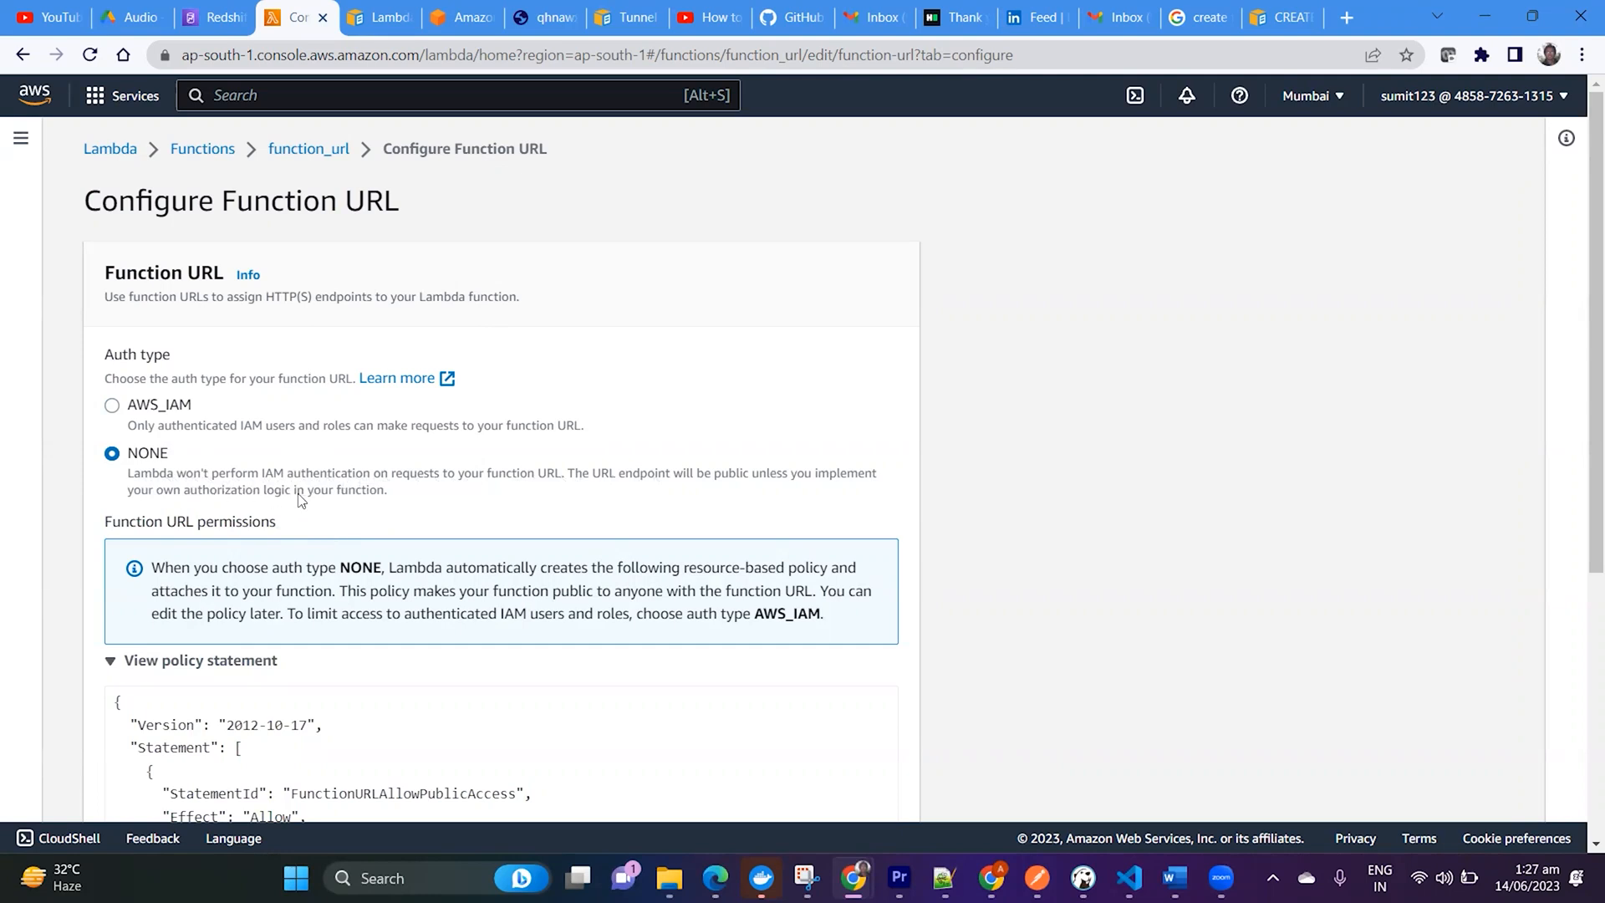
pyautogui.moveTo(458, 509)
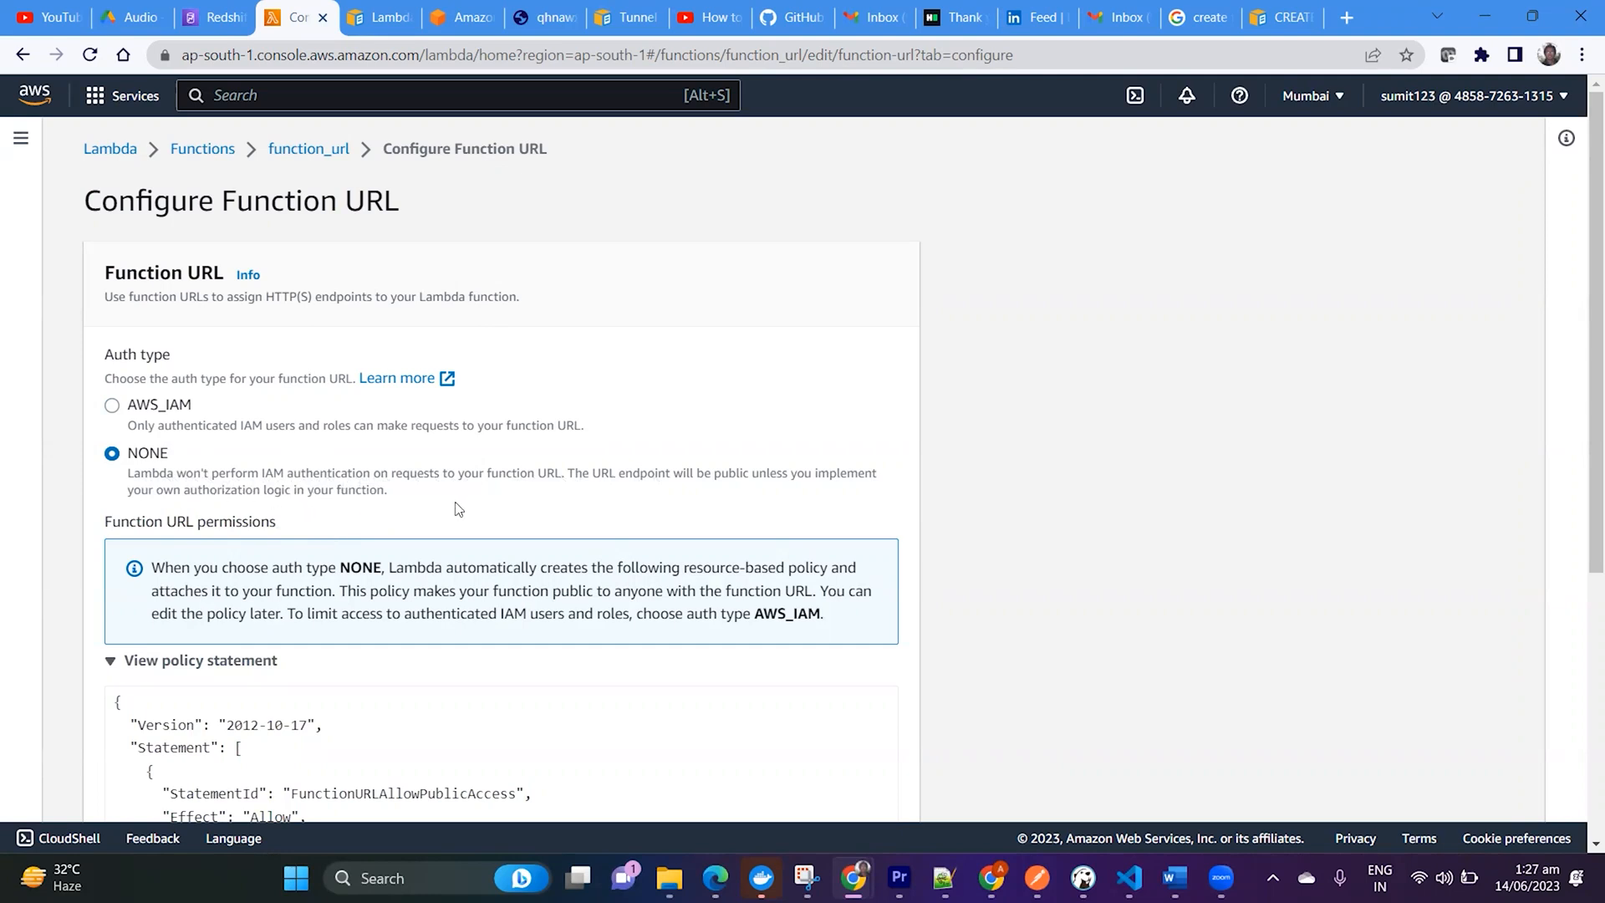
pyautogui.moveTo(467, 519)
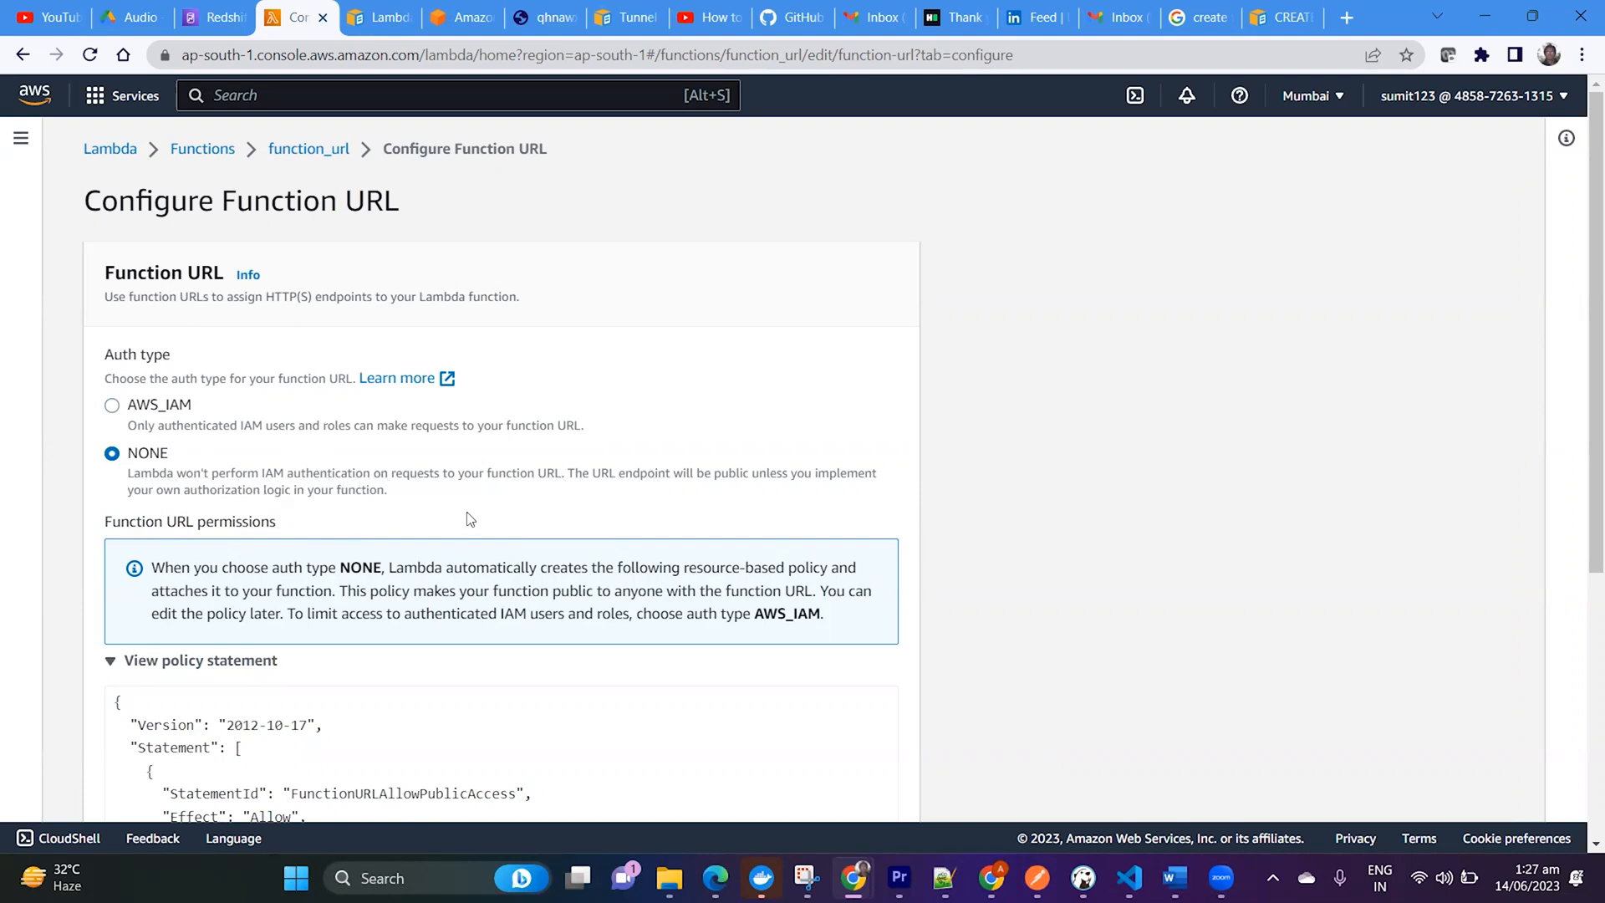
# Step: Review the policy's wildcard principal and FunctionUrlAuthType NONE condition, then save the function URL
pyautogui.scroll(-3)
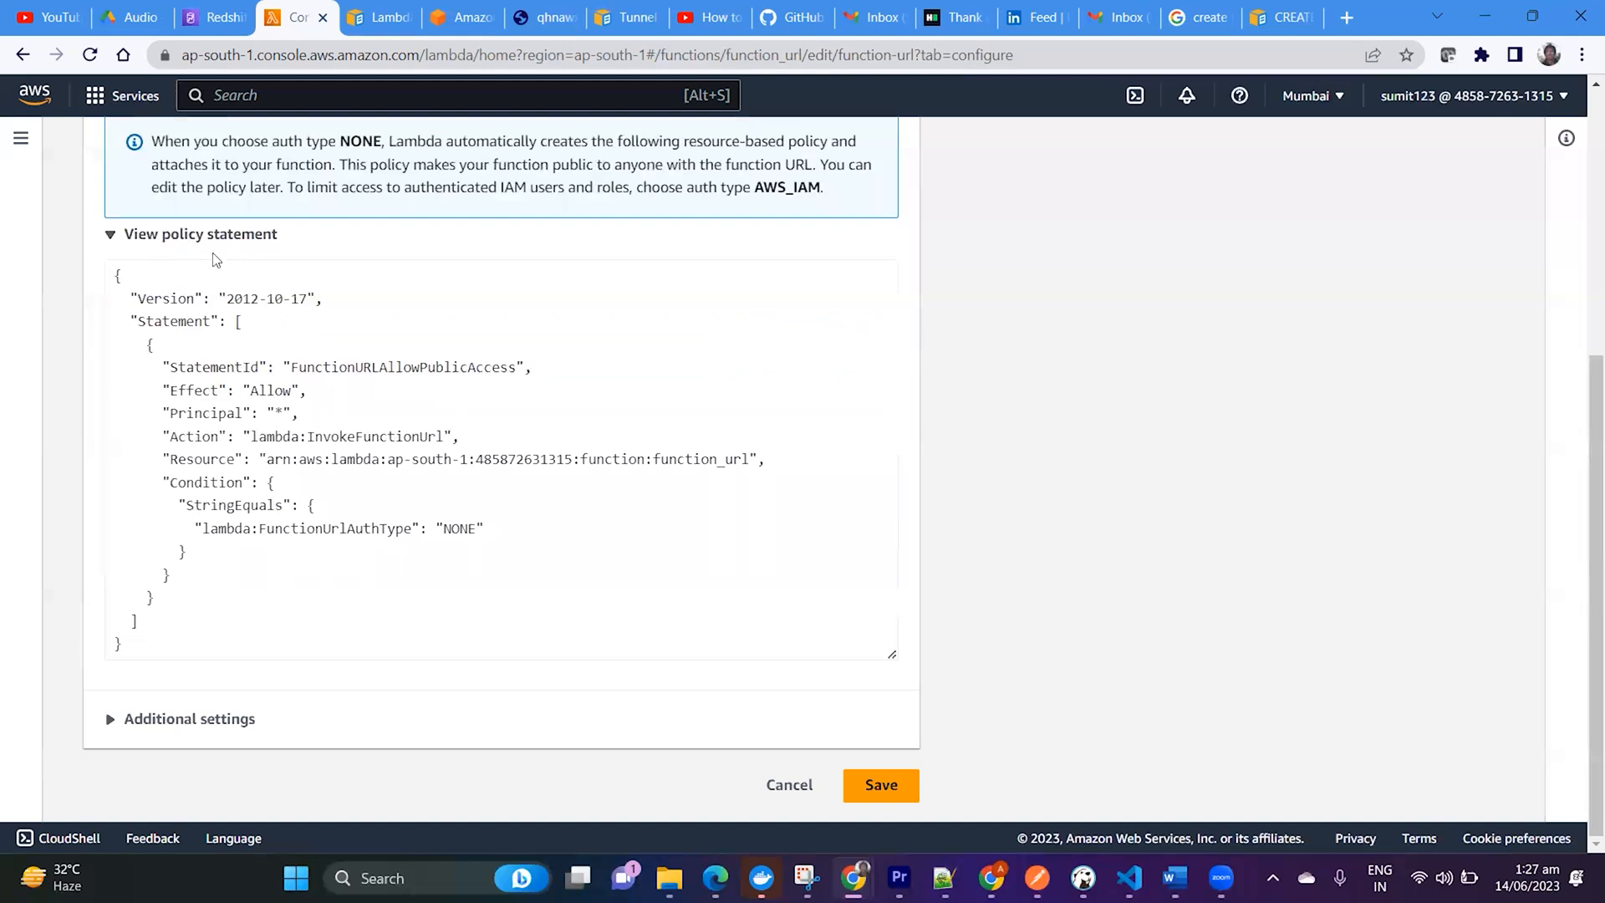
pyautogui.moveTo(286, 415)
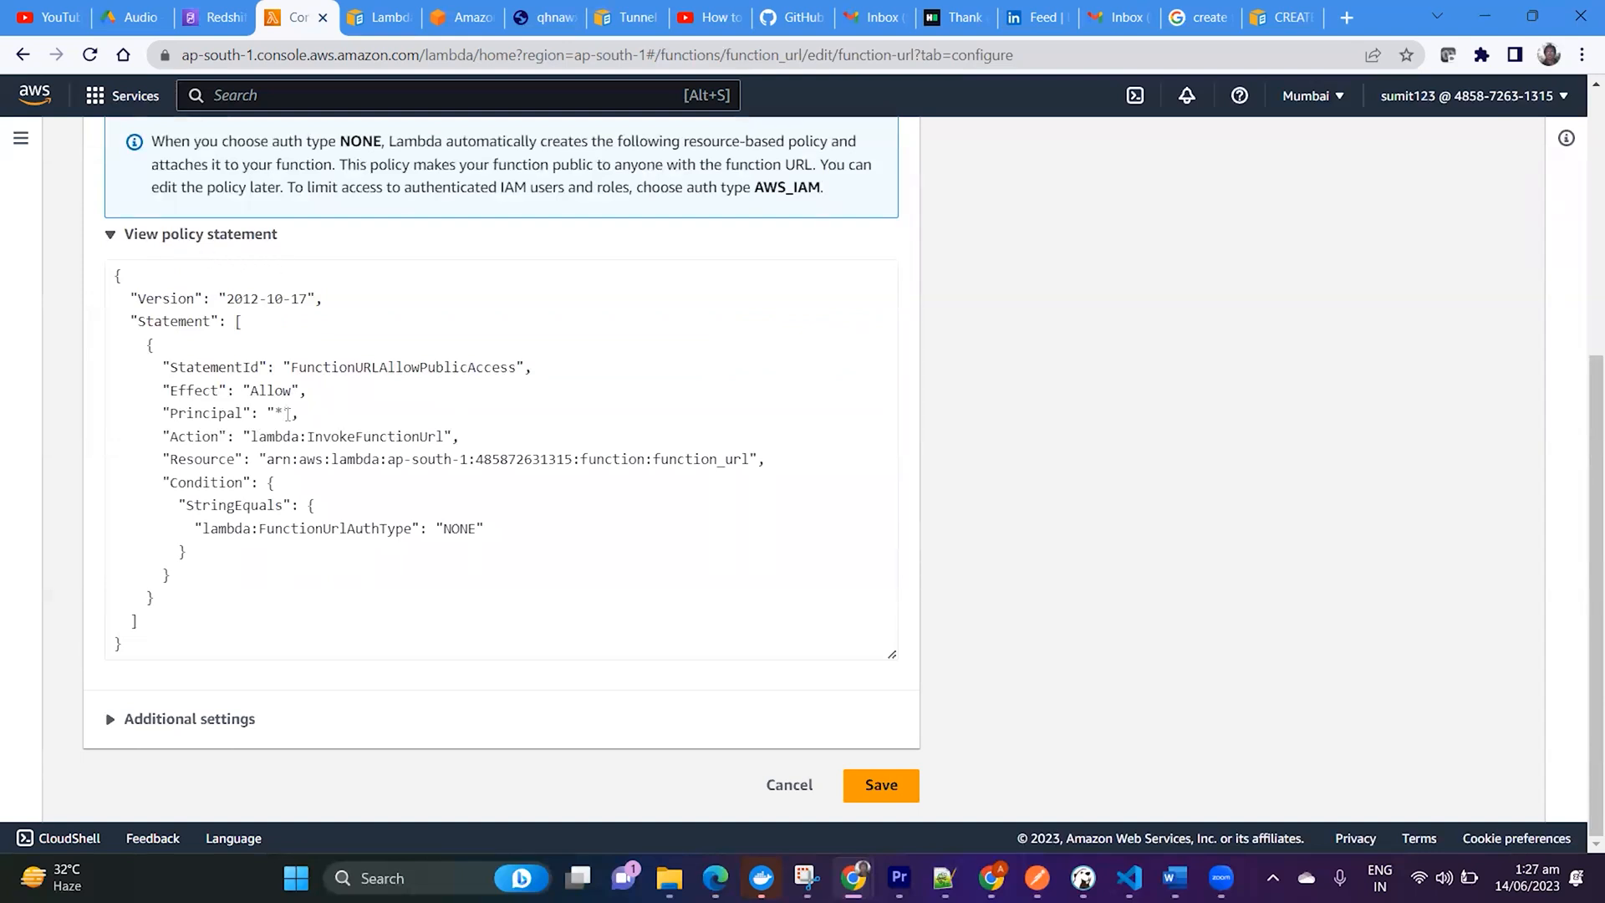
pyautogui.doubleClick(278, 413)
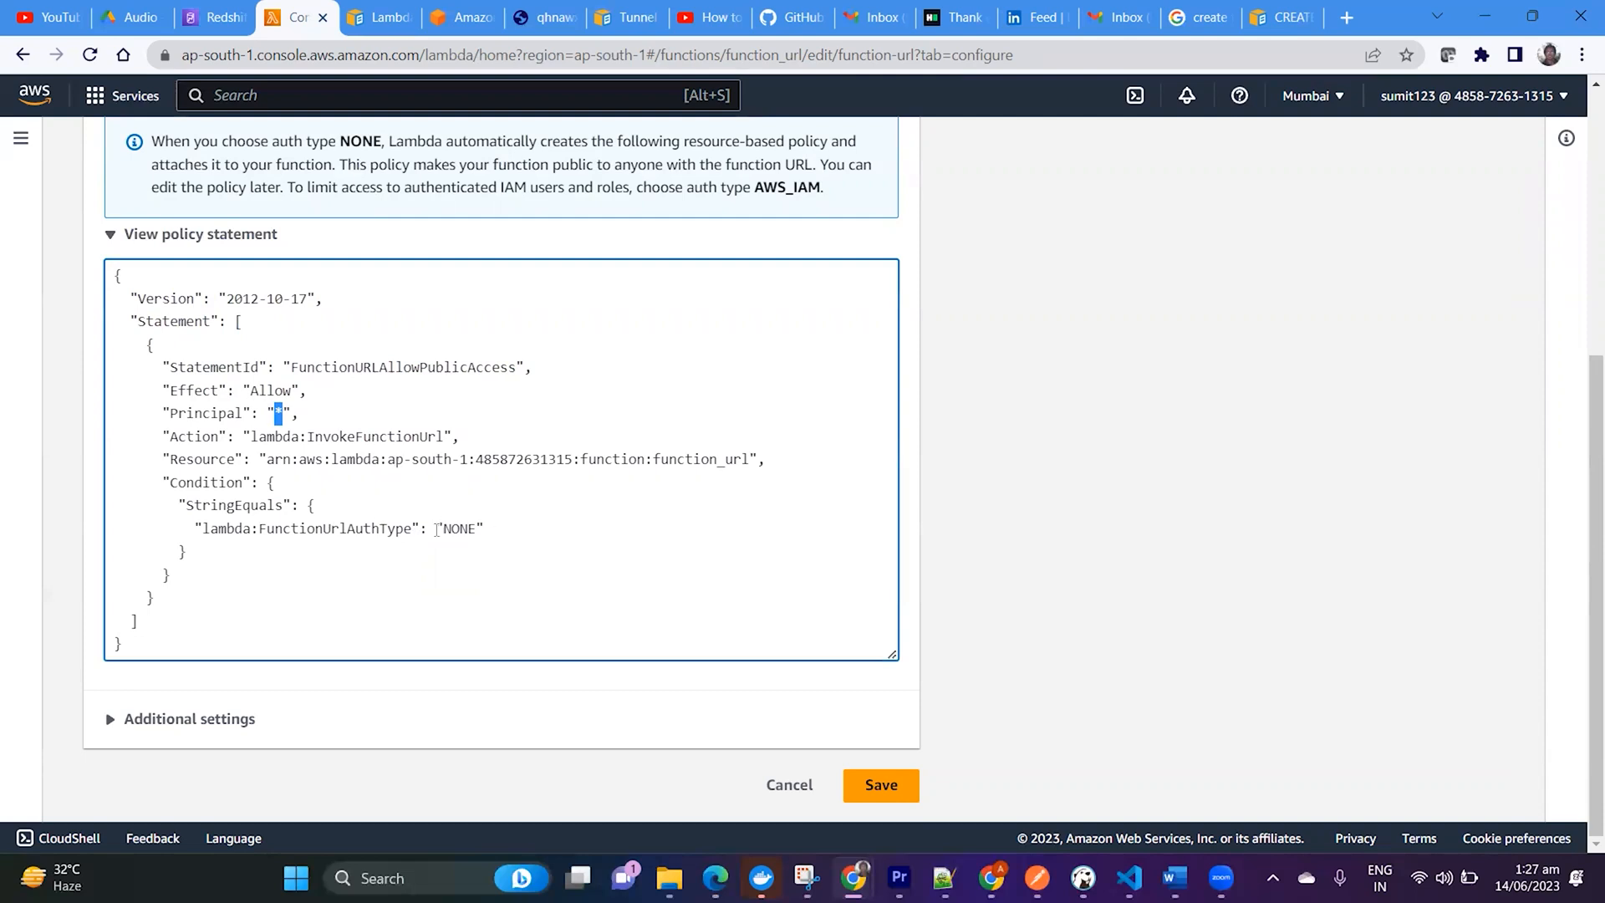
pyautogui.doubleClick(458, 529)
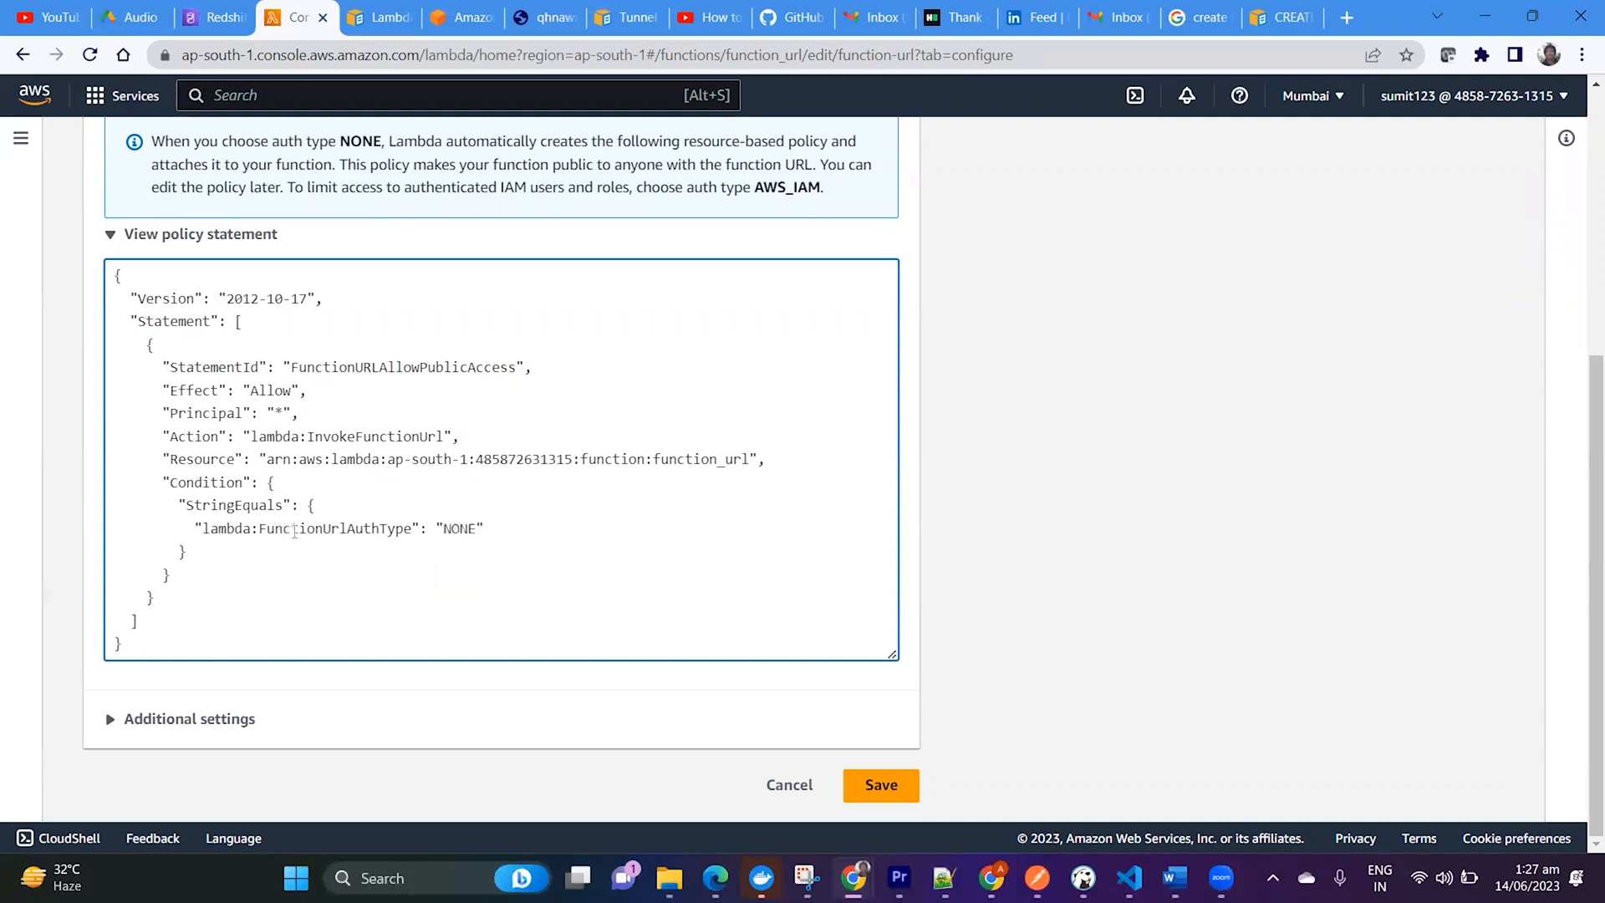
pyautogui.doubleClick(333, 529)
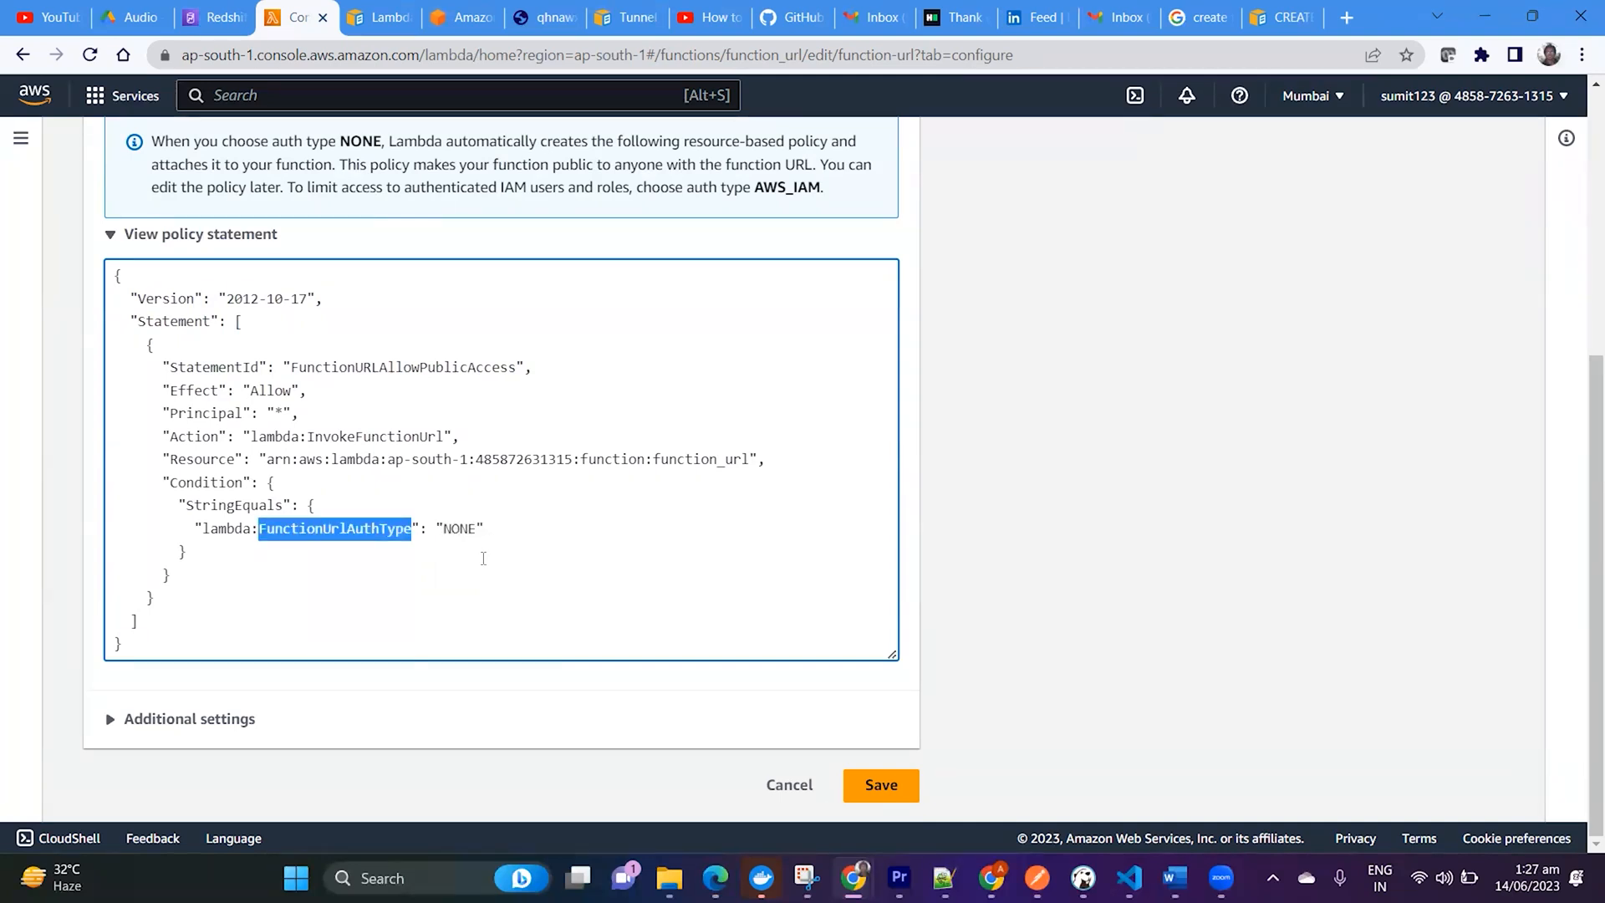
pyautogui.click(879, 784)
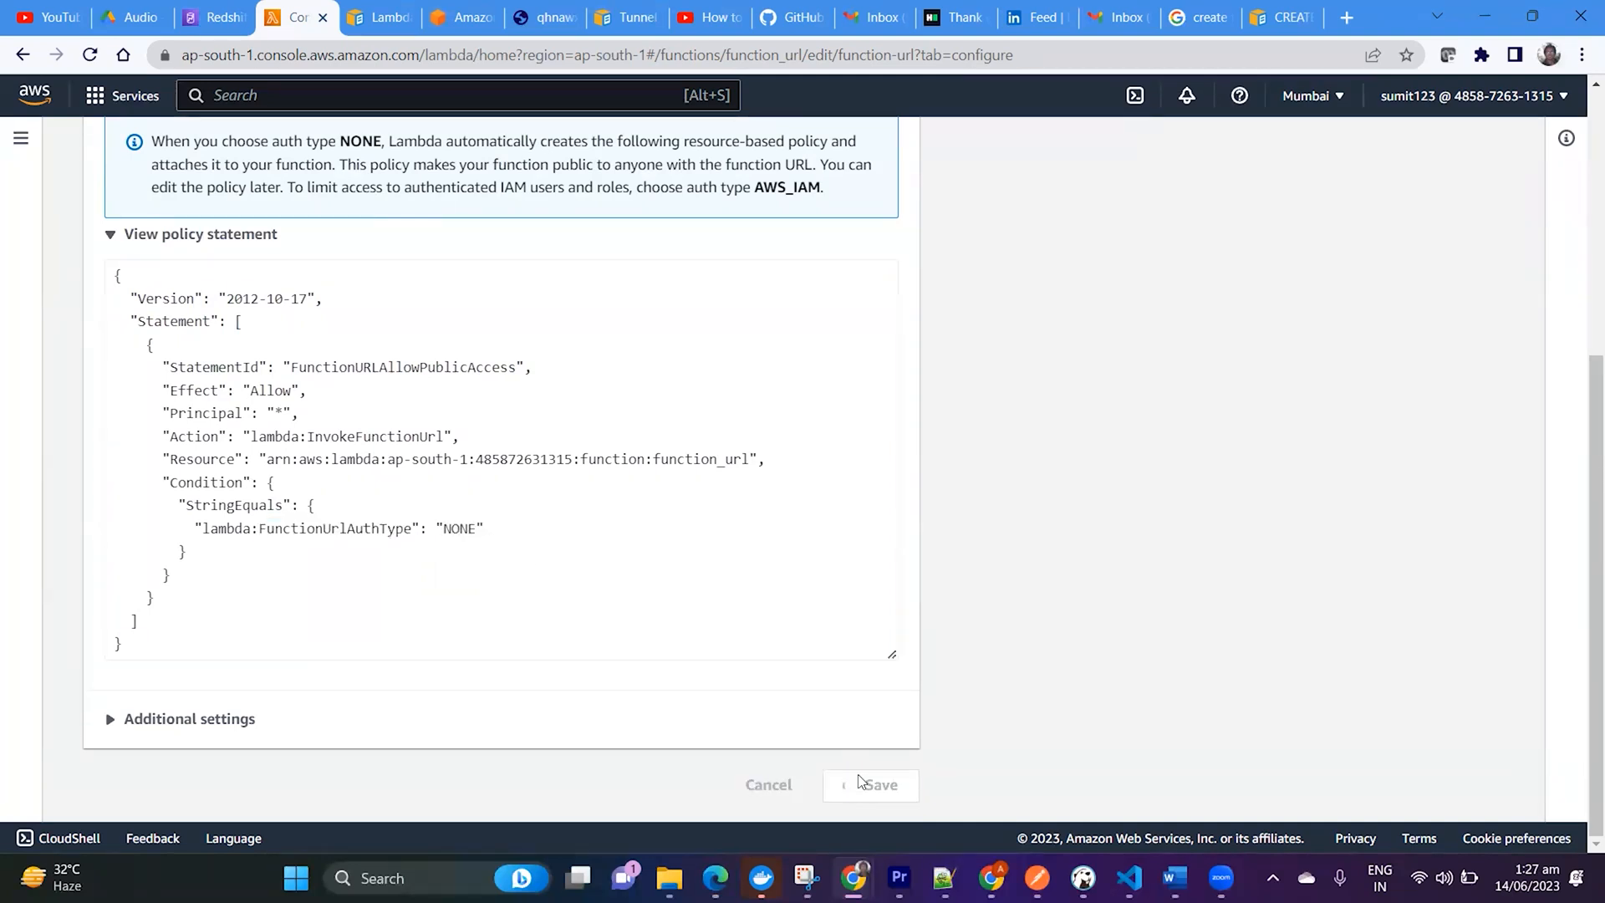
# Step: Confirm the saved URL and scroll to the default lambda_function.py handler code
pyautogui.click(876, 784)
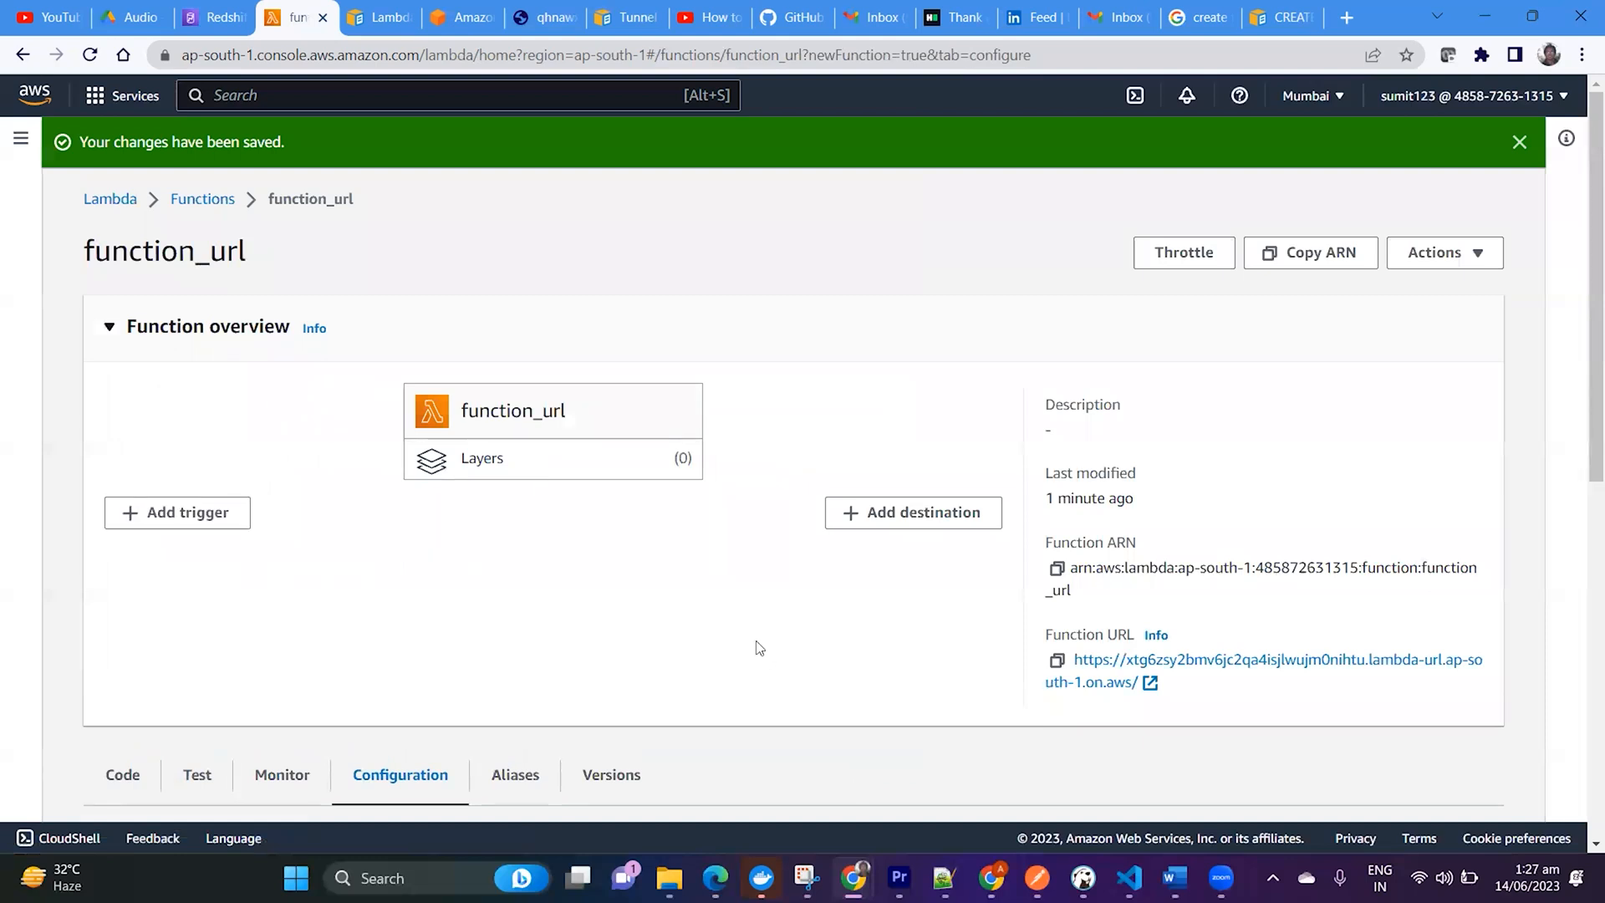
pyautogui.scroll(-3)
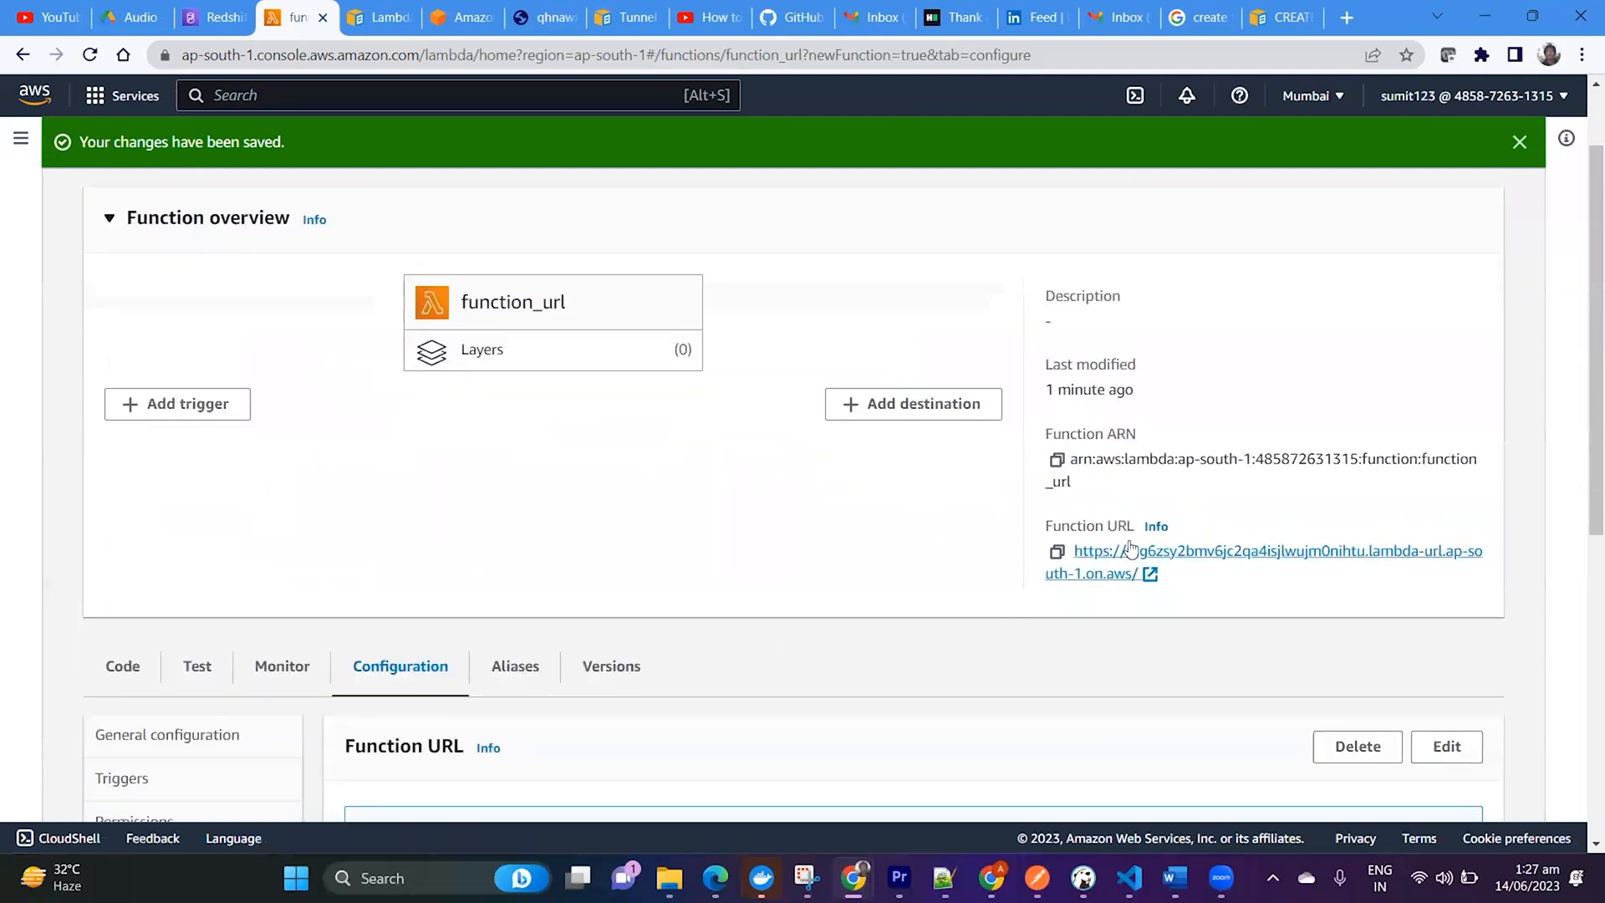
pyautogui.scroll(-3)
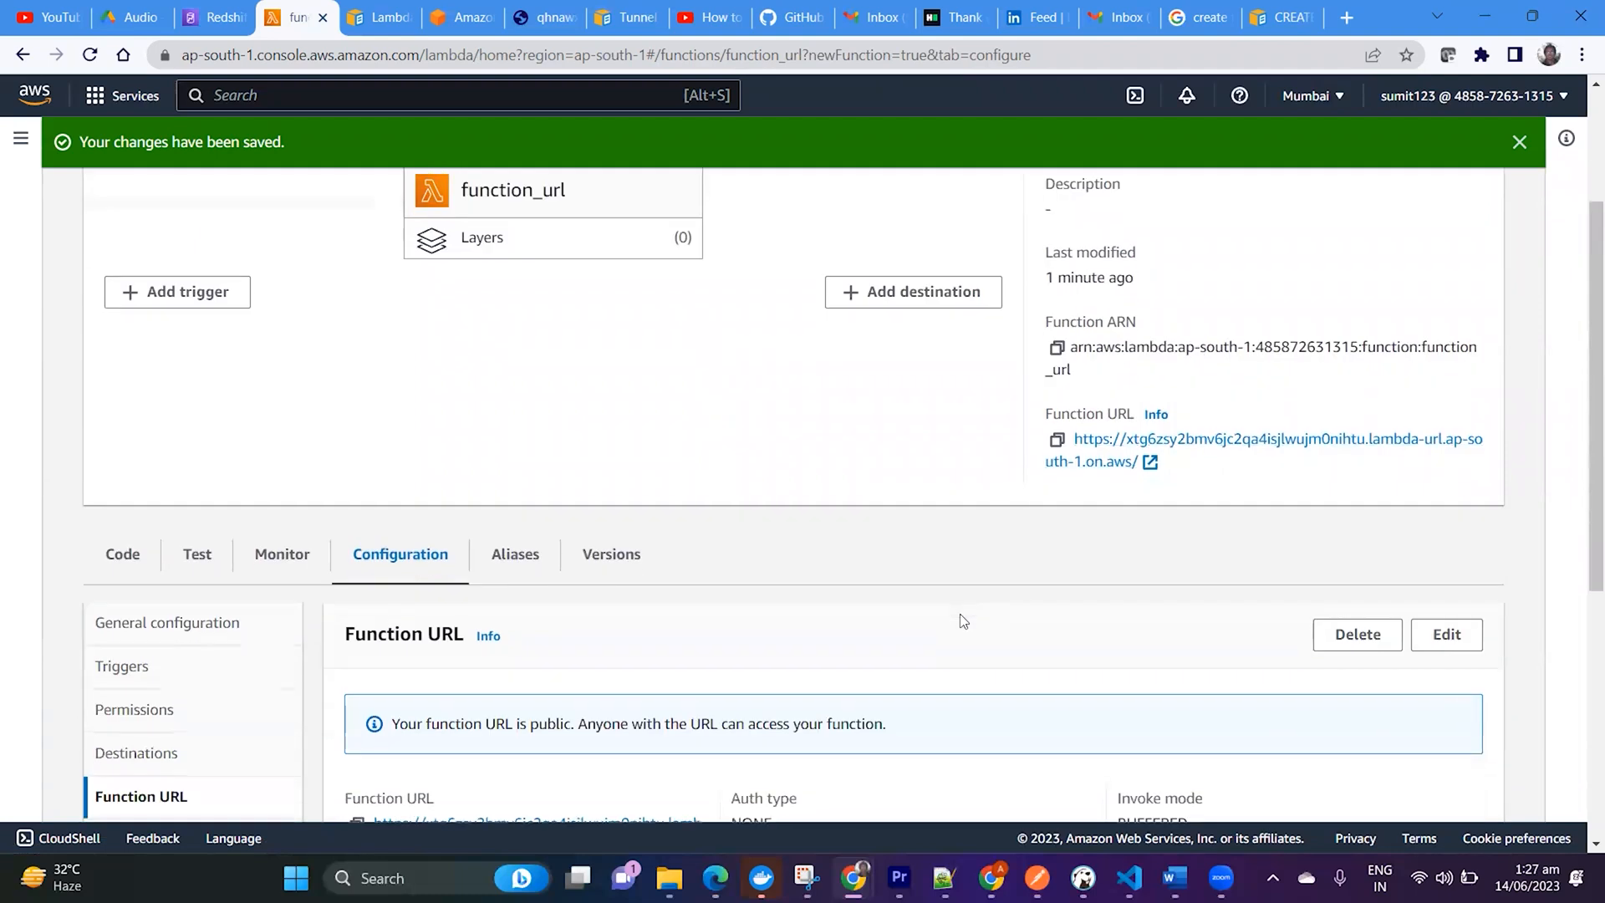
pyautogui.scroll(-3)
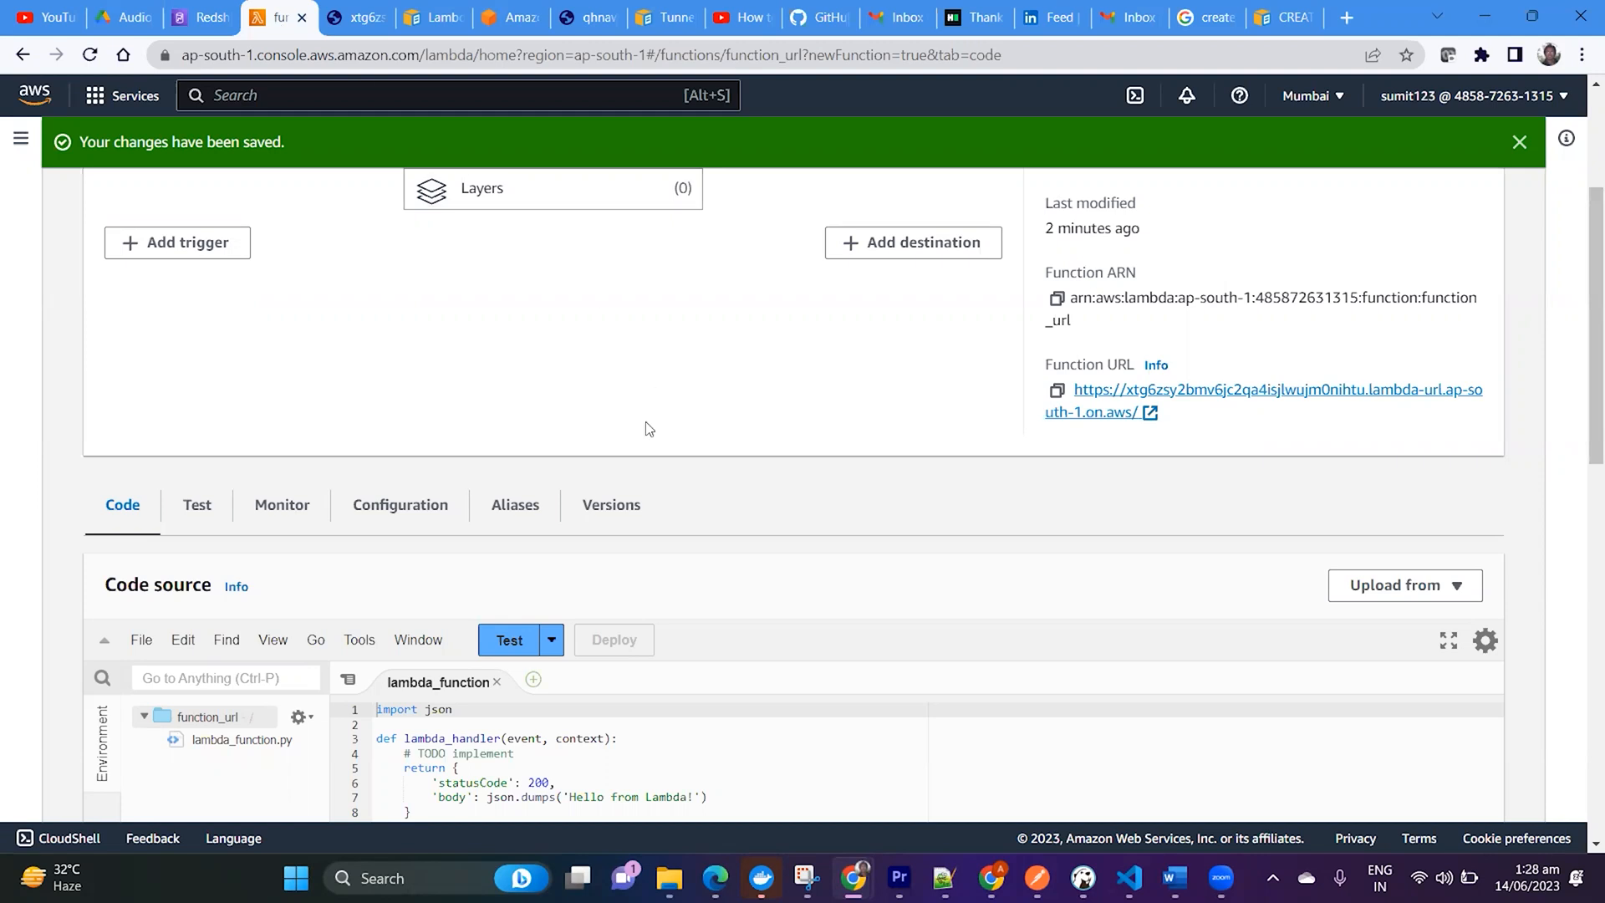
pyautogui.scroll(-3)
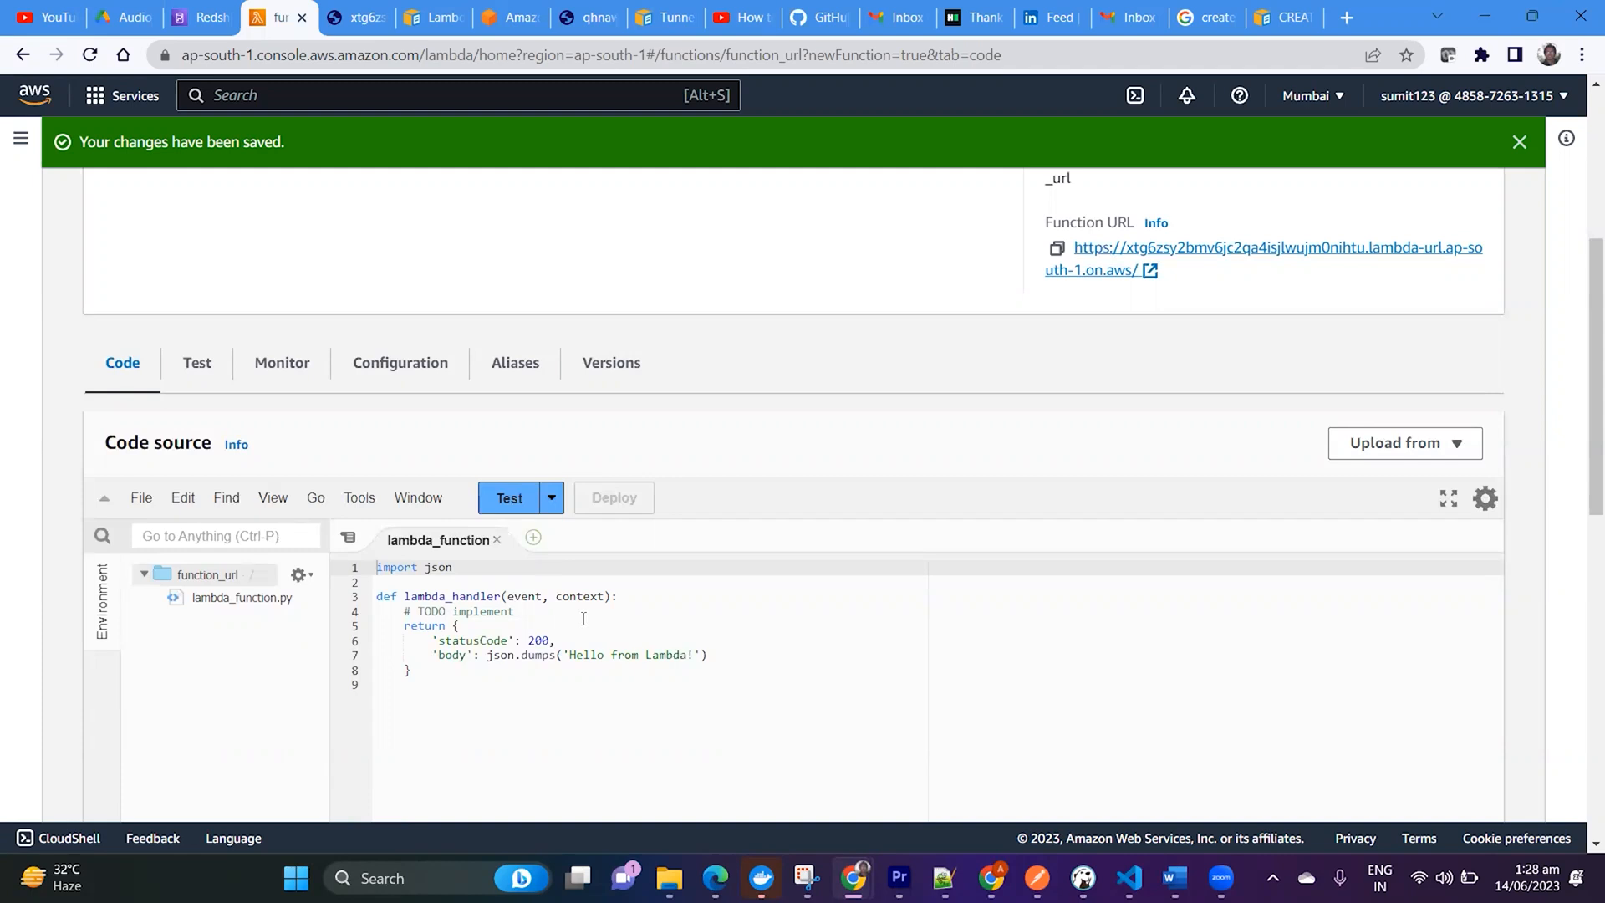
pyautogui.moveTo(684, 453)
pyautogui.write('"name')
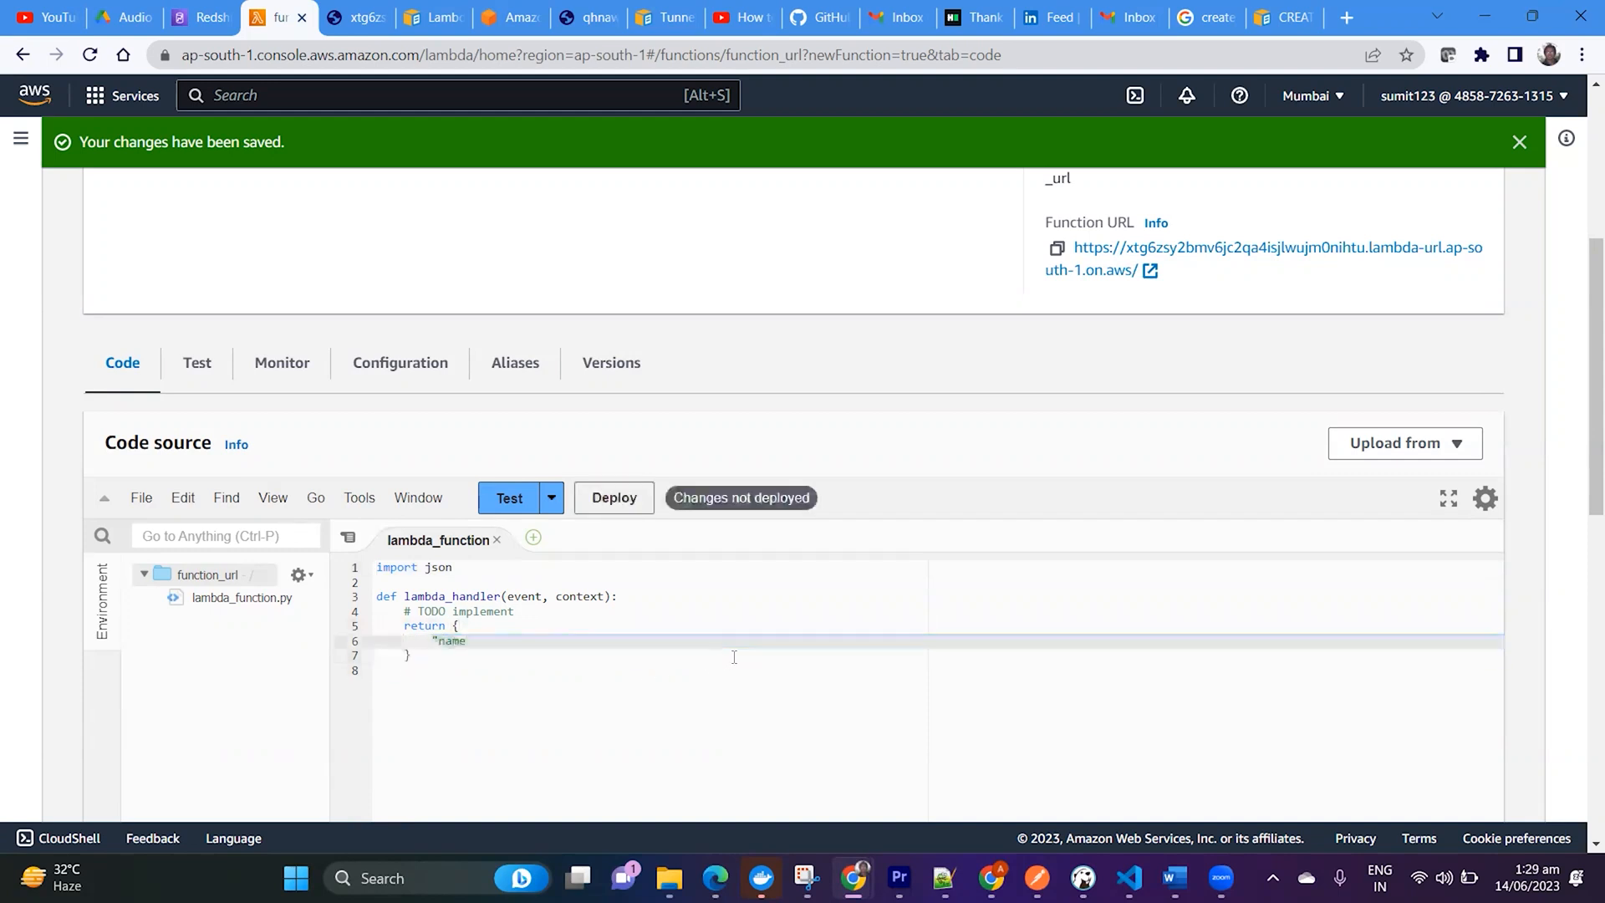
# Step: Make the handler return {"name": "sumit"} and deploy the updated function
pyautogui.write('":')
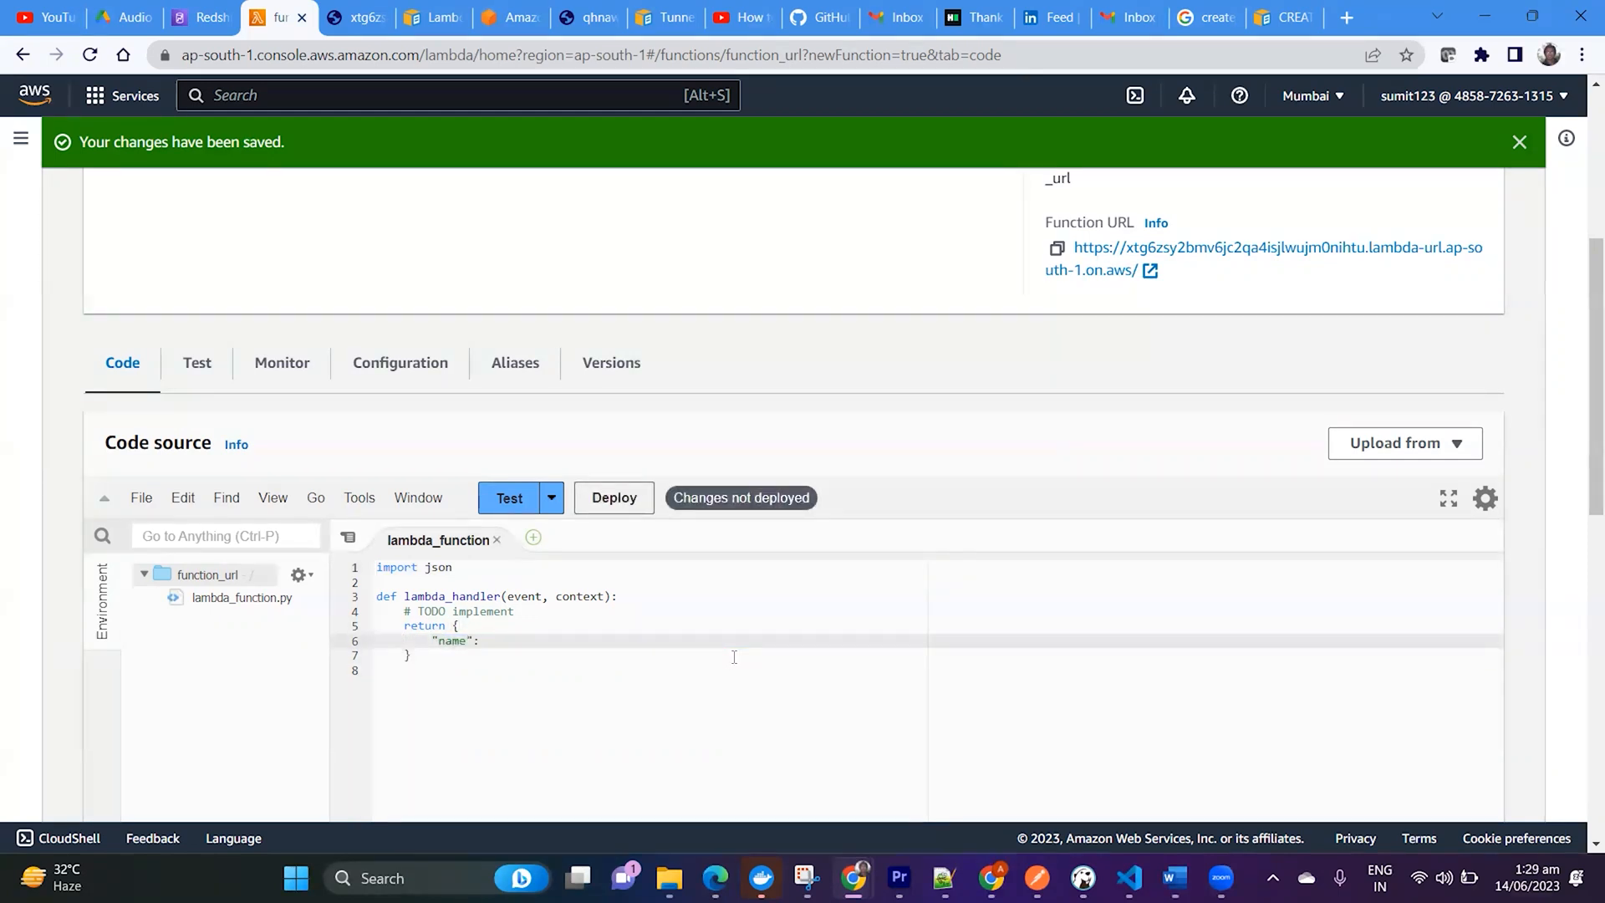
pyautogui.write('"sumit"')
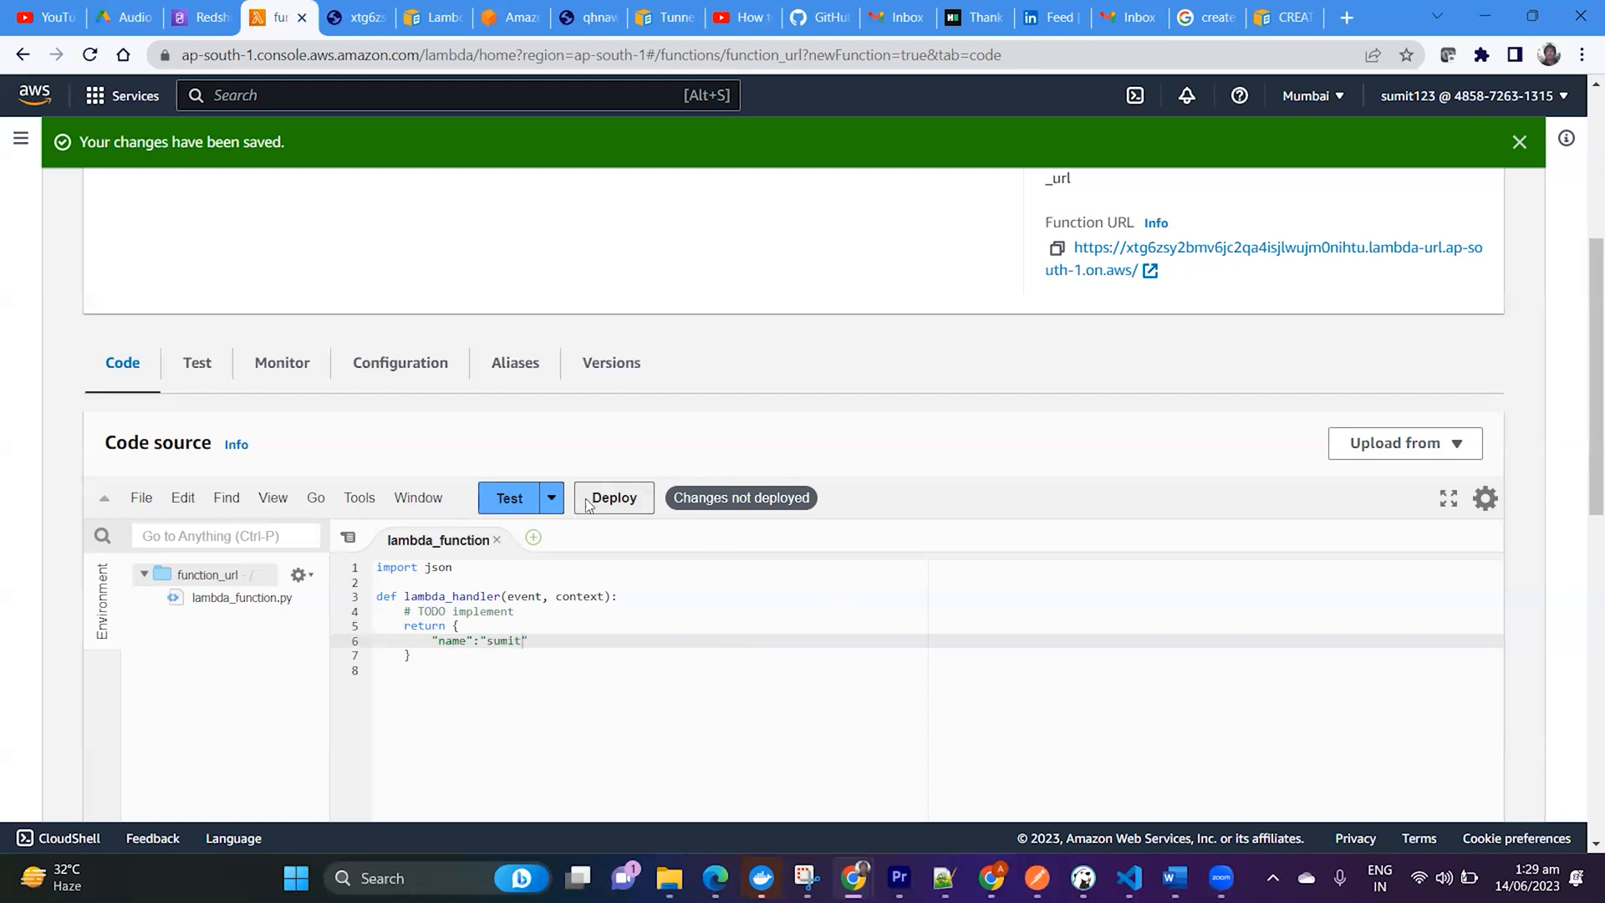
pyautogui.click(614, 498)
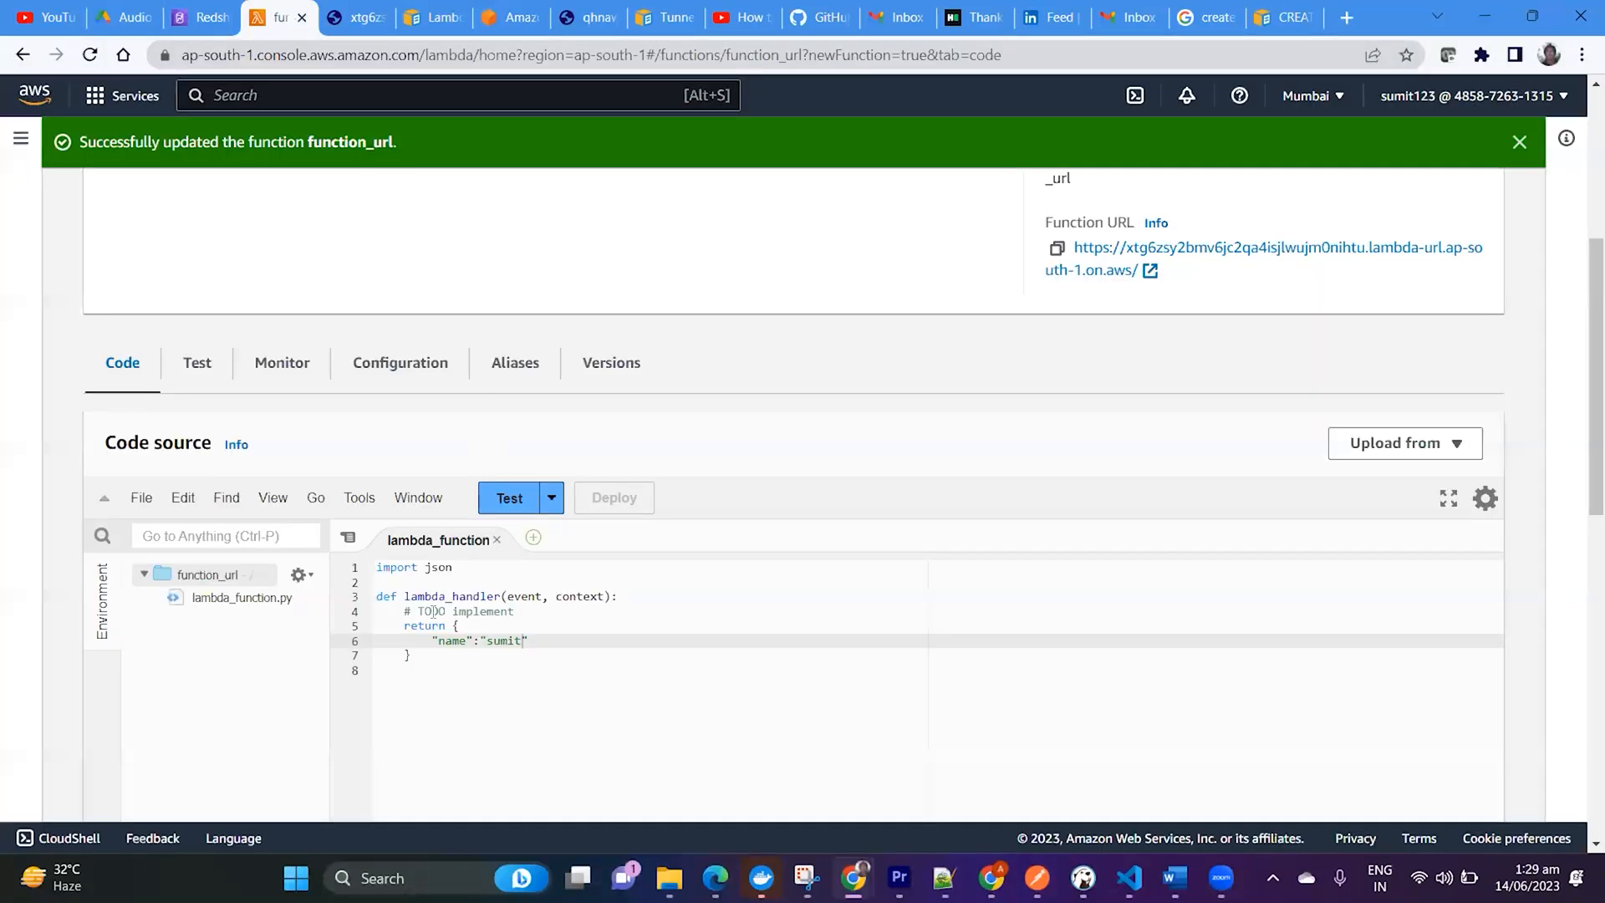
pyautogui.doubleClick(470, 612)
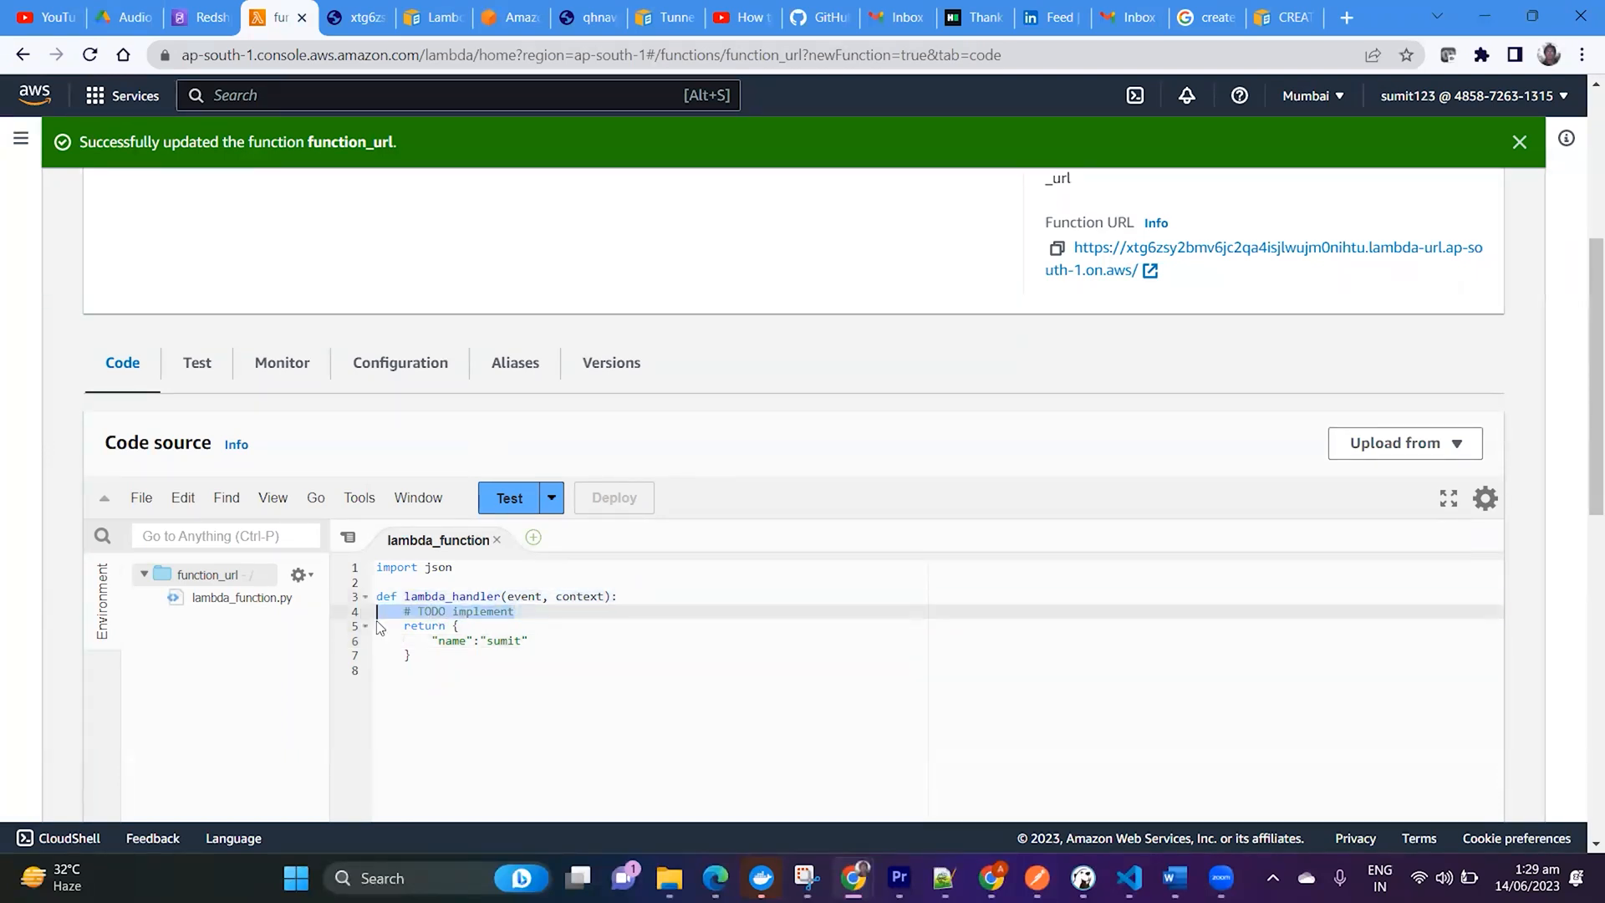
pyautogui.scroll(3)
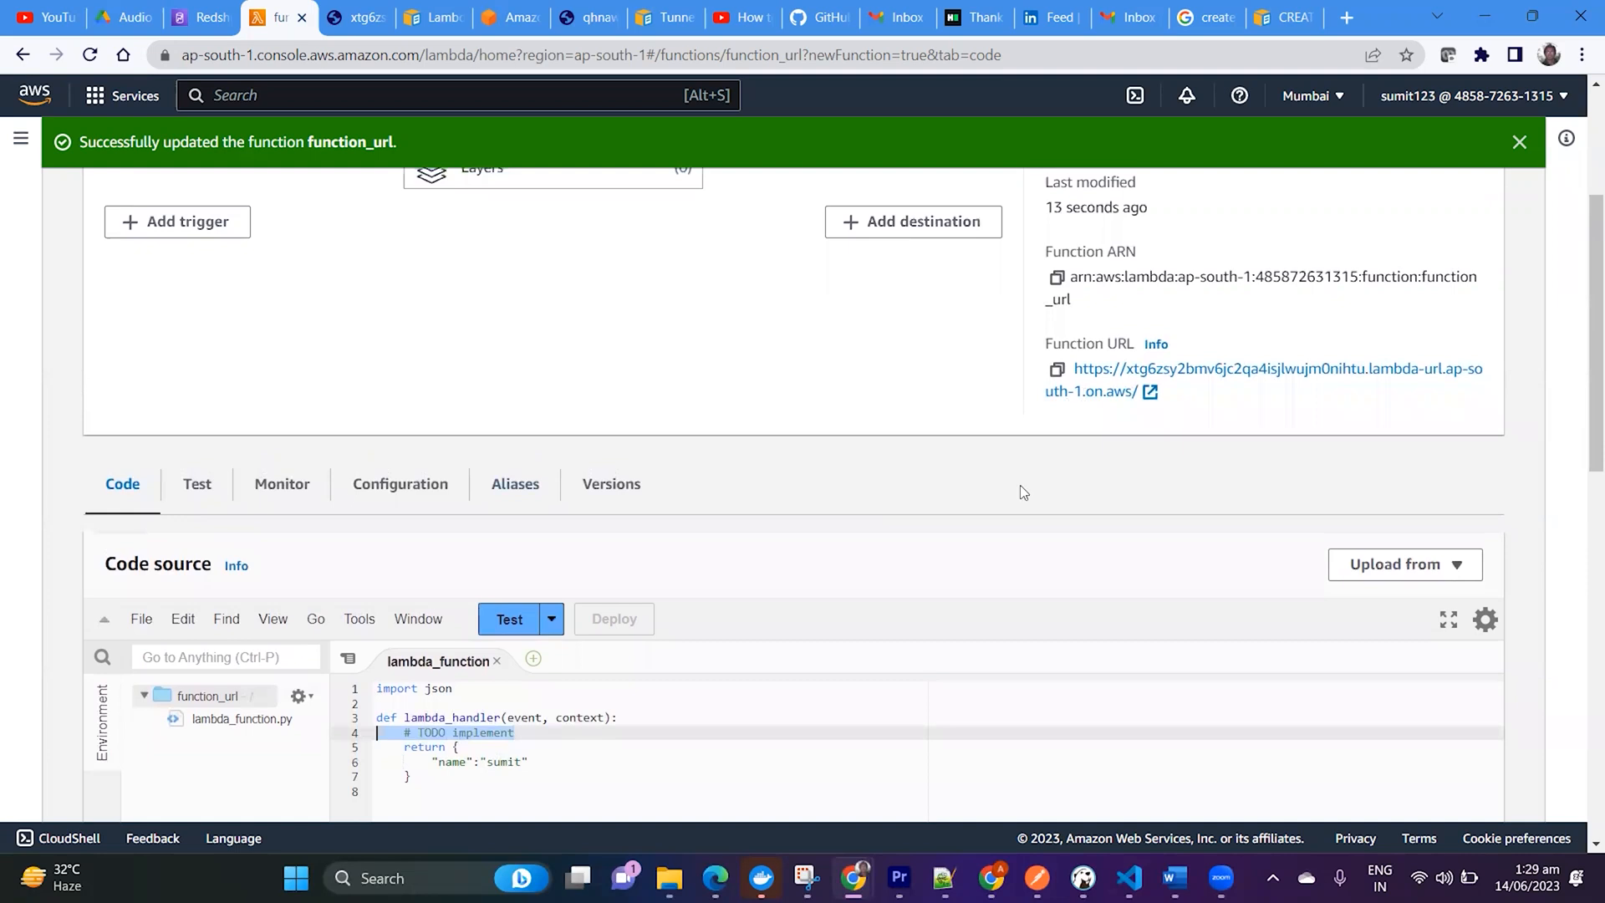
pyautogui.moveTo(1250, 377)
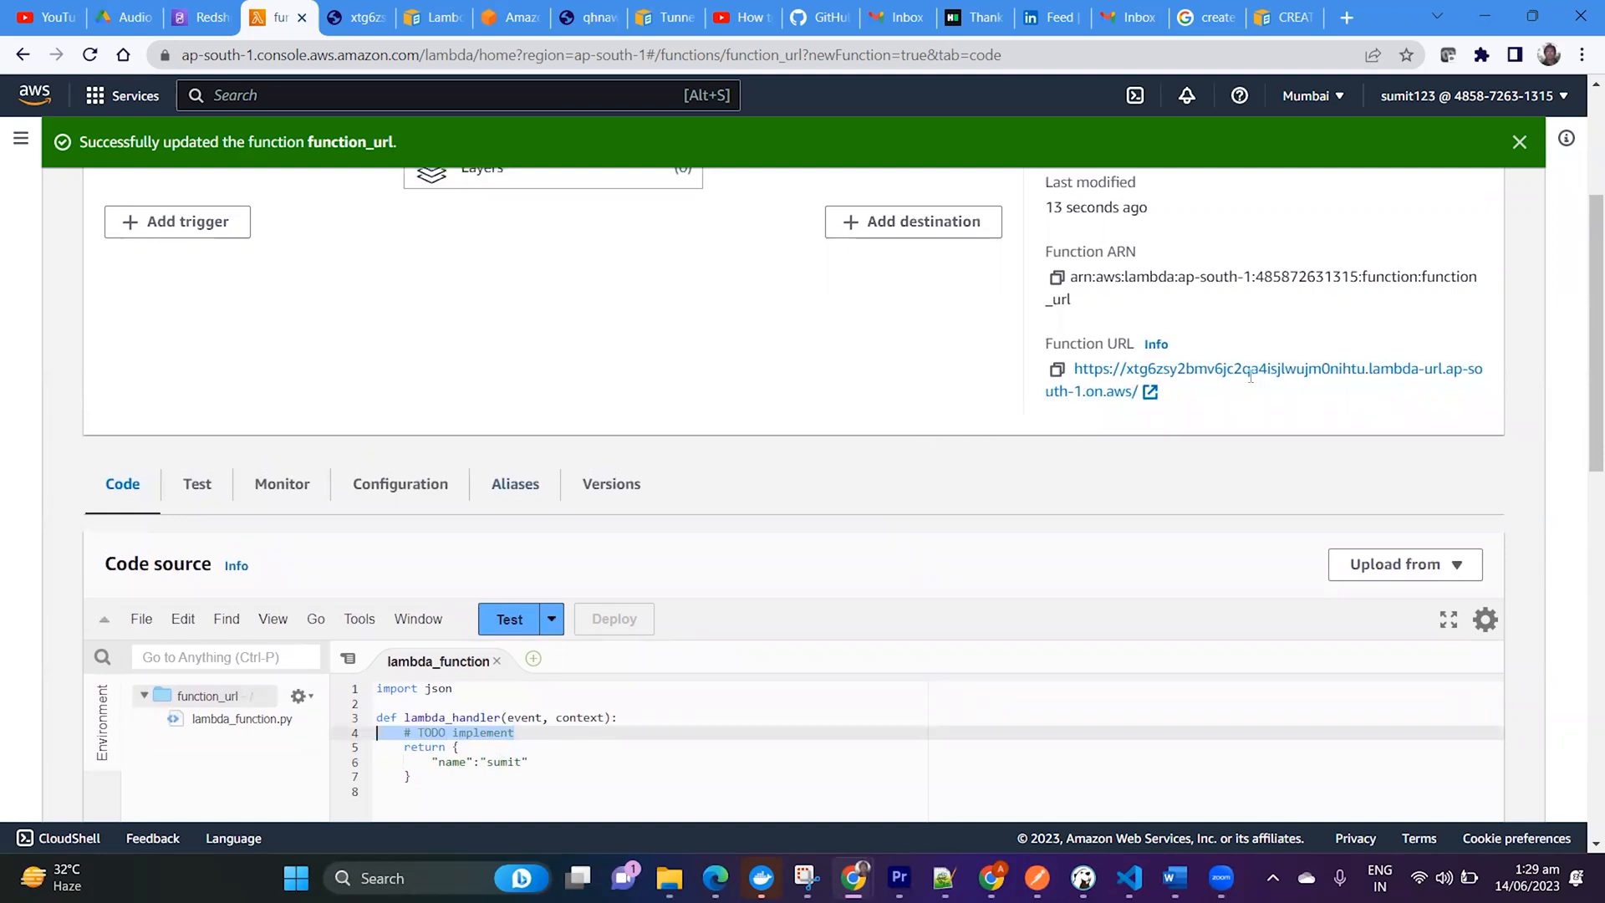
pyautogui.scroll(-3)
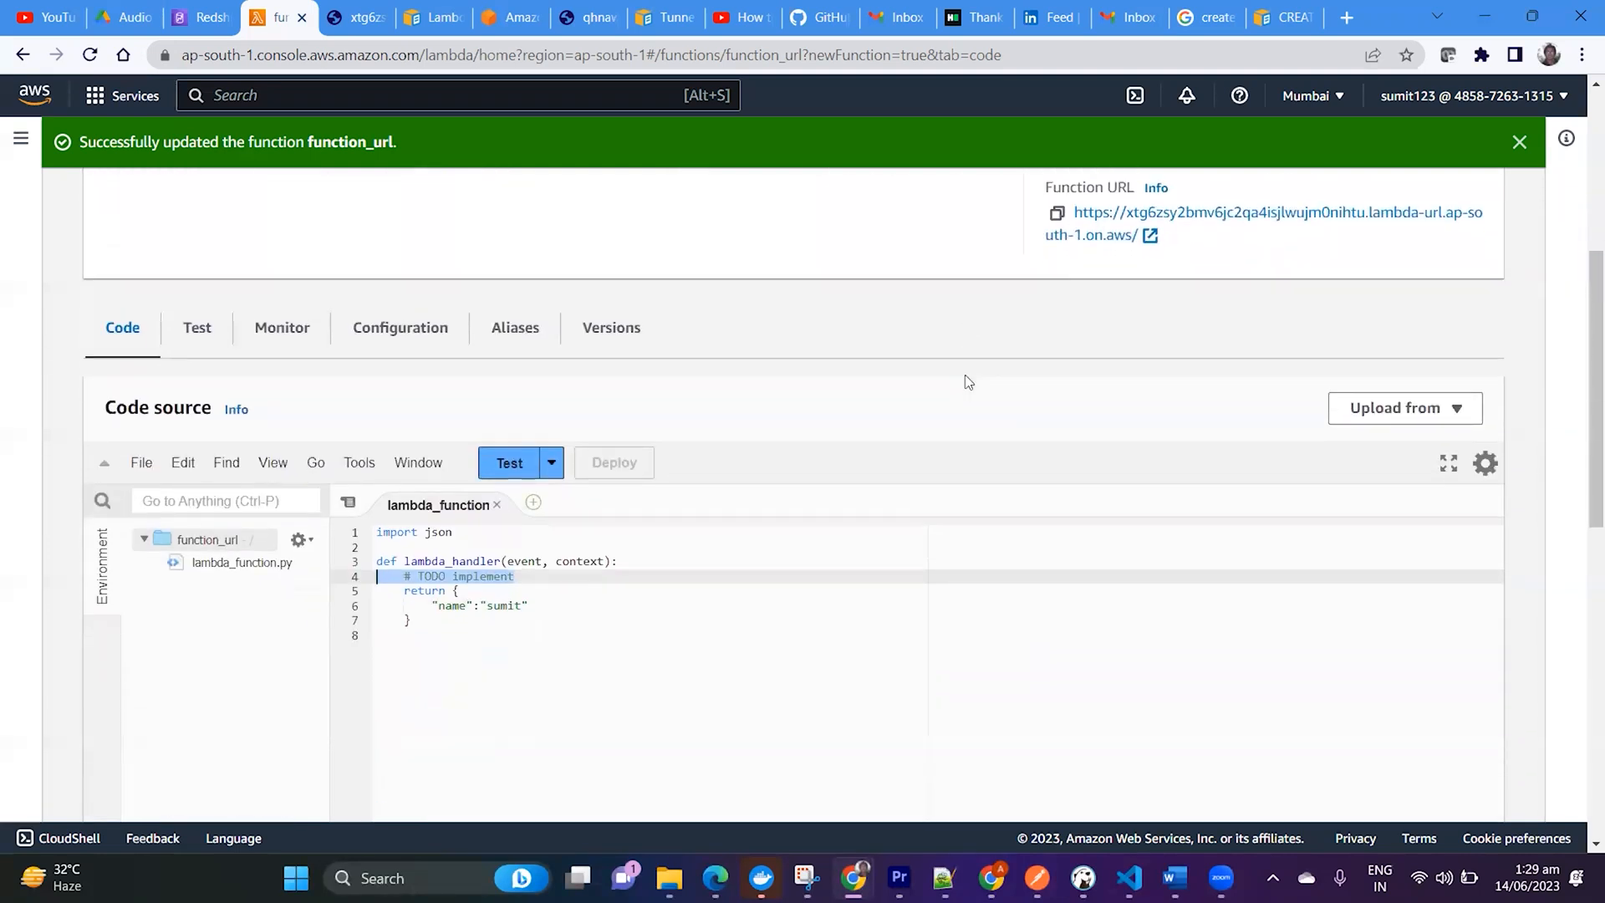
pyautogui.scroll(3)
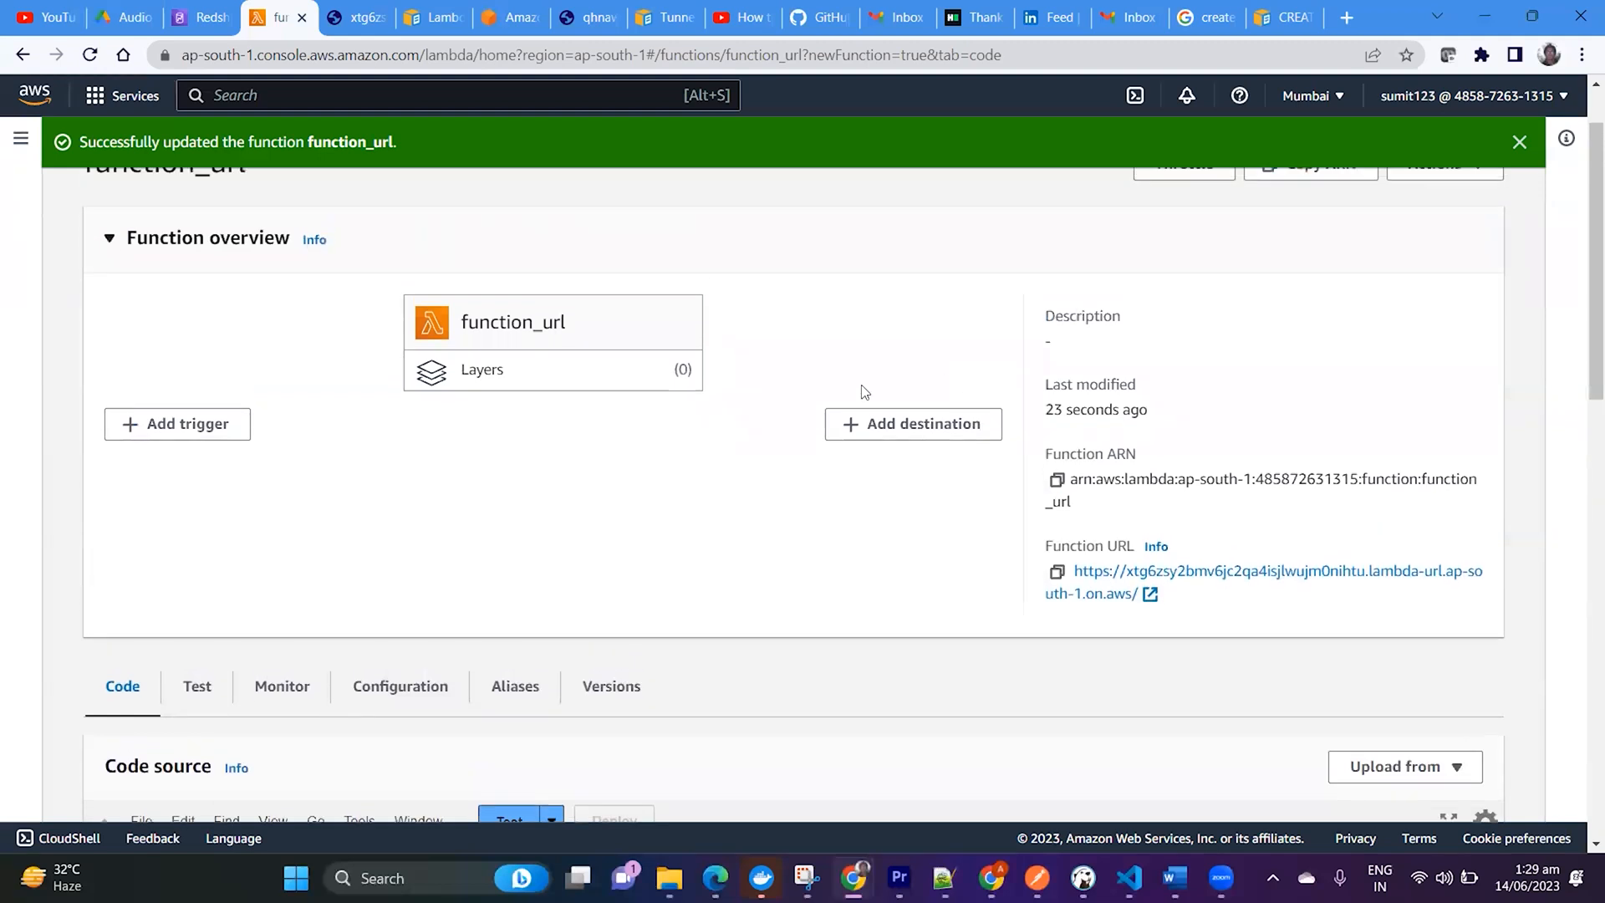
pyautogui.moveTo(777, 558)
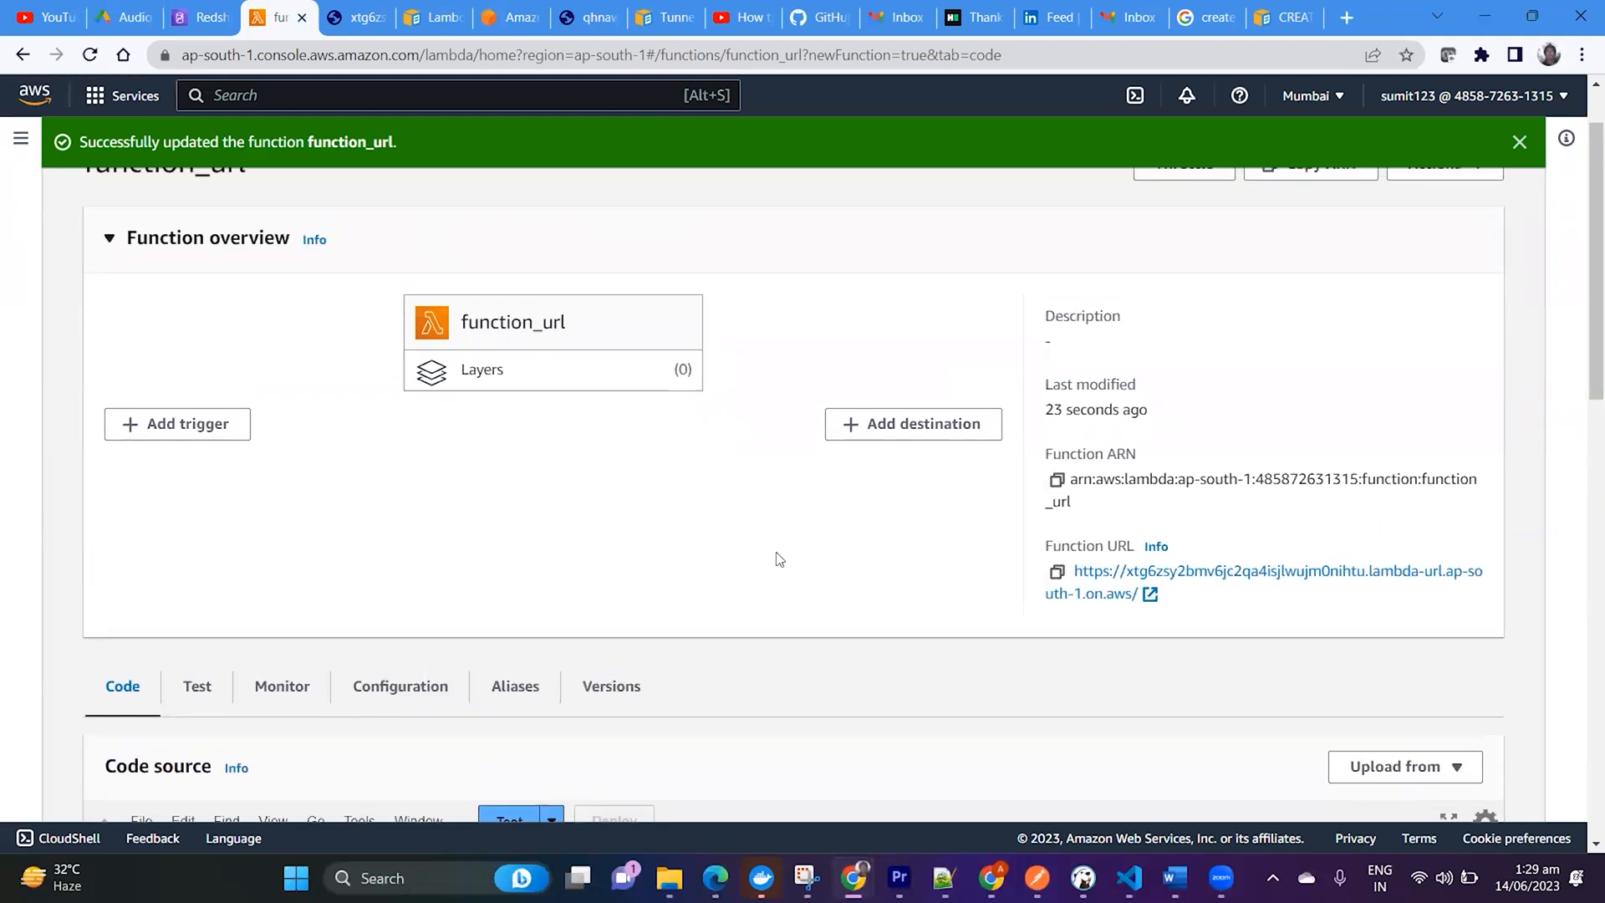